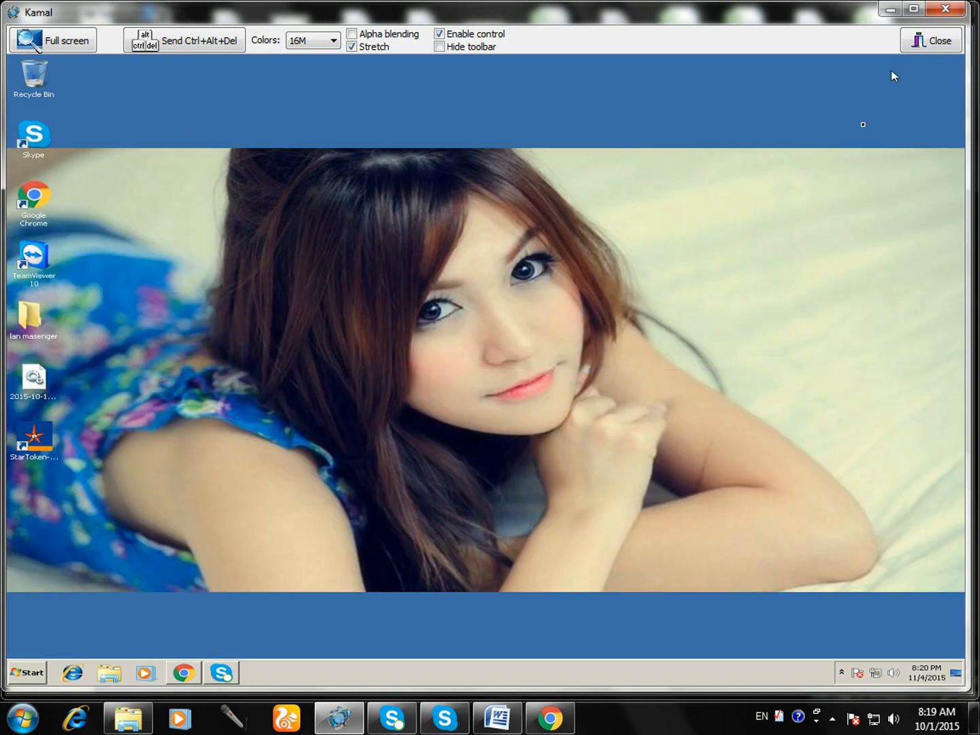
{"action": "mouse_move", "coordinate": [55, 265]}
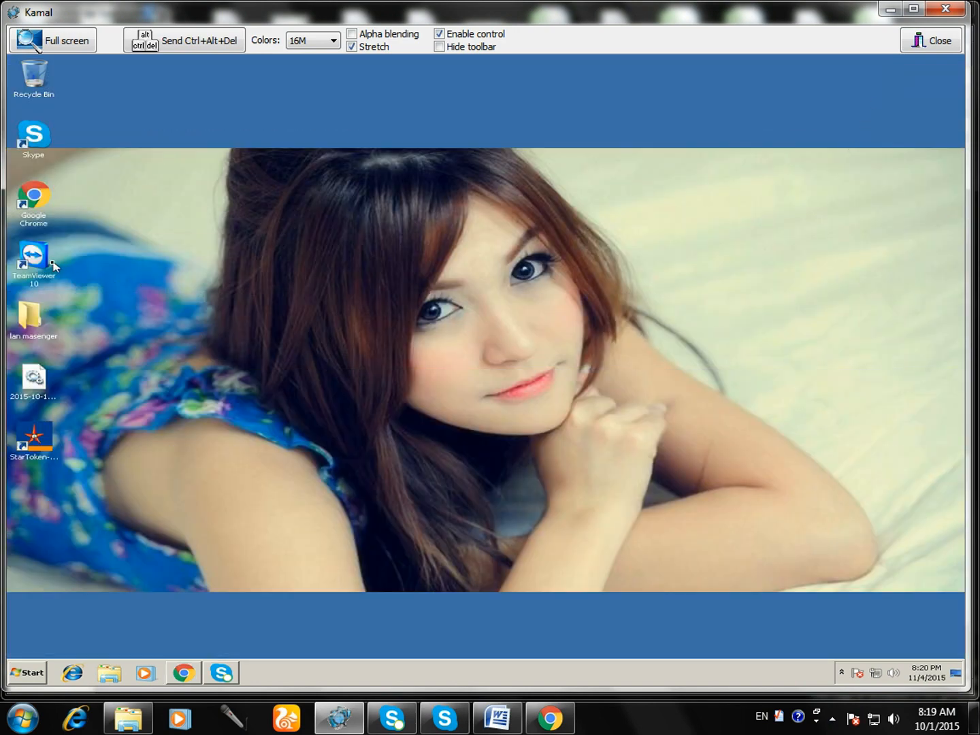
Launch TeamViewer 10, dismiss its trial-expired notice and close it again.
{"action": "left_click", "coordinate": [33, 257]}
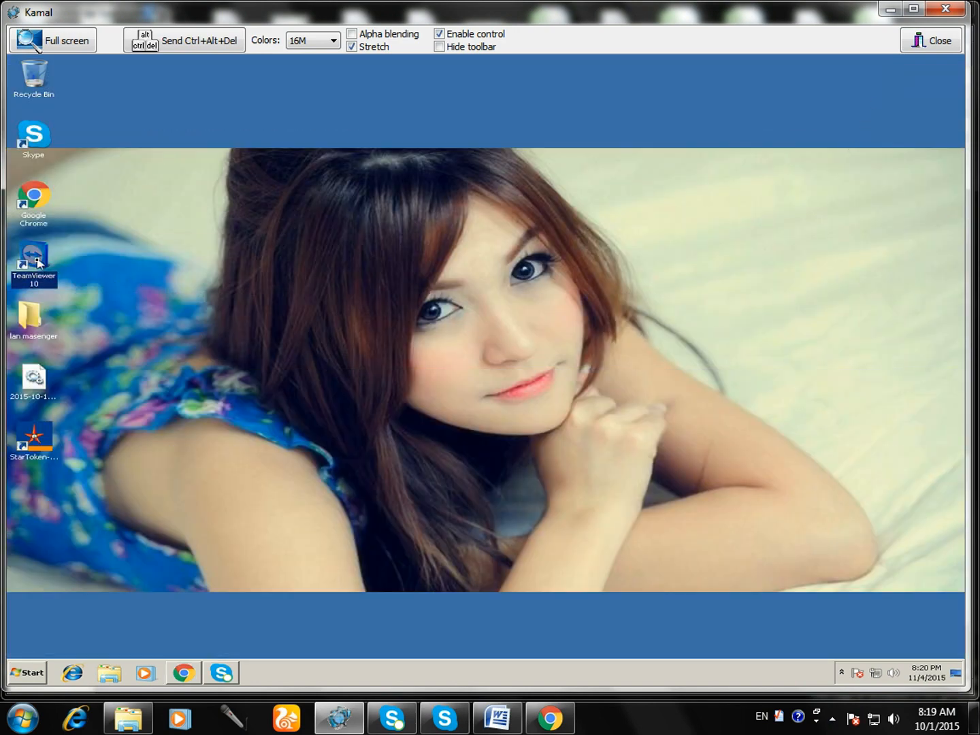
{"action": "double_click", "coordinate": [33, 257]}
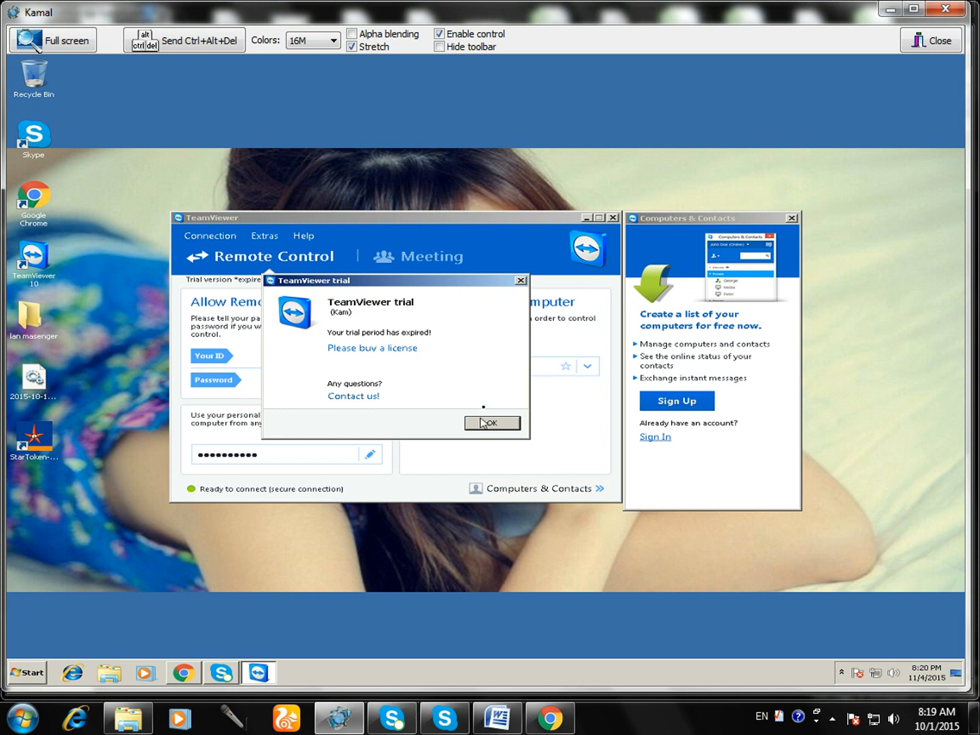
{"action": "mouse_move", "coordinate": [511, 322]}
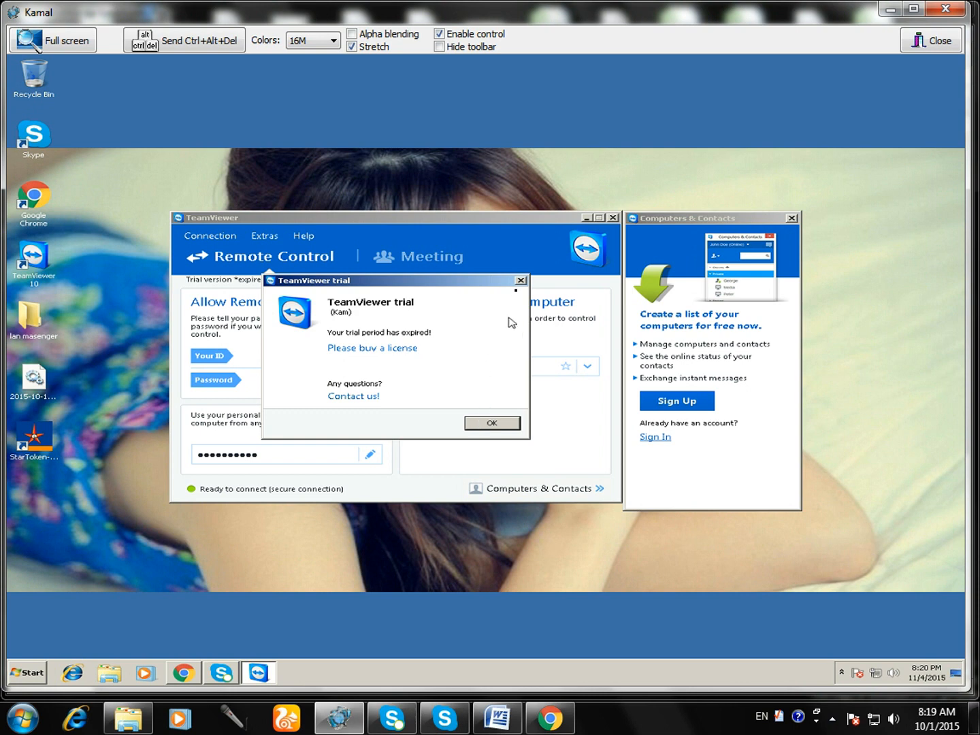
{"action": "left_click", "coordinate": [492, 423]}
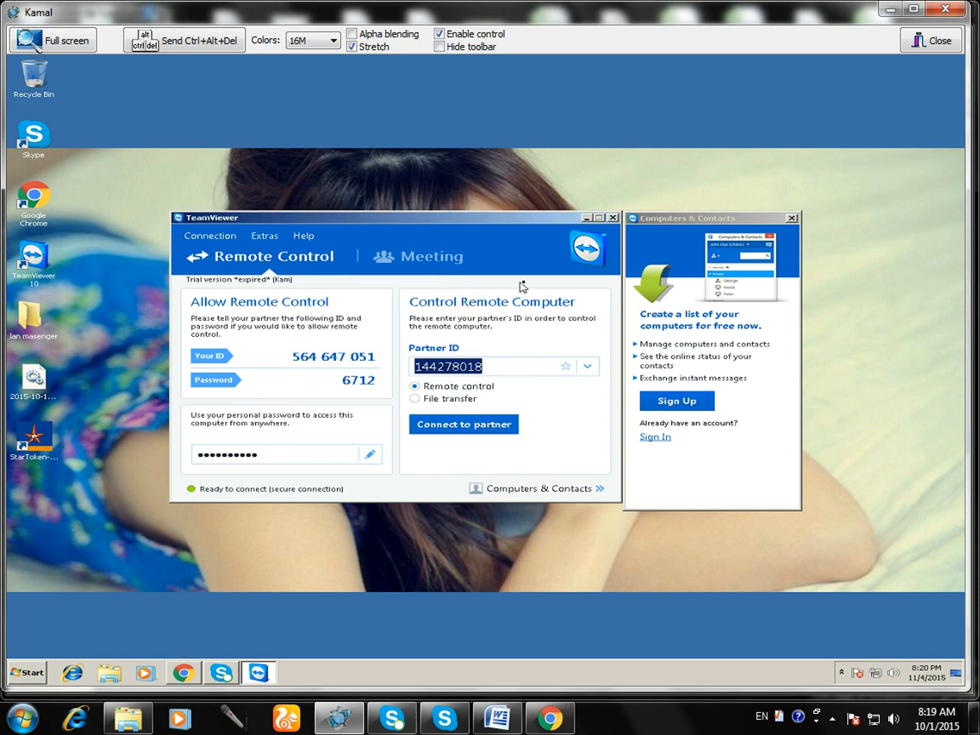
{"action": "mouse_move", "coordinate": [613, 220]}
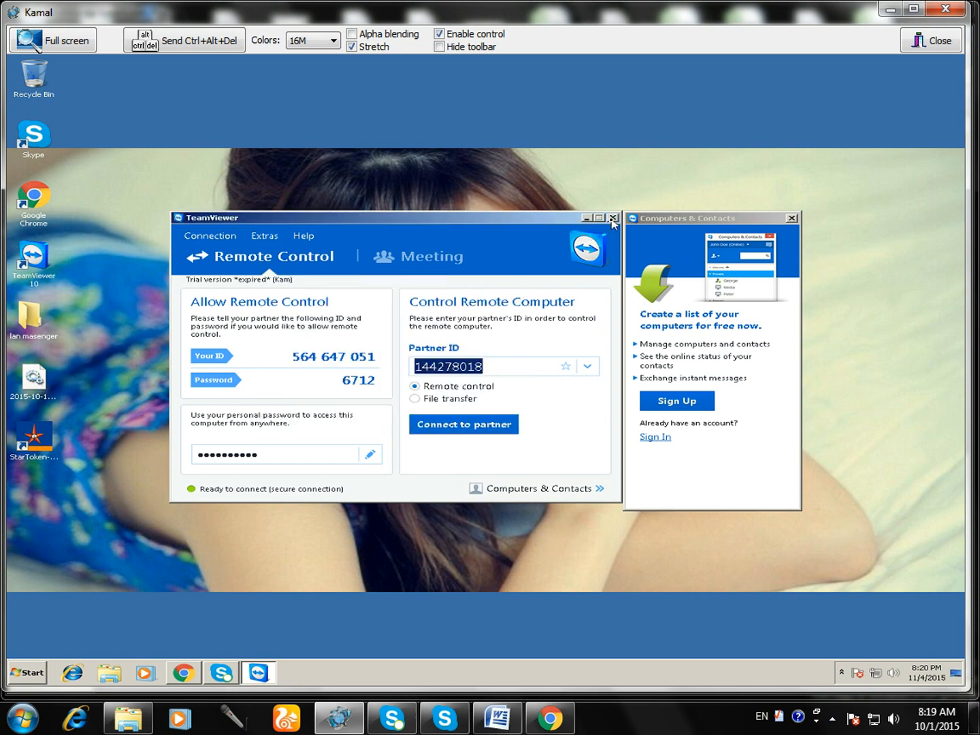
{"action": "left_click", "coordinate": [613, 218]}
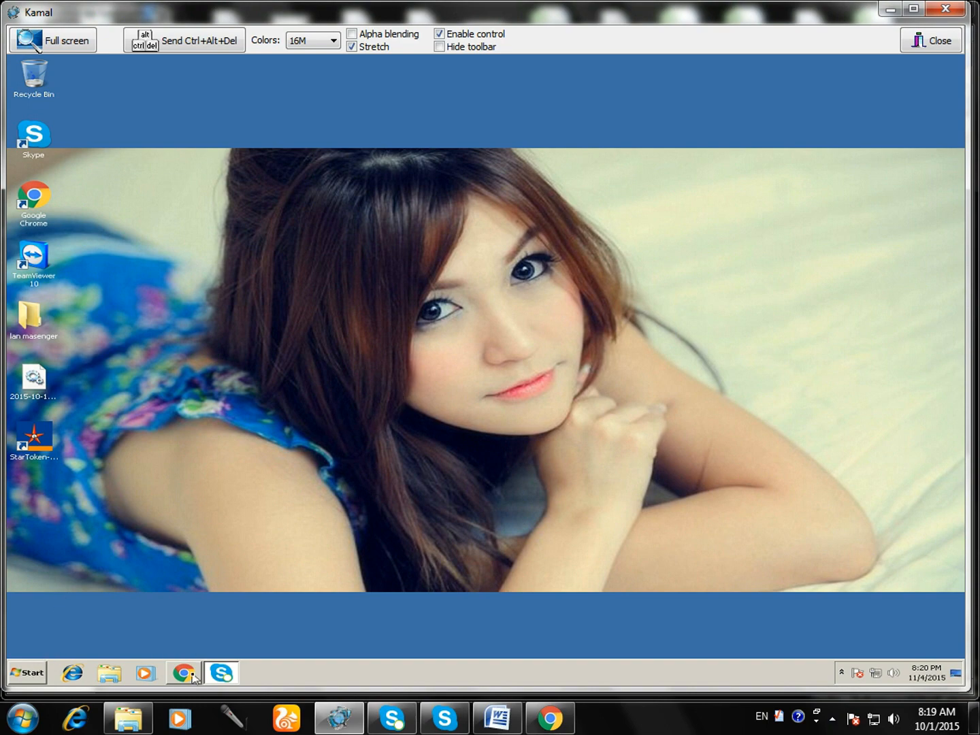
Return to Chrome and open the downloaded RevoUninProSetup.exe from the downloads bar.
{"action": "left_click", "coordinate": [181, 673]}
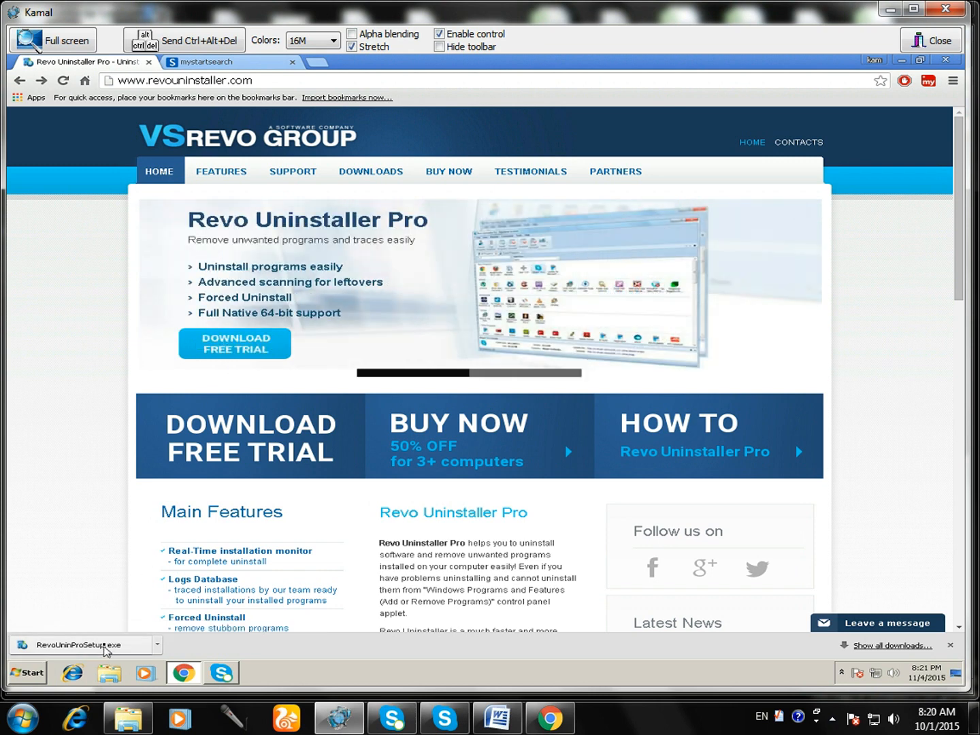
{"action": "left_click", "coordinate": [81, 644]}
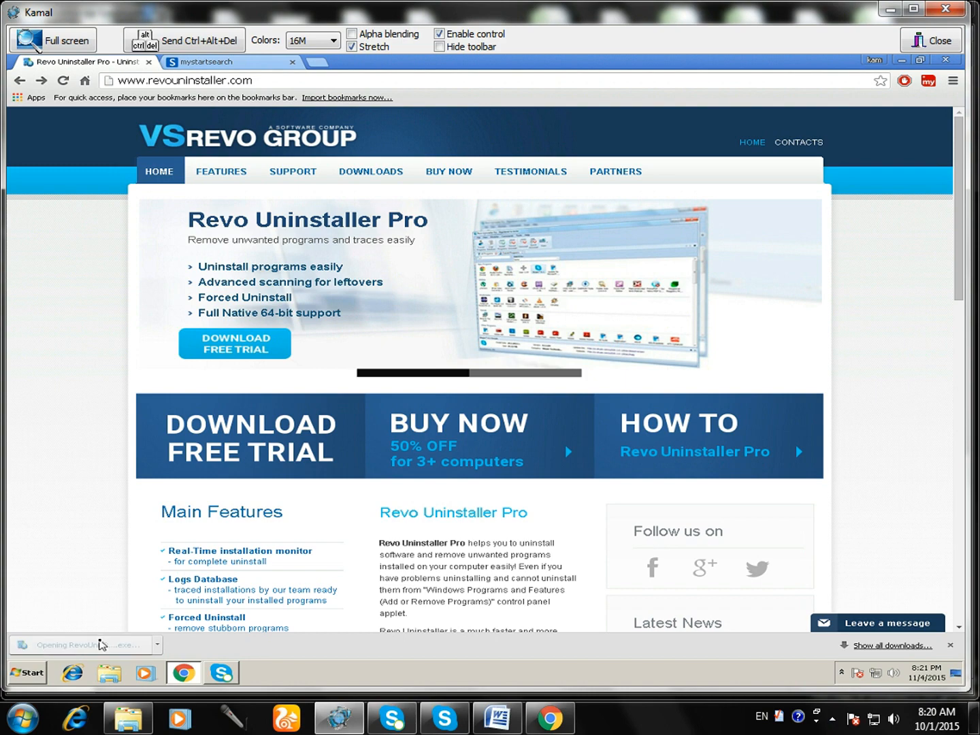
Run RevoUninProSetup.exe and approve its administrator permission request.
{"action": "left_click", "coordinate": [82, 644]}
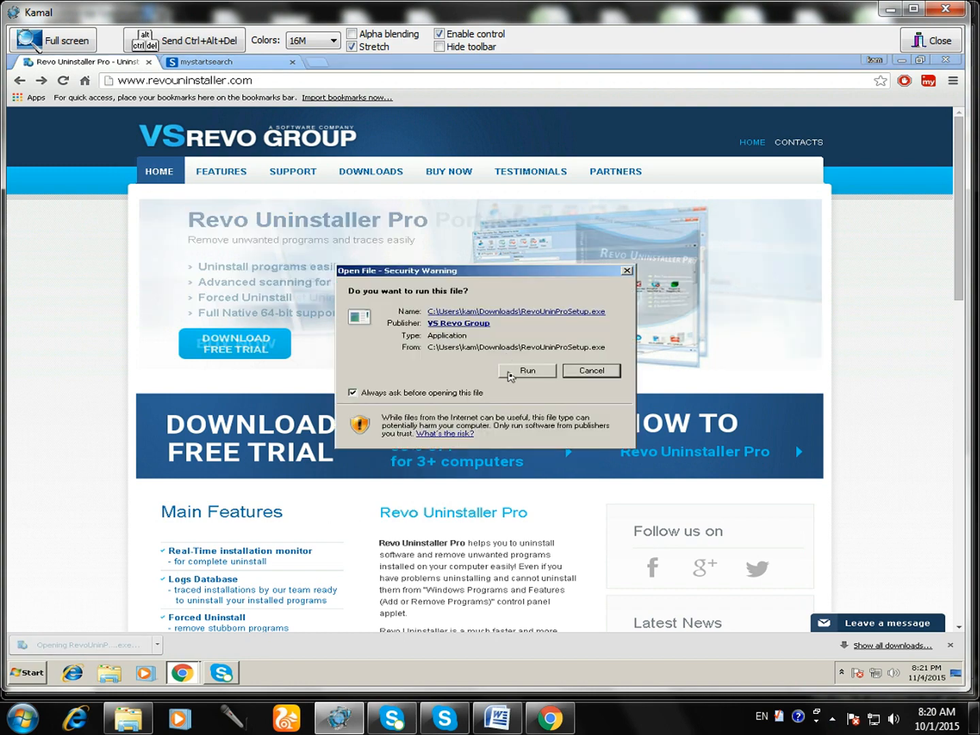
{"action": "left_click", "coordinate": [527, 371]}
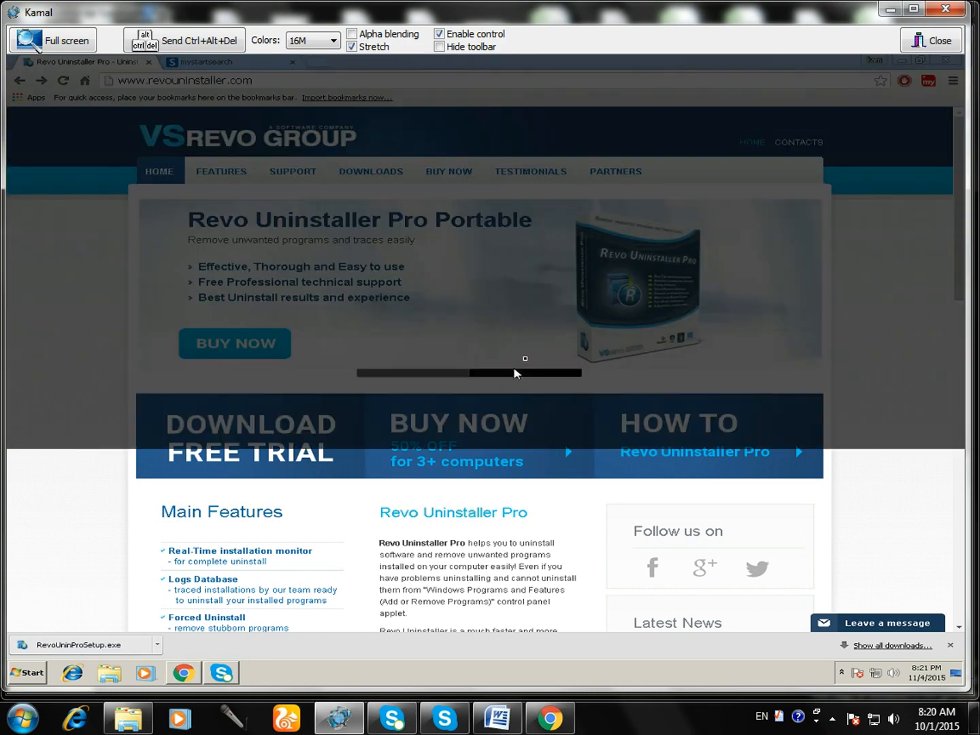
{"action": "left_click", "coordinate": [82, 644]}
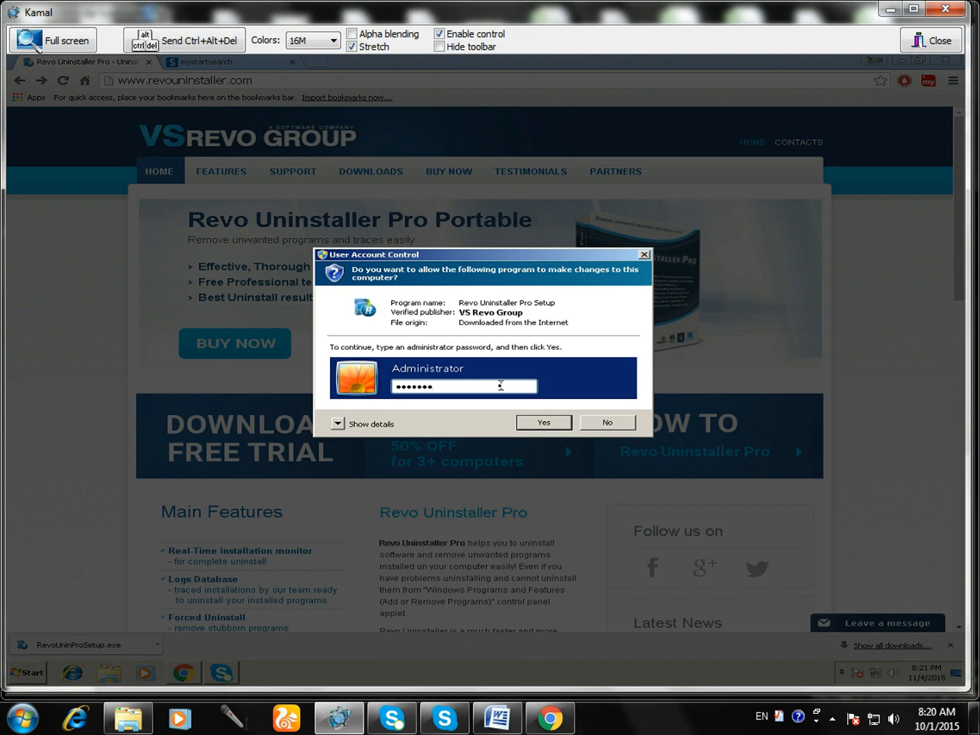
{"action": "left_click", "coordinate": [543, 422]}
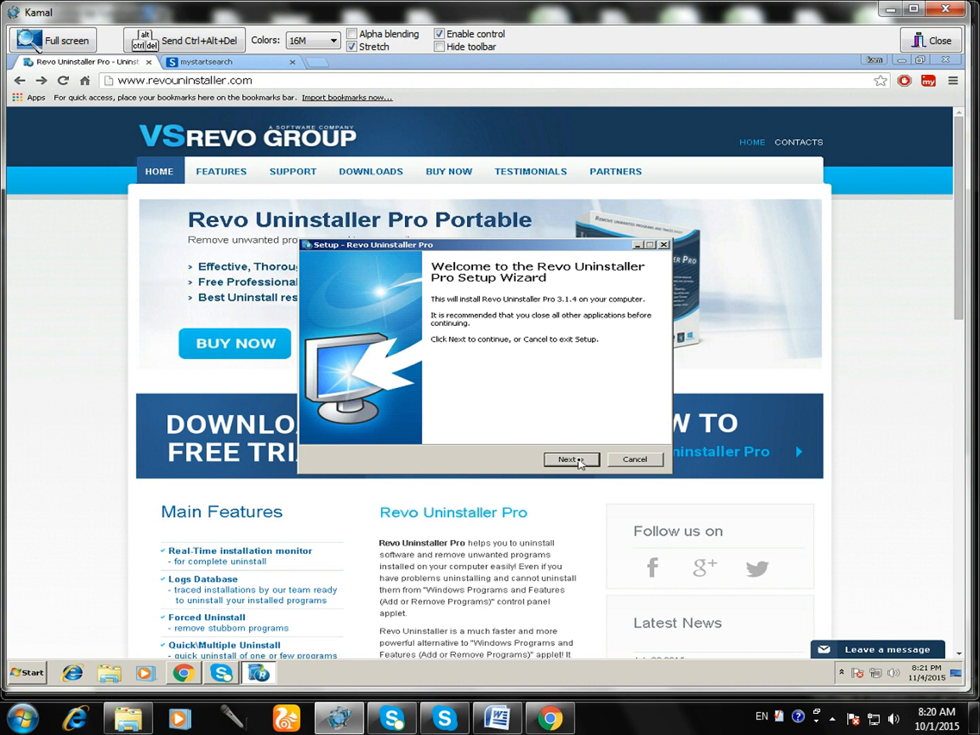
Accept the license, keep the default folder and desktop/Quick Launch icons, and install.
{"action": "left_click", "coordinate": [570, 459]}
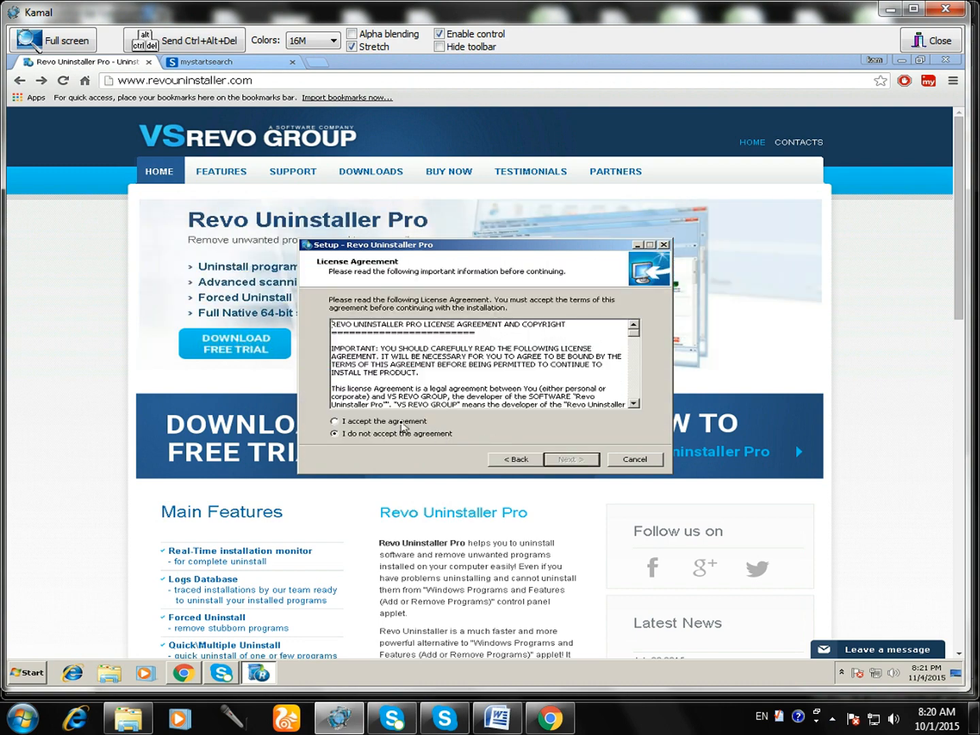
{"action": "left_click", "coordinate": [571, 459]}
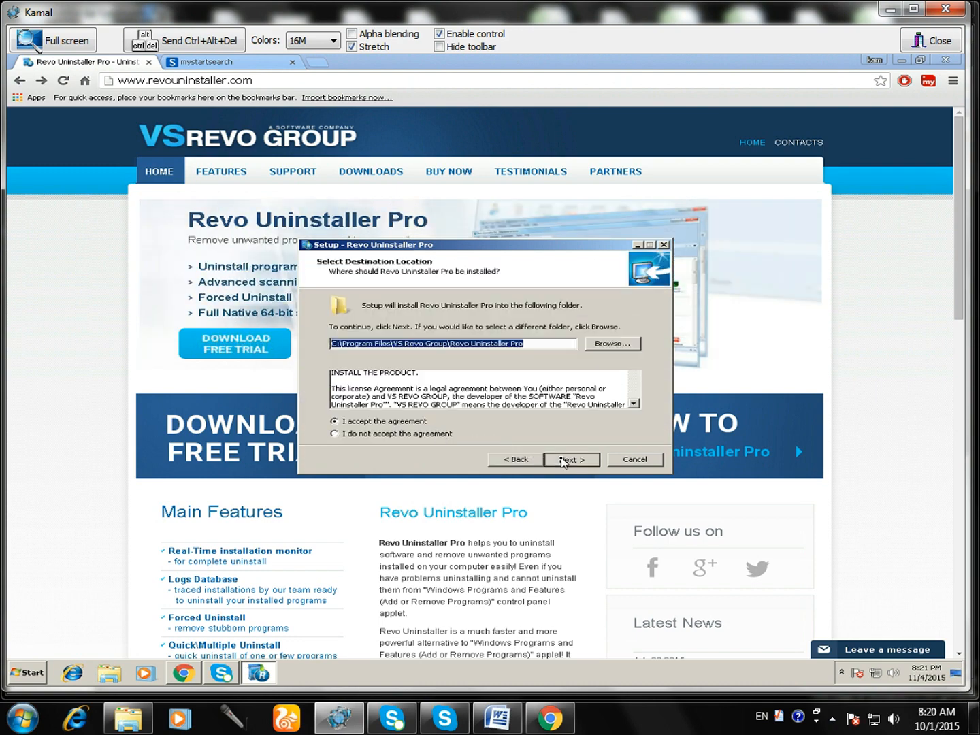
{"action": "left_click", "coordinate": [571, 459]}
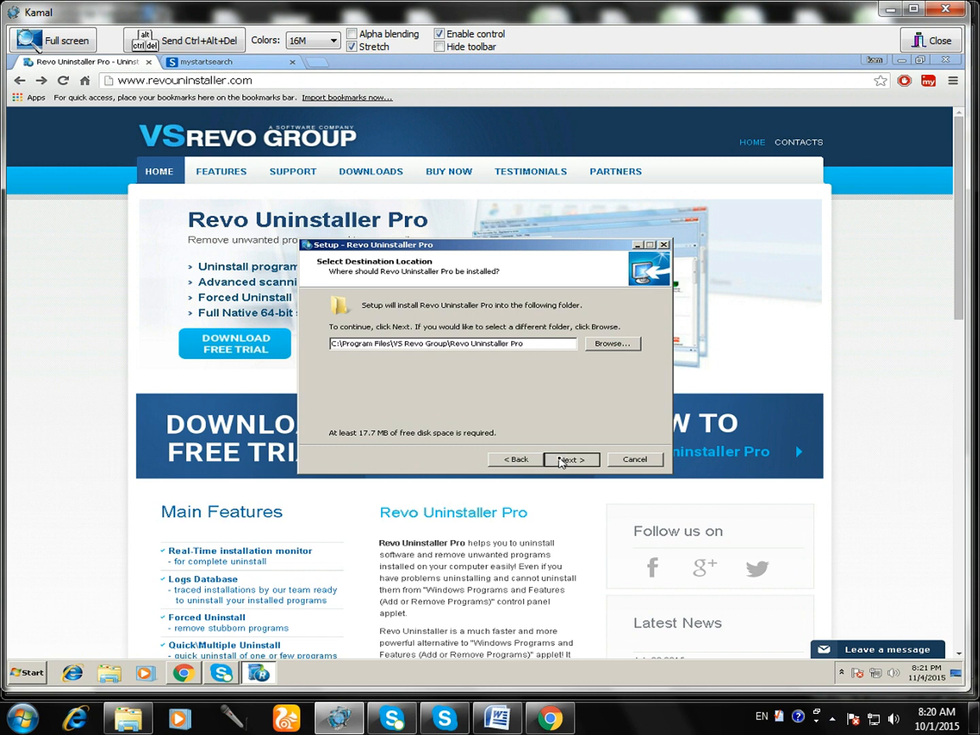
{"action": "left_click", "coordinate": [571, 460]}
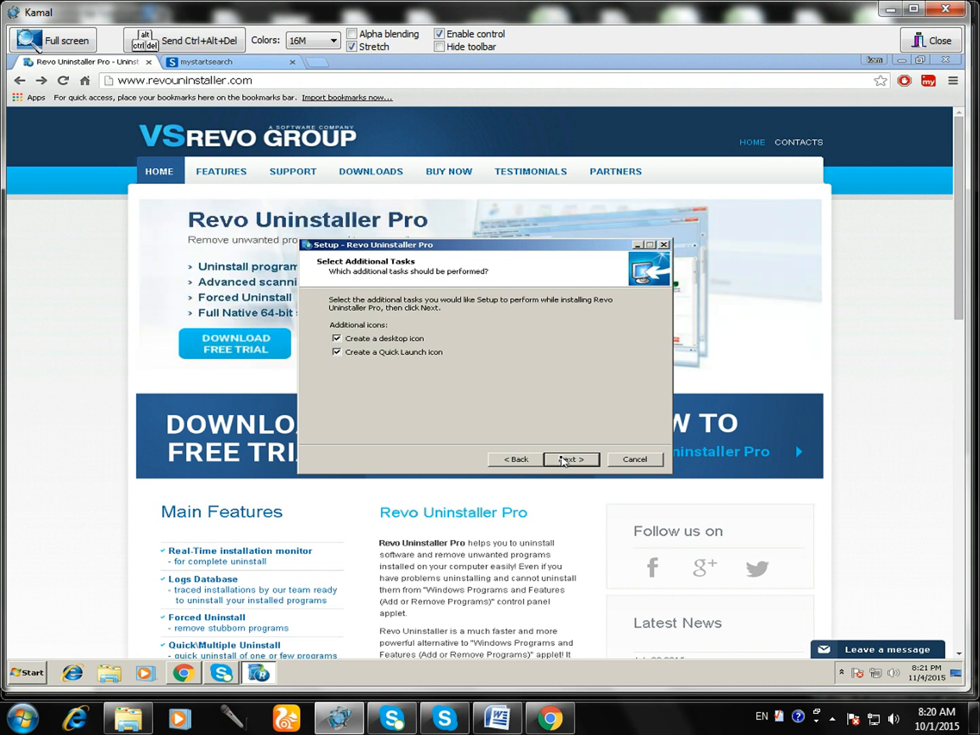
{"action": "left_click", "coordinate": [571, 459]}
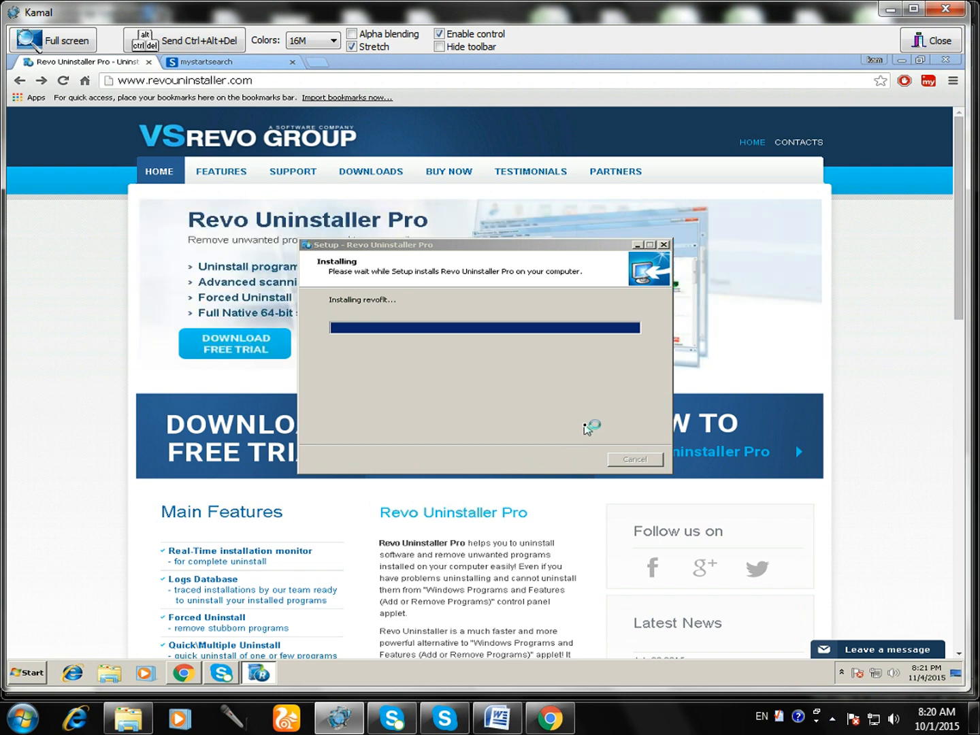
{"action": "mouse_move", "coordinate": [576, 432]}
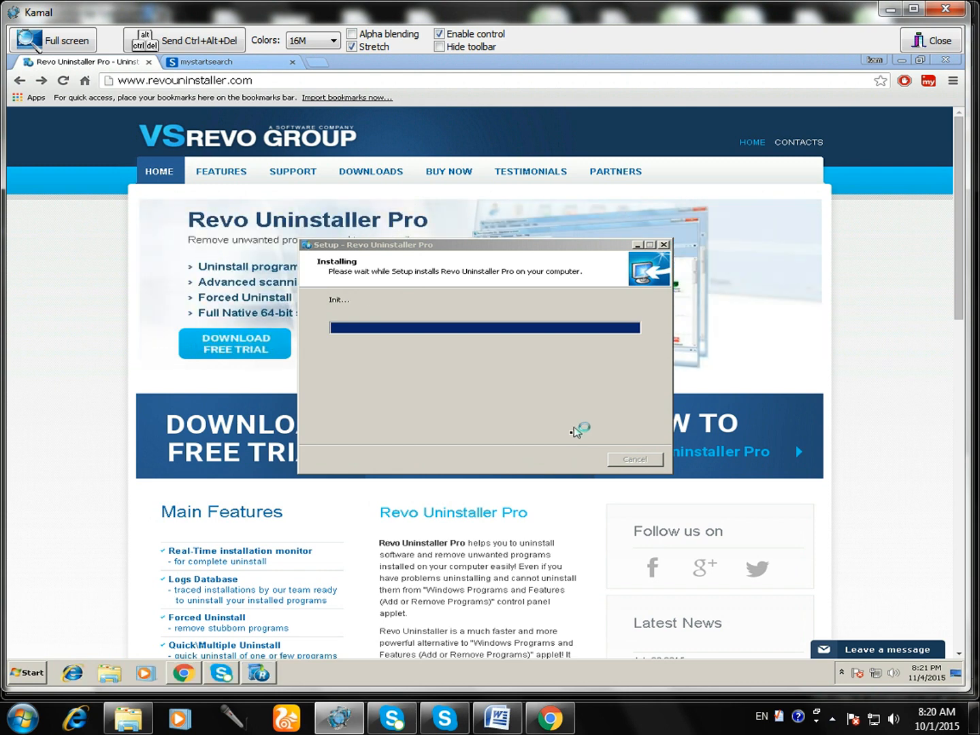
{"action": "mouse_move", "coordinate": [546, 467]}
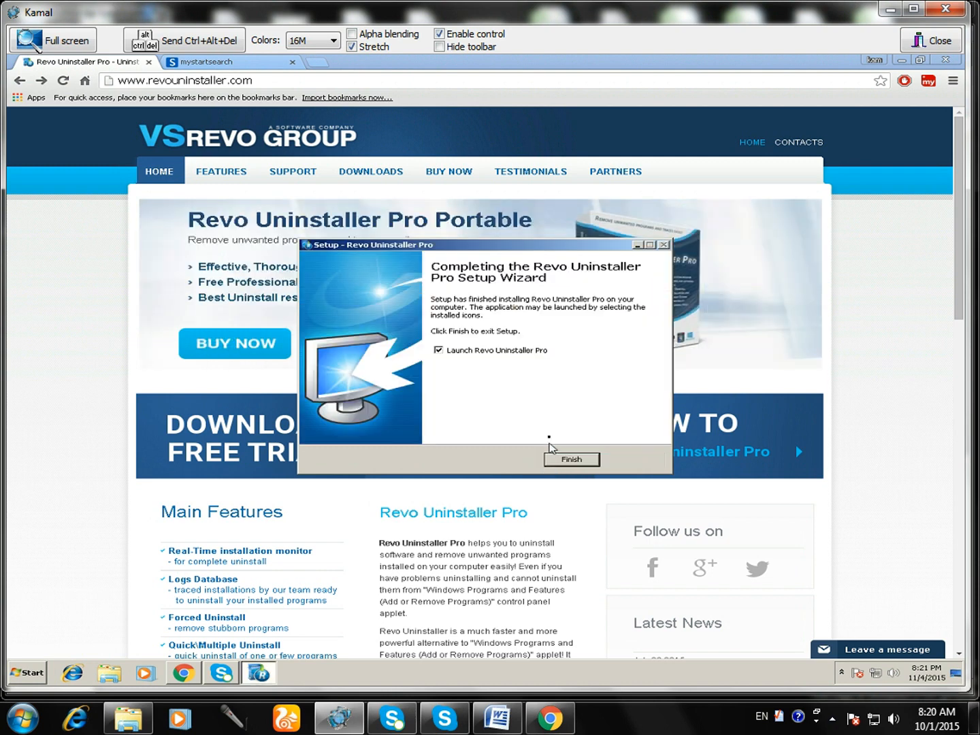
Launch Revo Uninstaller Pro, close the thank-you page and start uninstalling TeamViewer 10.
{"action": "left_click", "coordinate": [571, 459]}
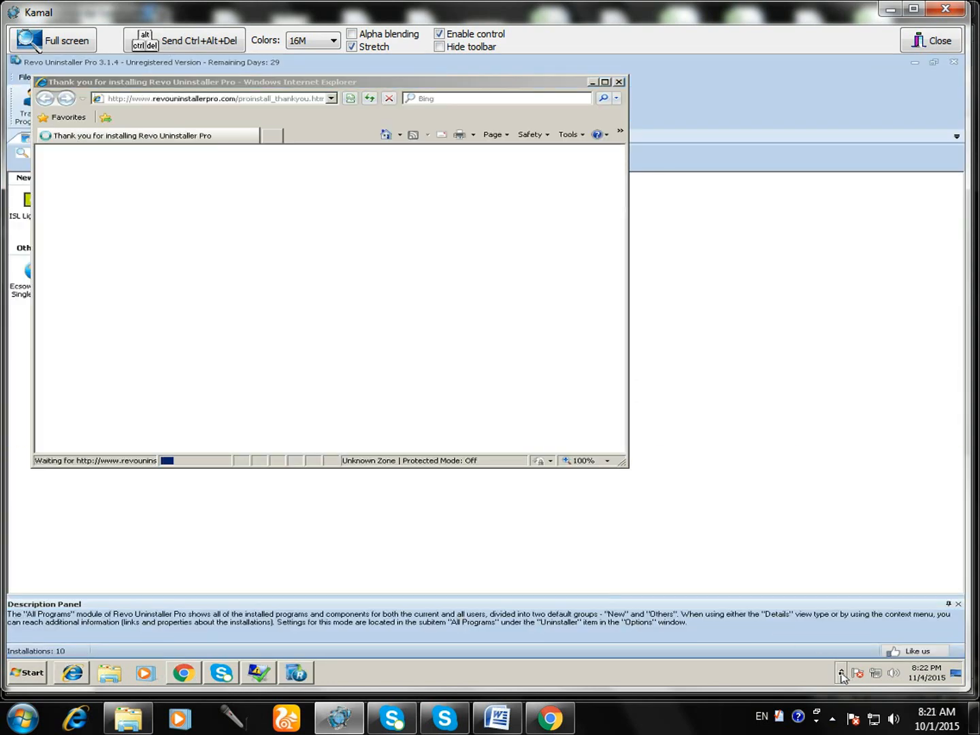
{"action": "left_click", "coordinate": [842, 675]}
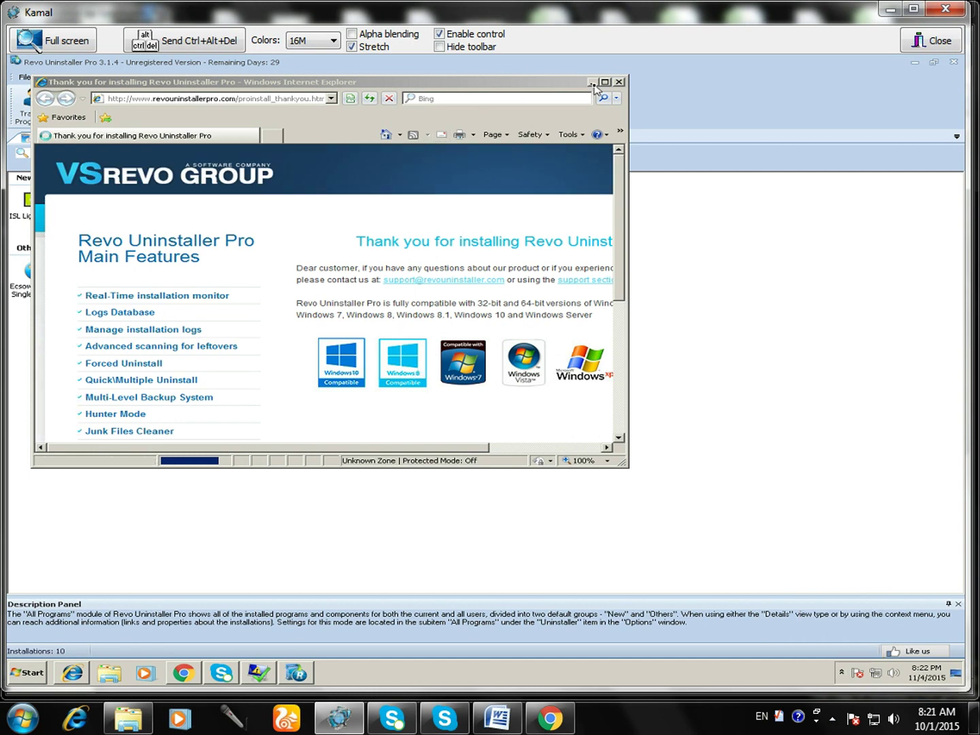
{"action": "left_click", "coordinate": [619, 82]}
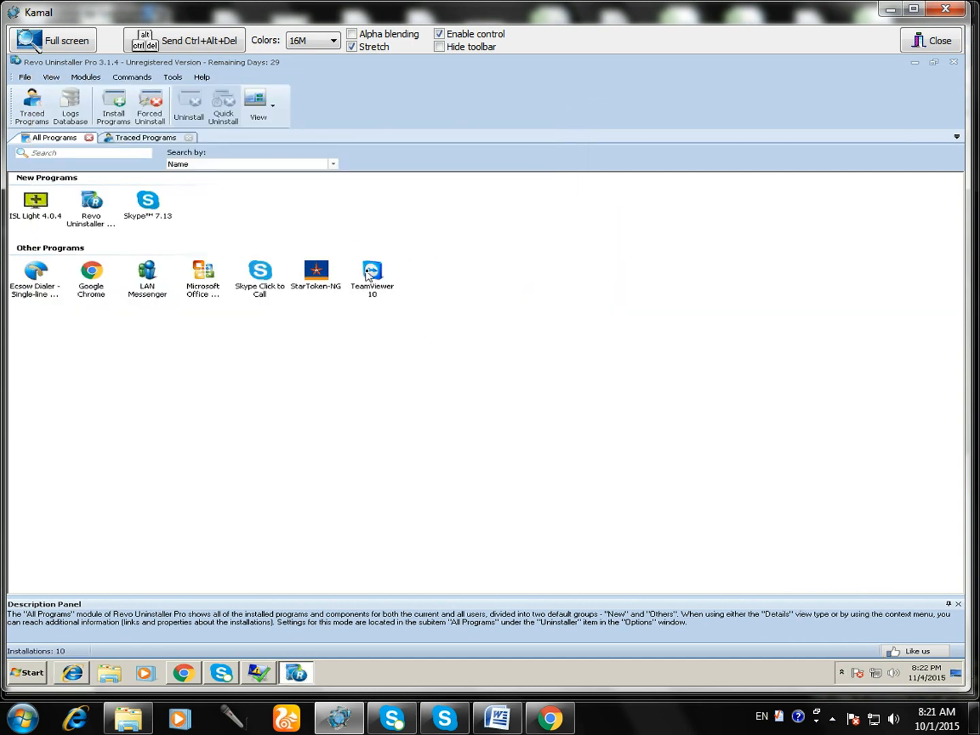
{"action": "double_click", "coordinate": [371, 271]}
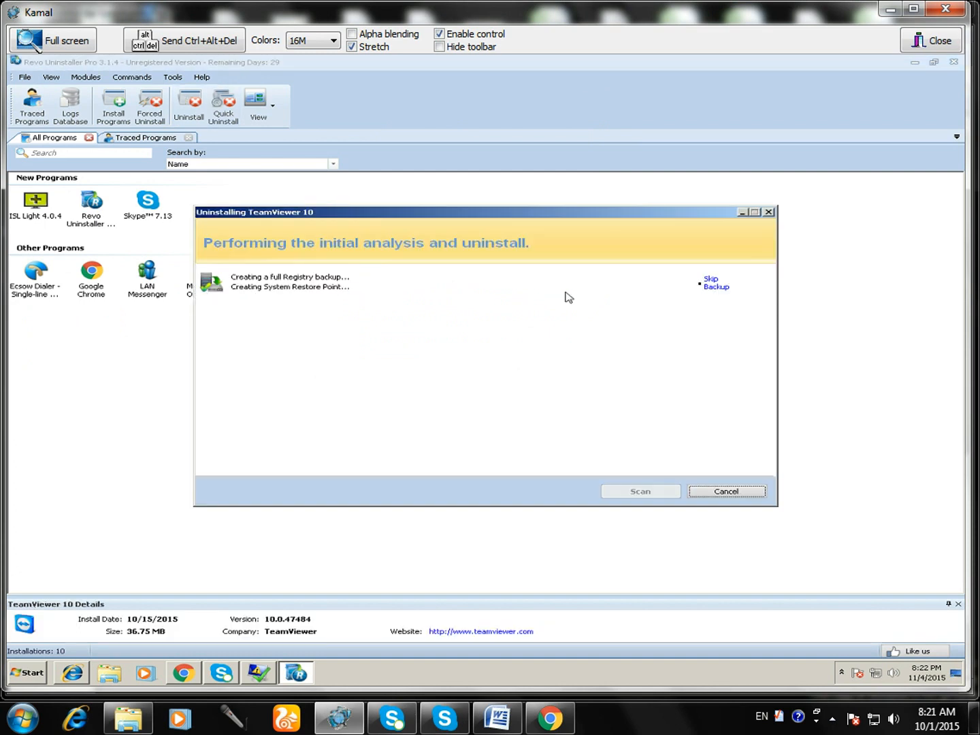
{"action": "mouse_move", "coordinate": [712, 285]}
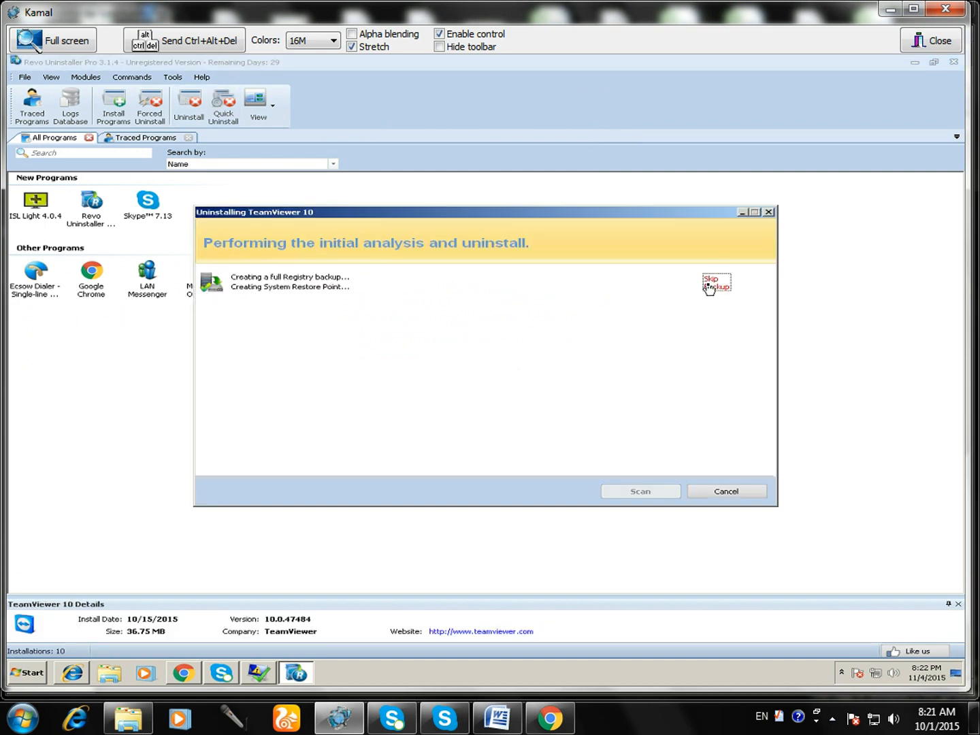
Skip registry backup and restore point, remove TeamViewer 10 with its settings, and close its report.
{"action": "left_click", "coordinate": [714, 283]}
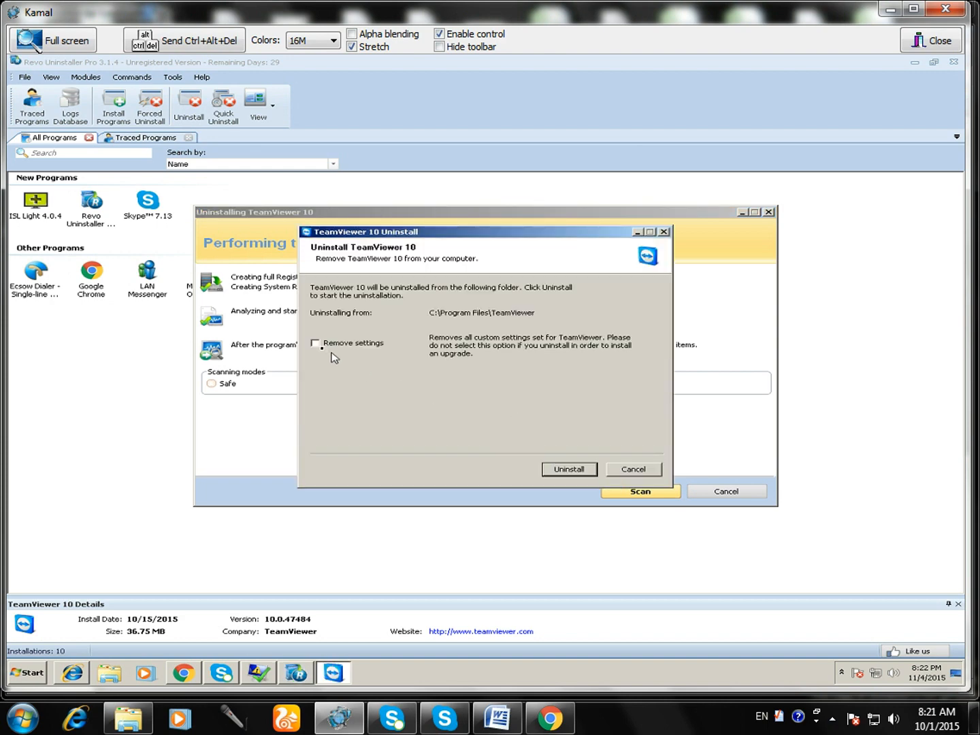
{"action": "left_click", "coordinate": [316, 343]}
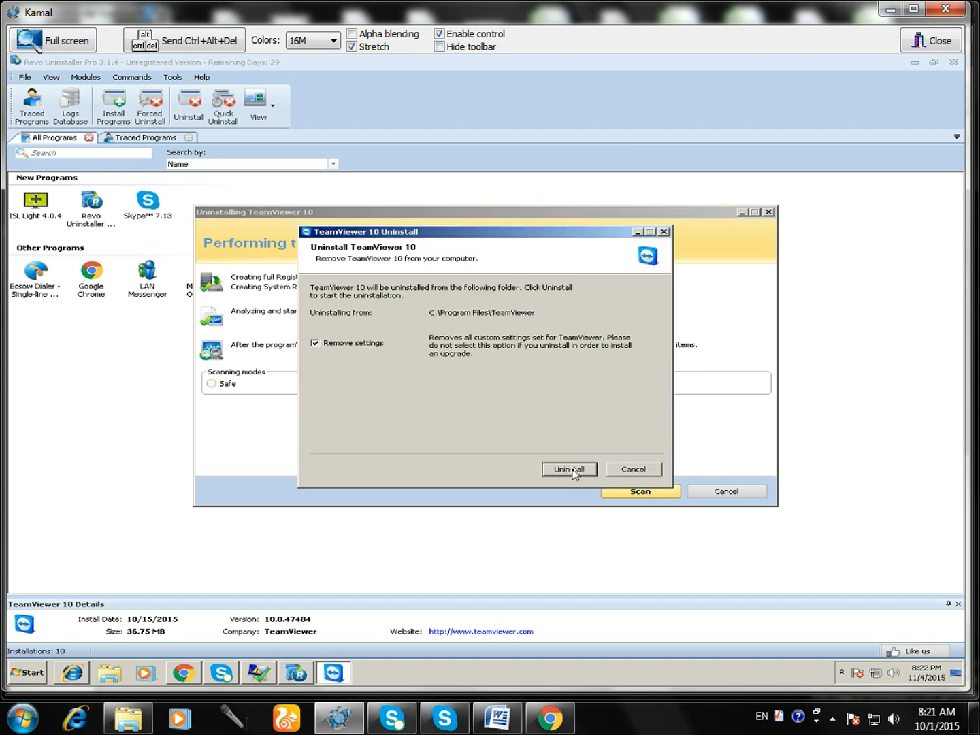
{"action": "left_click", "coordinate": [569, 469]}
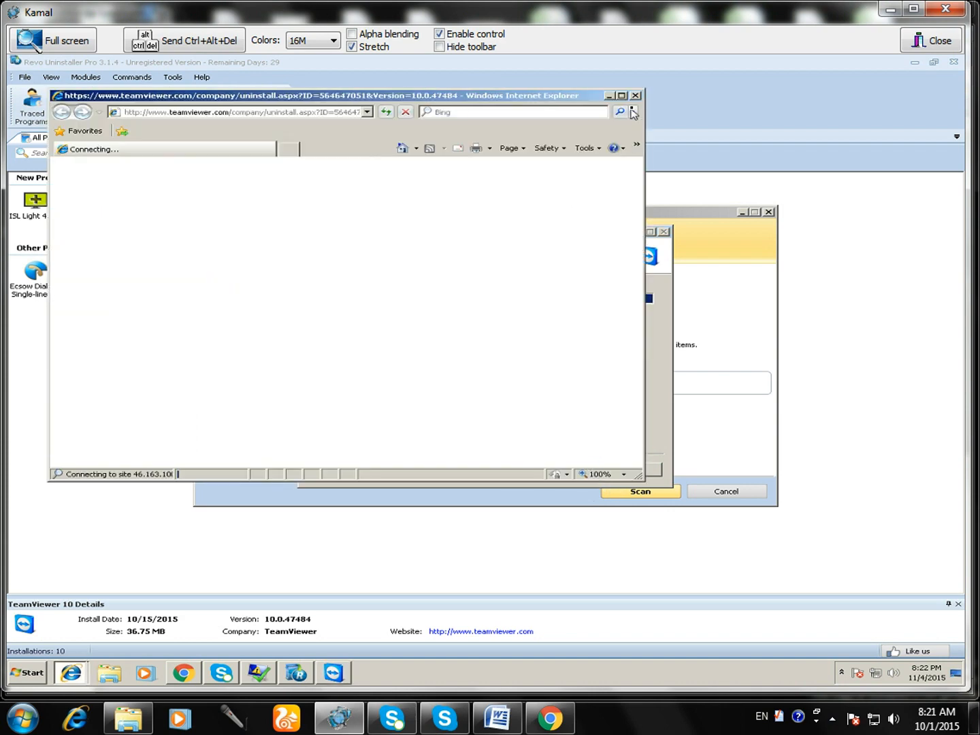
{"action": "left_click", "coordinate": [637, 95]}
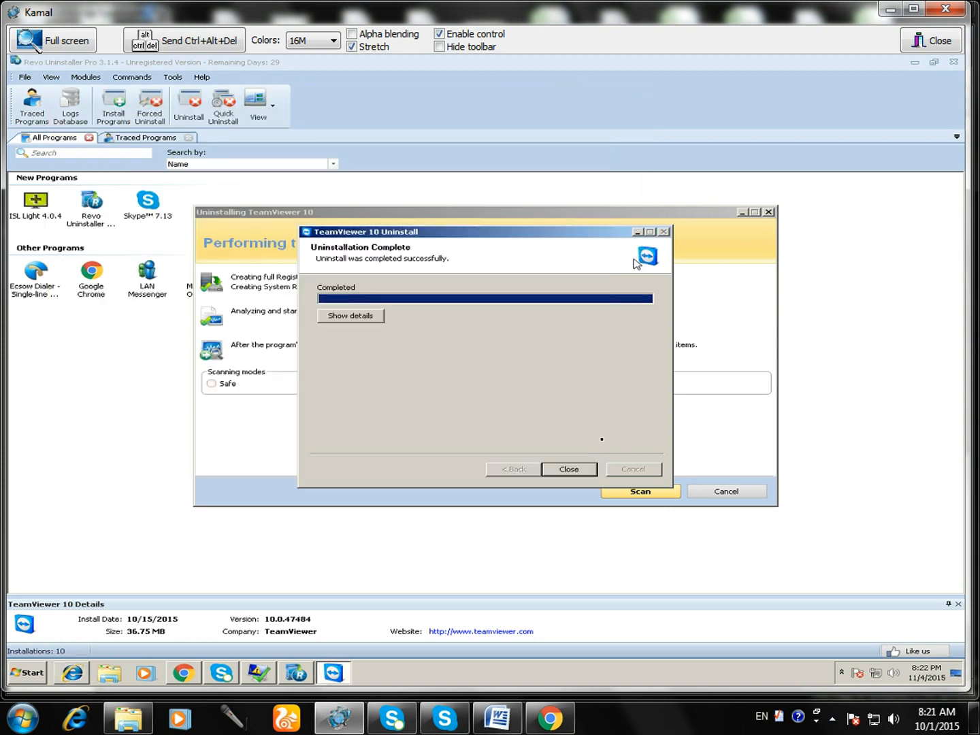
{"action": "left_click", "coordinate": [568, 469]}
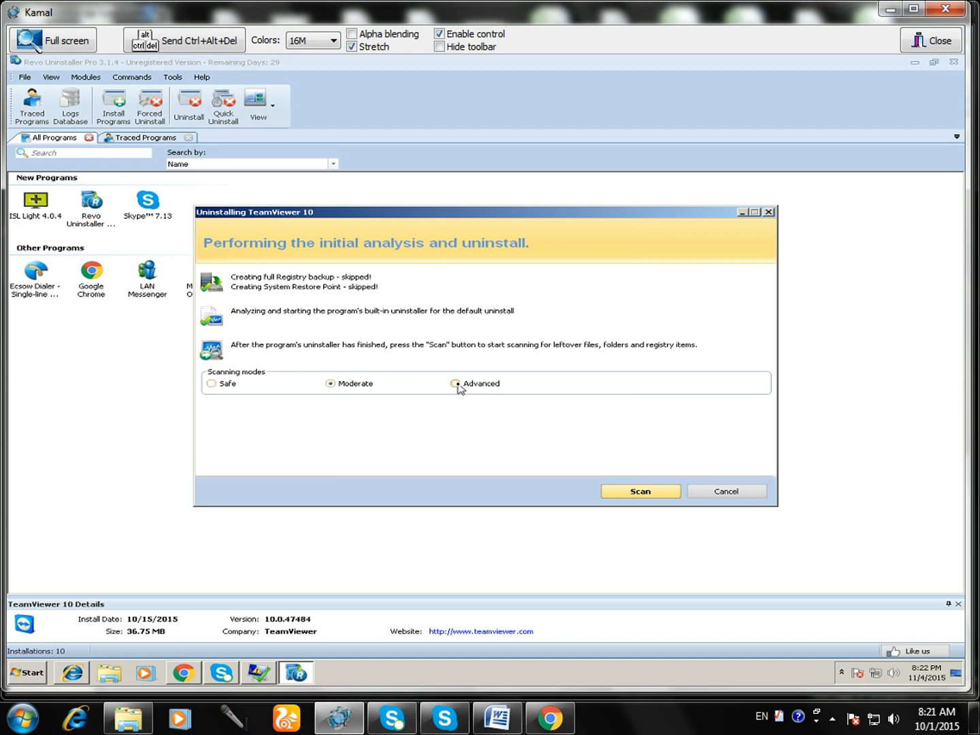
Run an Advanced leftover scan and delete all of TeamViewer 10's leftover registry items.
{"action": "left_click", "coordinate": [455, 383]}
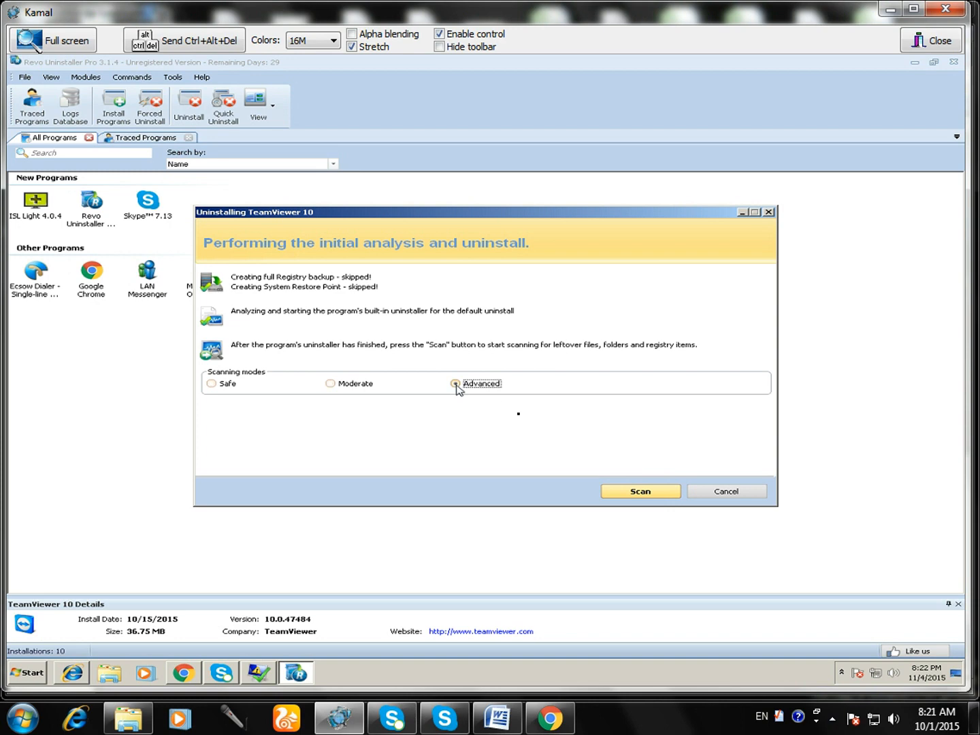
{"action": "left_click", "coordinate": [641, 491]}
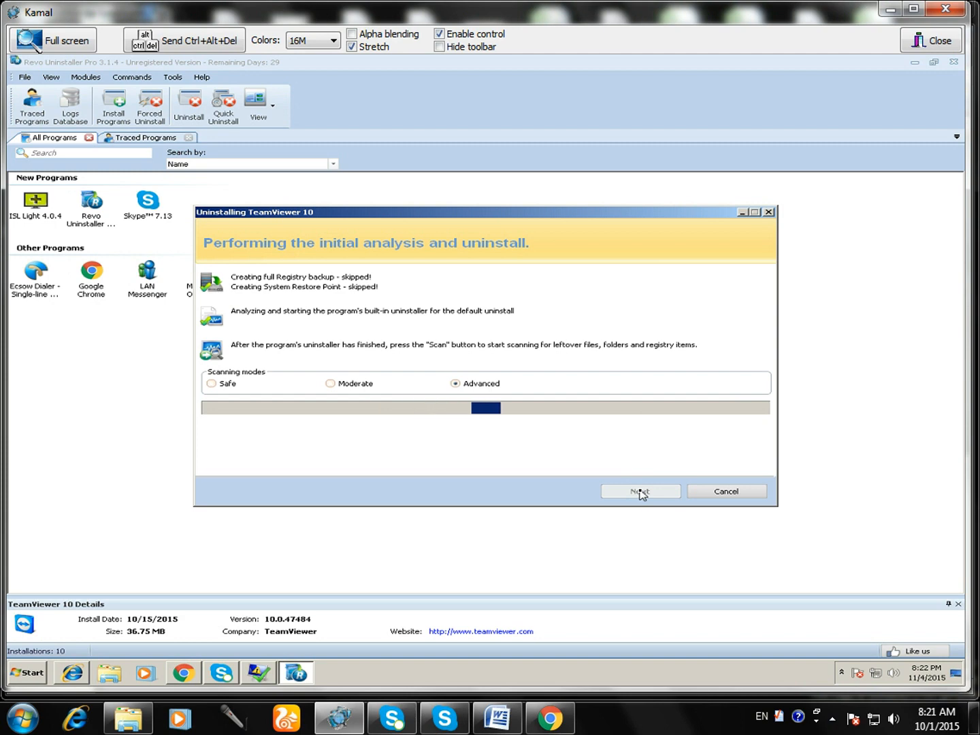
{"action": "left_click", "coordinate": [640, 490]}
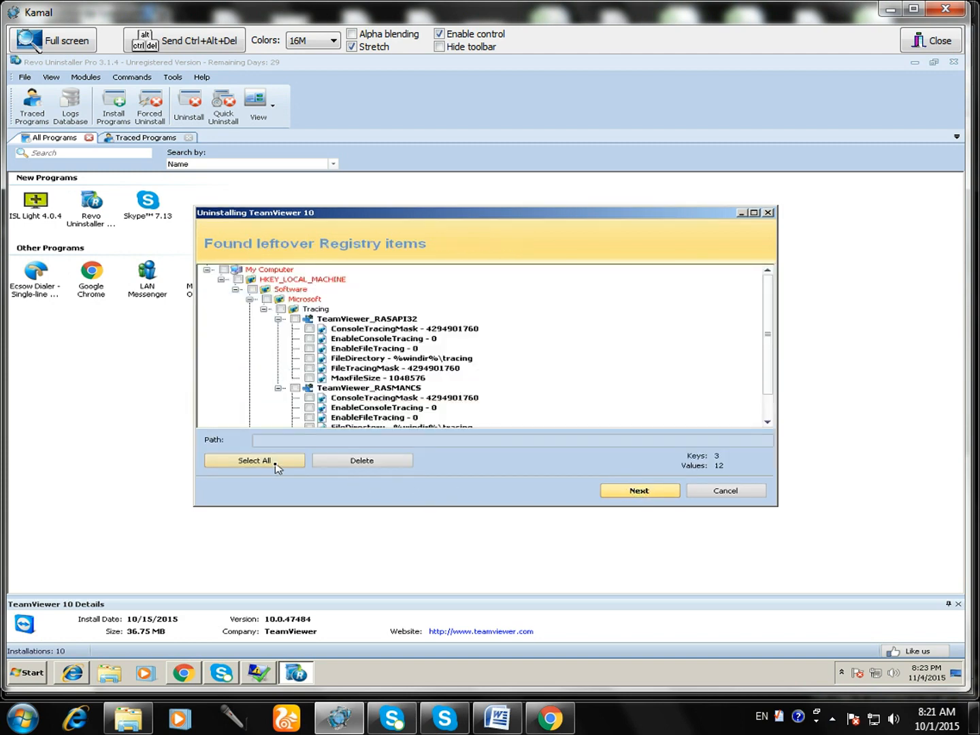
{"action": "left_click", "coordinate": [254, 461]}
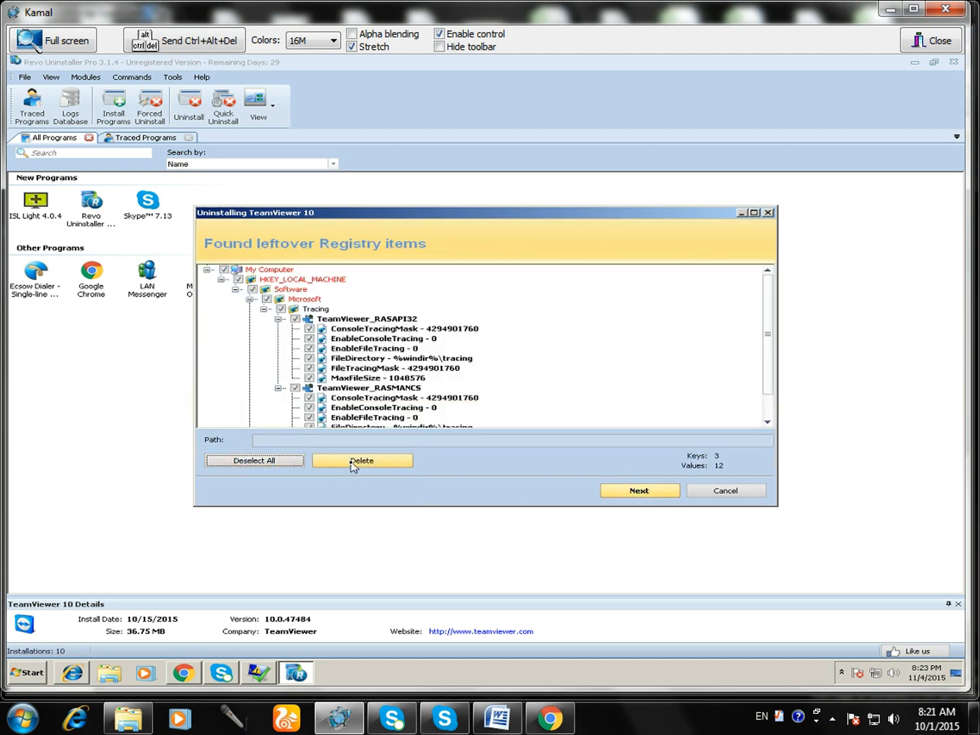
{"action": "left_click", "coordinate": [362, 460]}
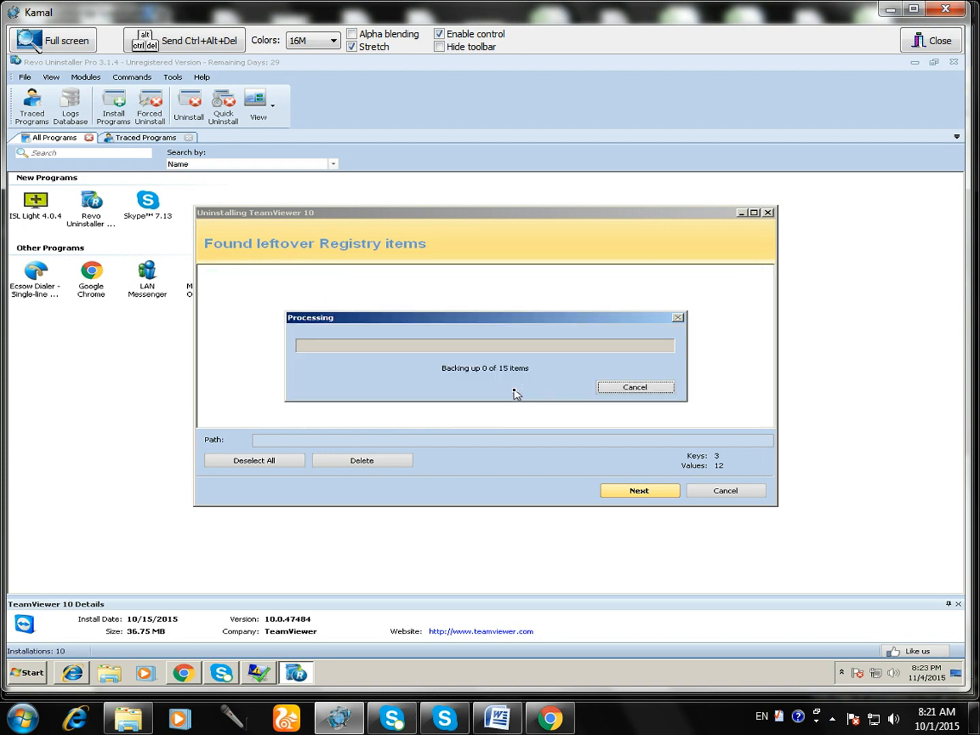
Select all of TeamViewer 10's leftover files and folders for deletion.
{"action": "left_click", "coordinate": [639, 490]}
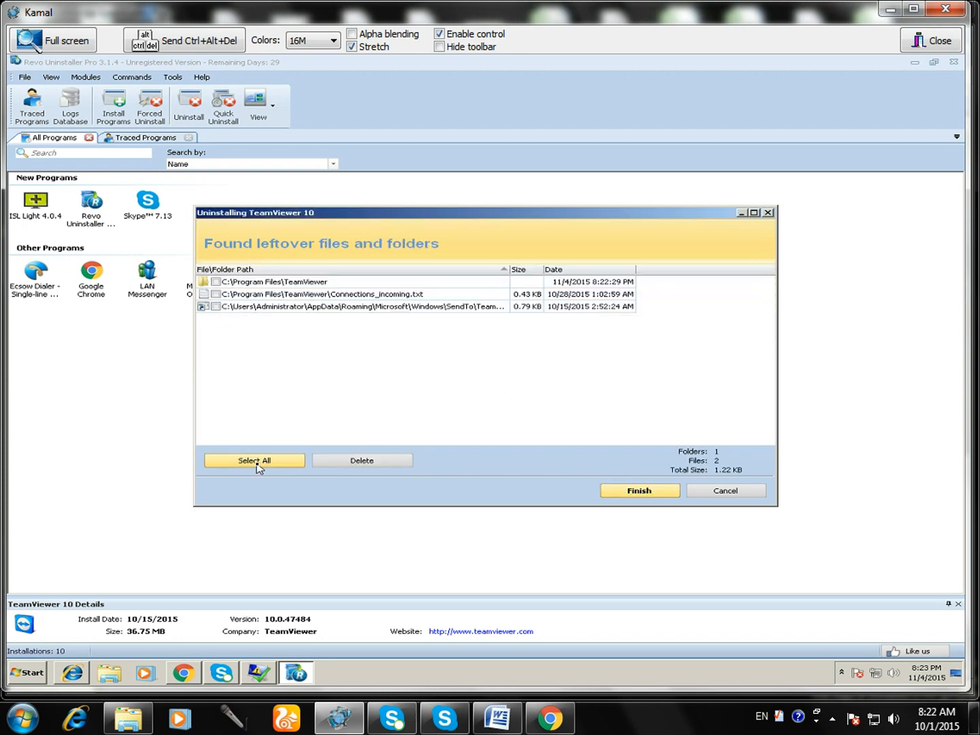
{"action": "left_click", "coordinate": [361, 461]}
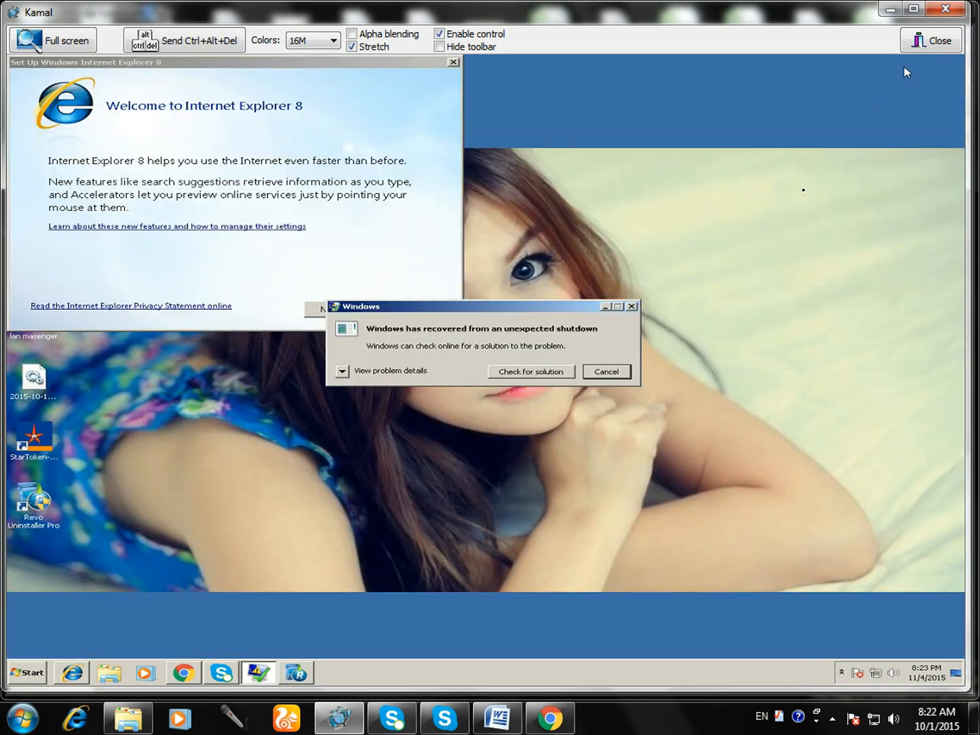
{"action": "mouse_move", "coordinate": [65, 667]}
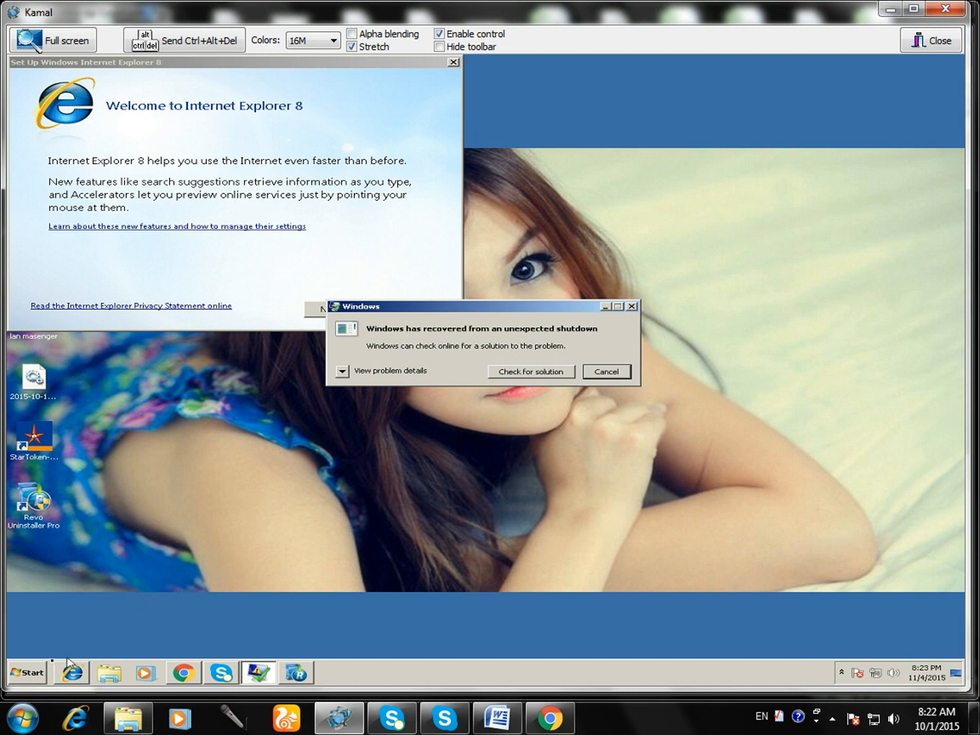
Launch Registry Editor from the Start menu search.
{"action": "left_click", "coordinate": [30, 672]}
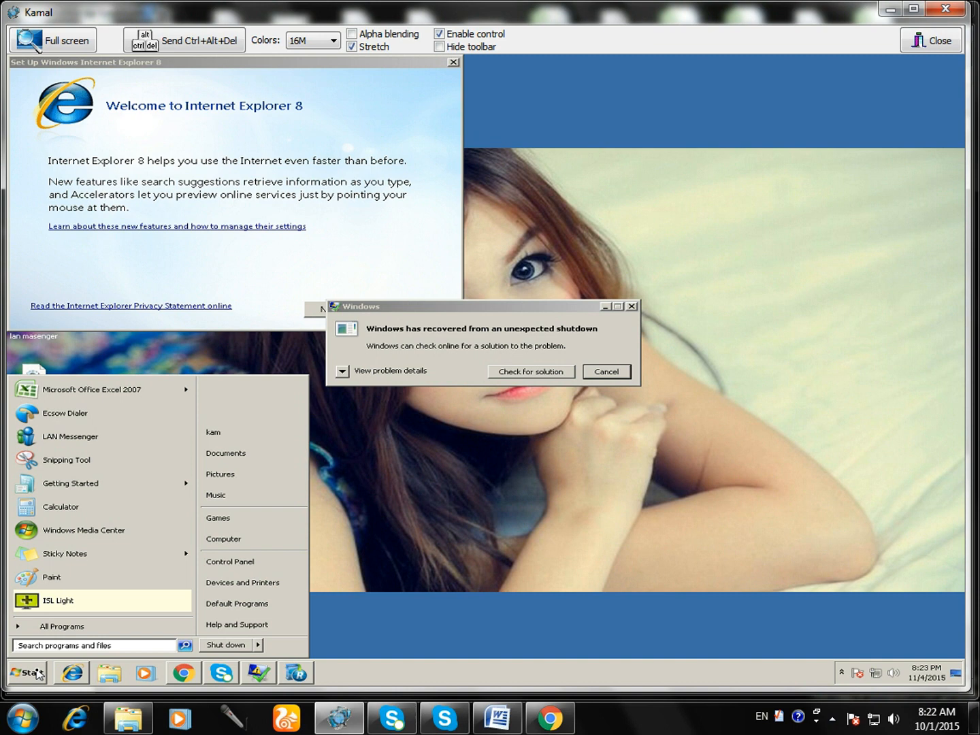
{"action": "type", "text": "reg"}
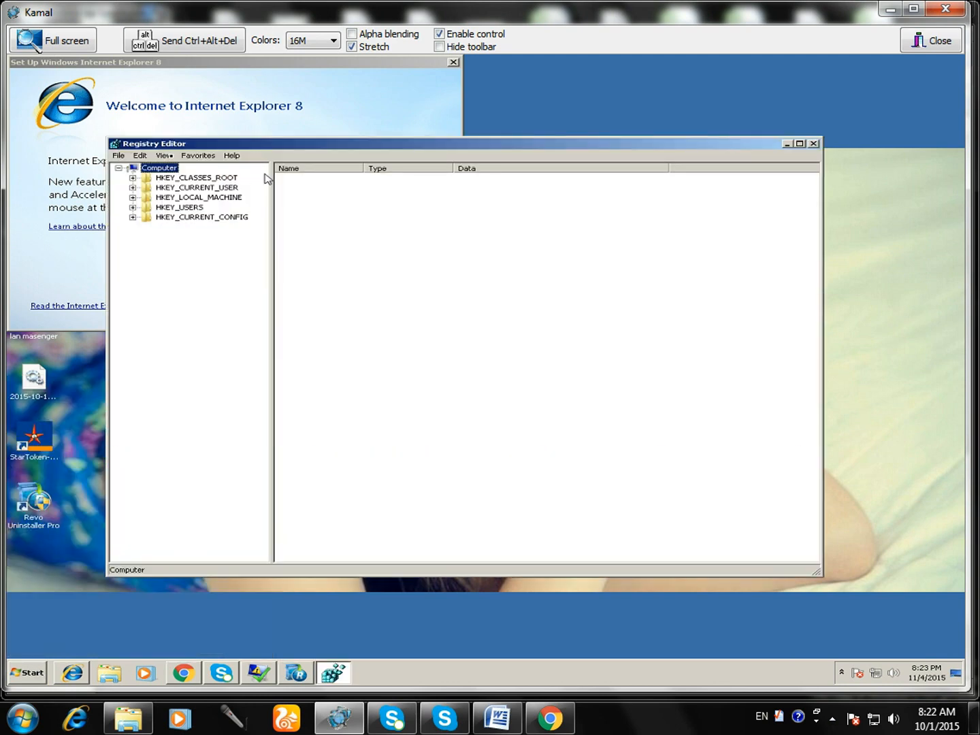
Search the registry for TeamViewer entries via Edit > Find.
{"action": "left_click", "coordinate": [139, 155]}
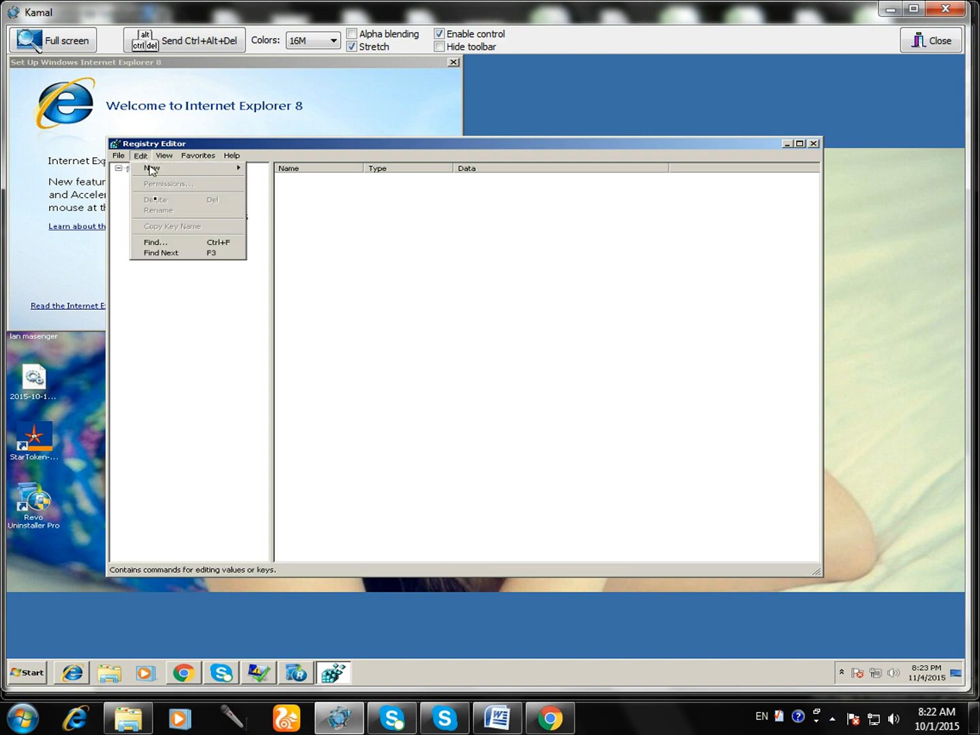
{"action": "left_click", "coordinate": [155, 242]}
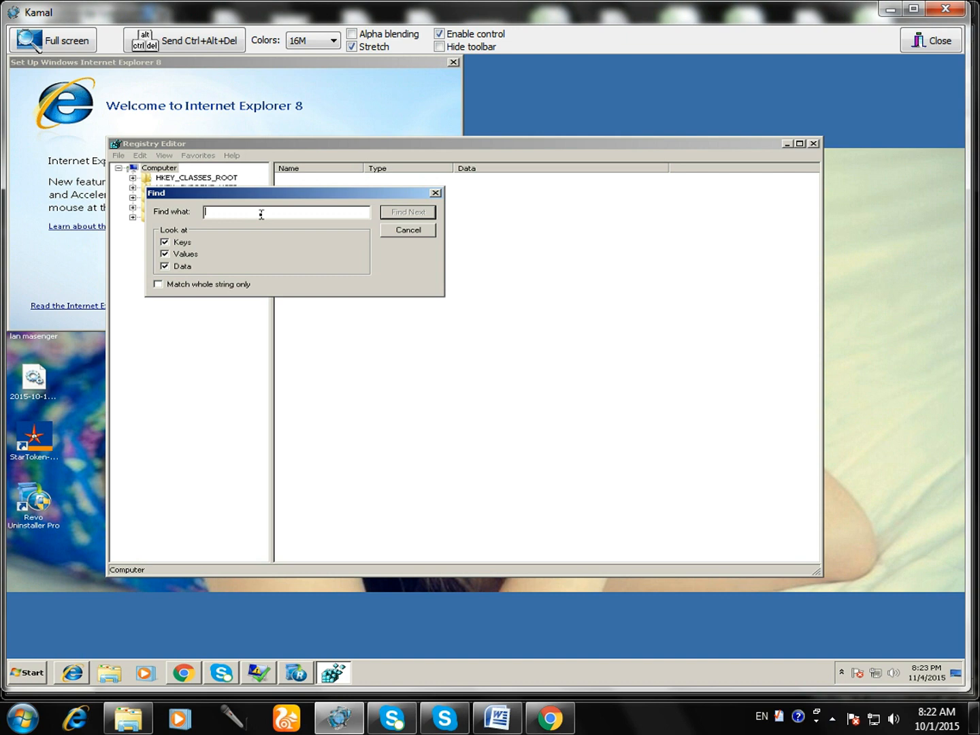
{"action": "type", "text": "teamvie"}
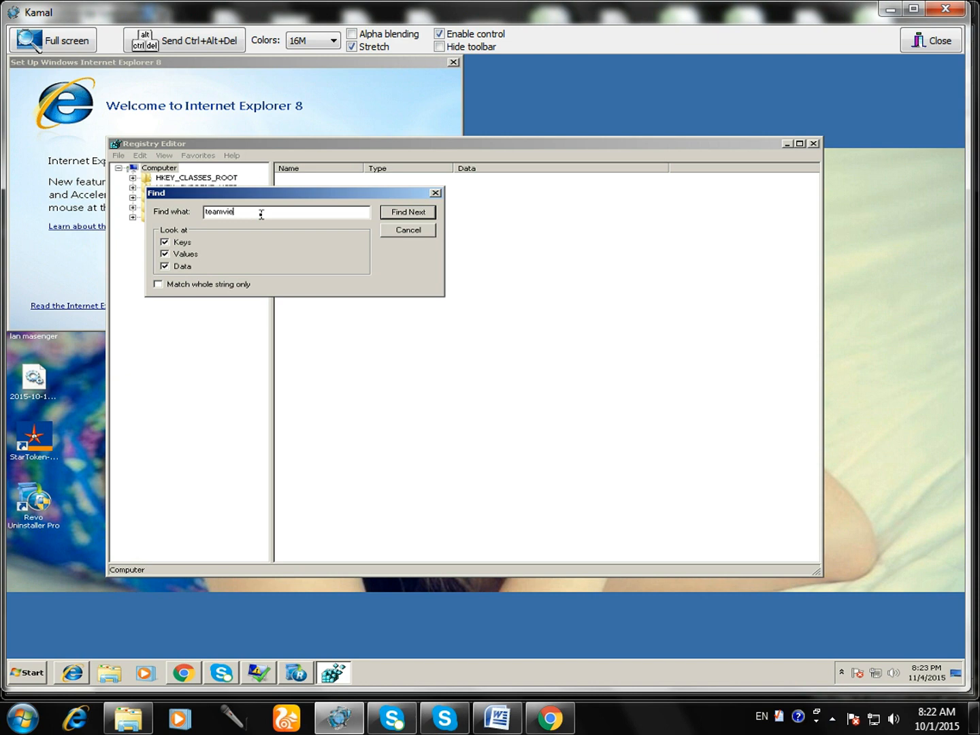
{"action": "left_click", "coordinate": [407, 212]}
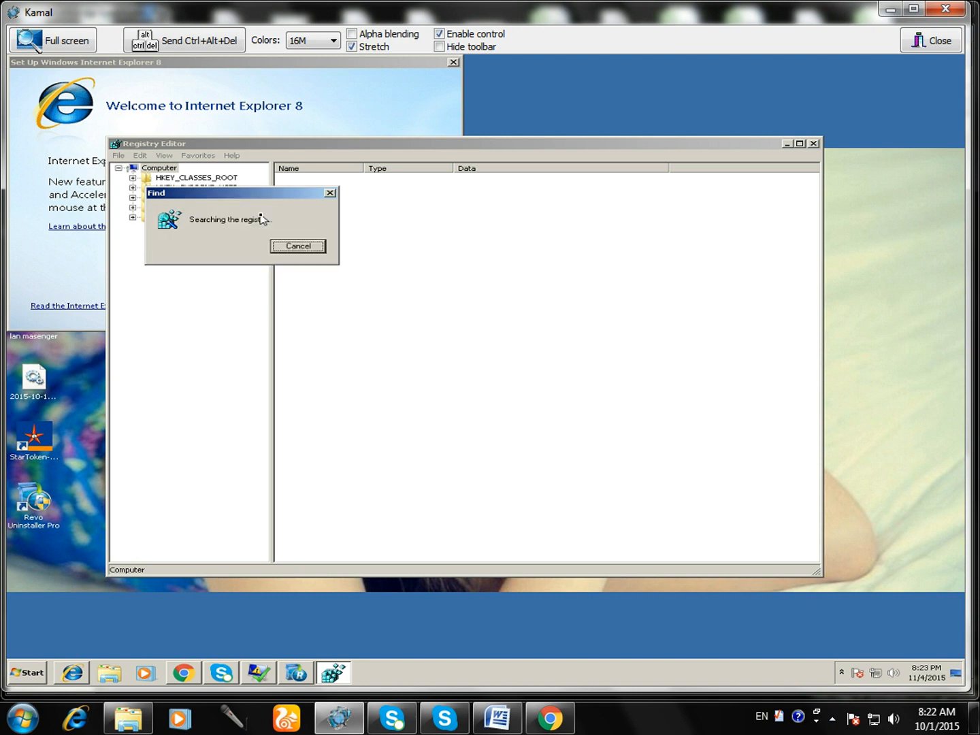
{"action": "mouse_move", "coordinate": [273, 218]}
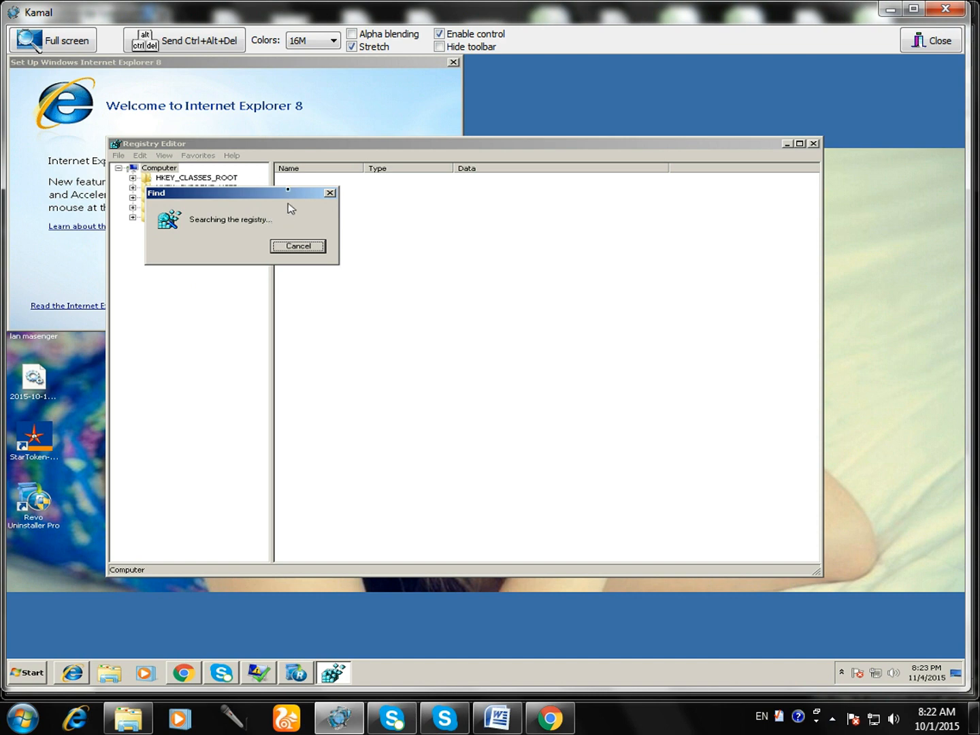
{"action": "left_click_drag", "start_coordinate": [241, 192], "coordinate": [191, 132]}
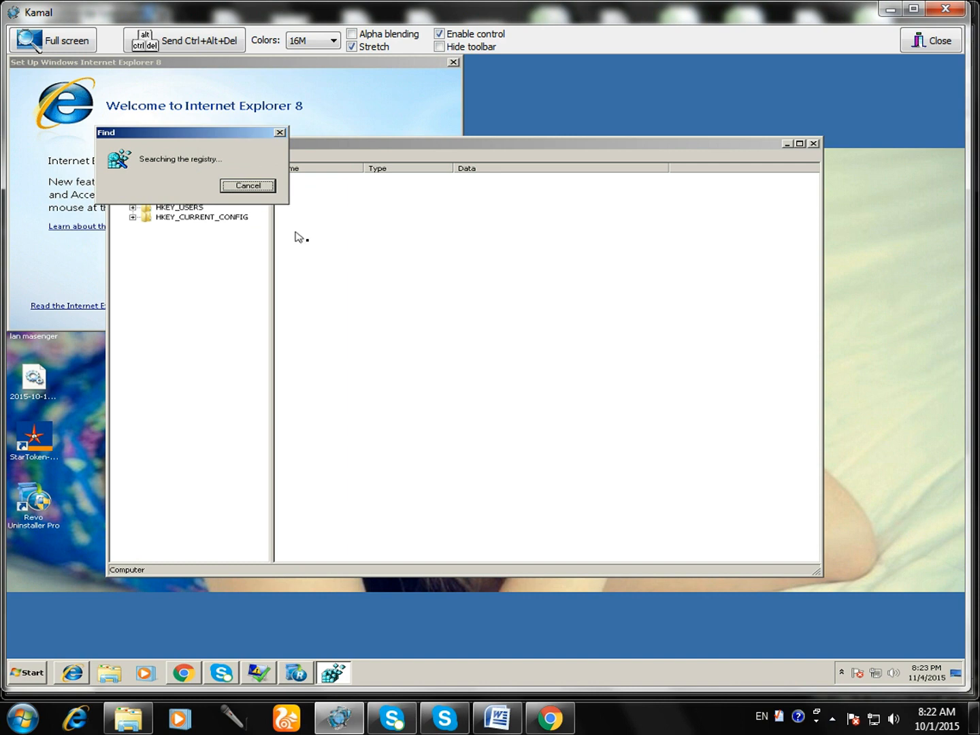
{"action": "mouse_move", "coordinate": [311, 246]}
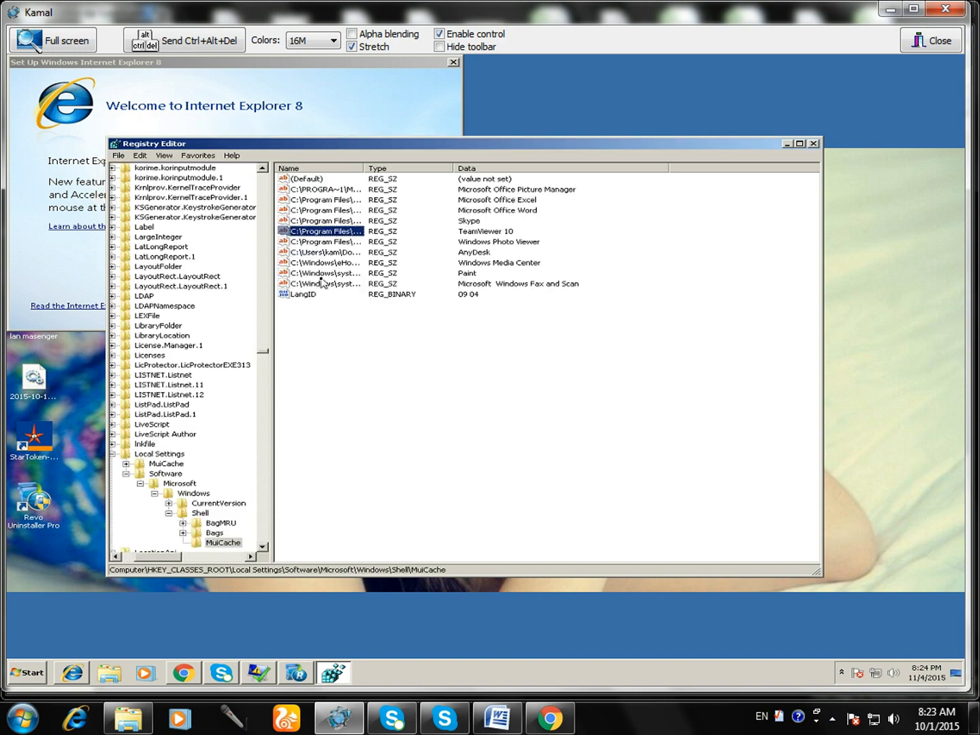
{"action": "mouse_move", "coordinate": [339, 285]}
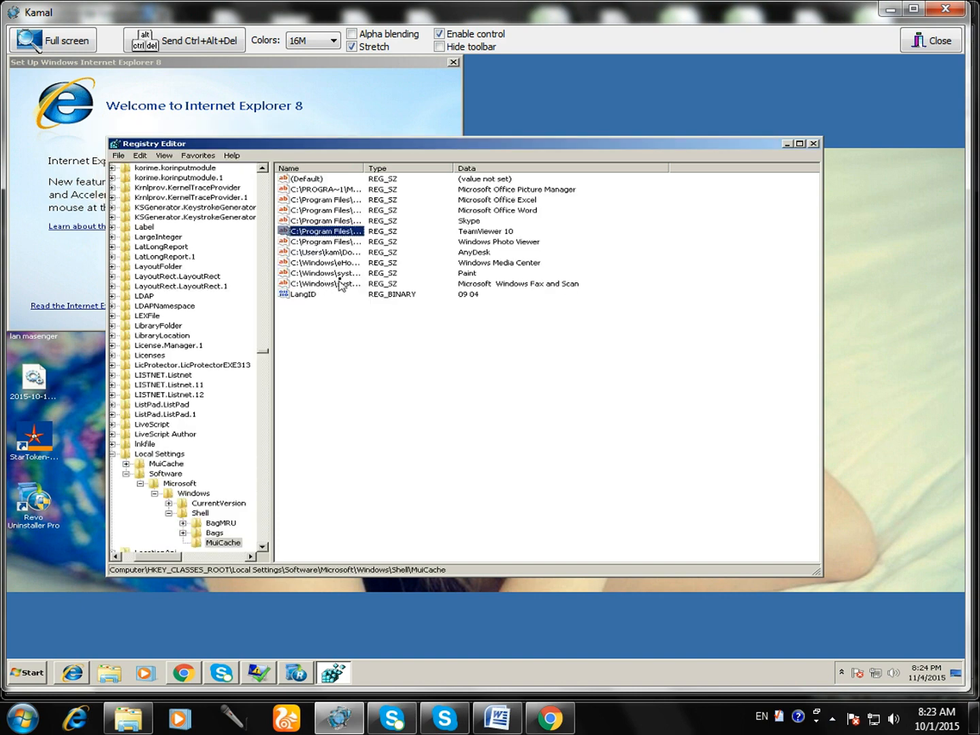
{"action": "mouse_move", "coordinate": [447, 244]}
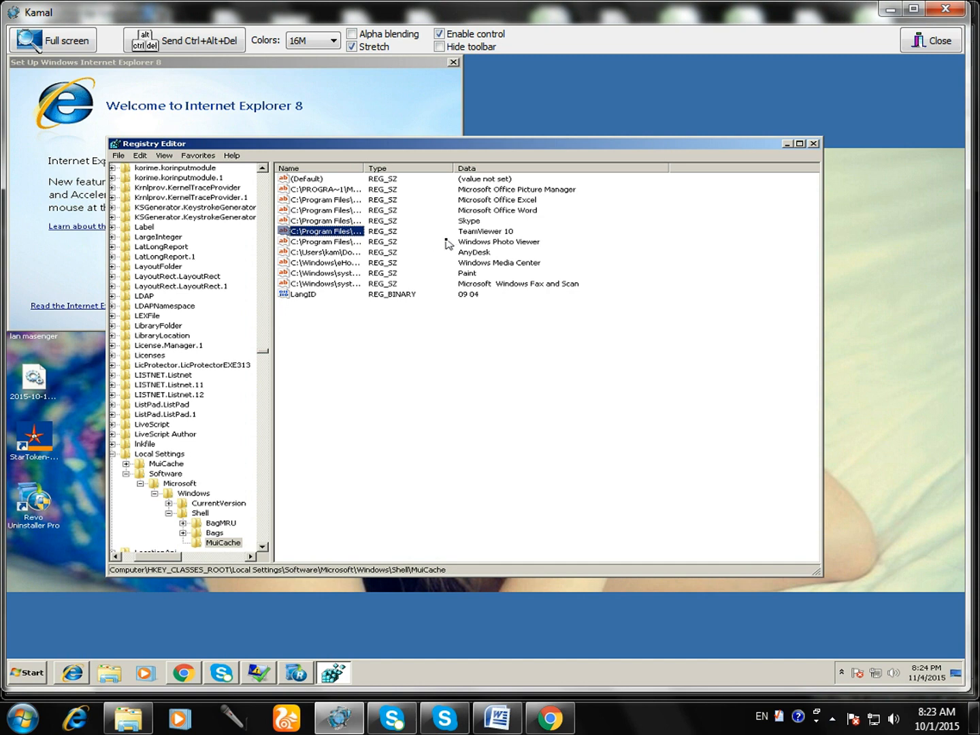
{"action": "mouse_move", "coordinate": [357, 248]}
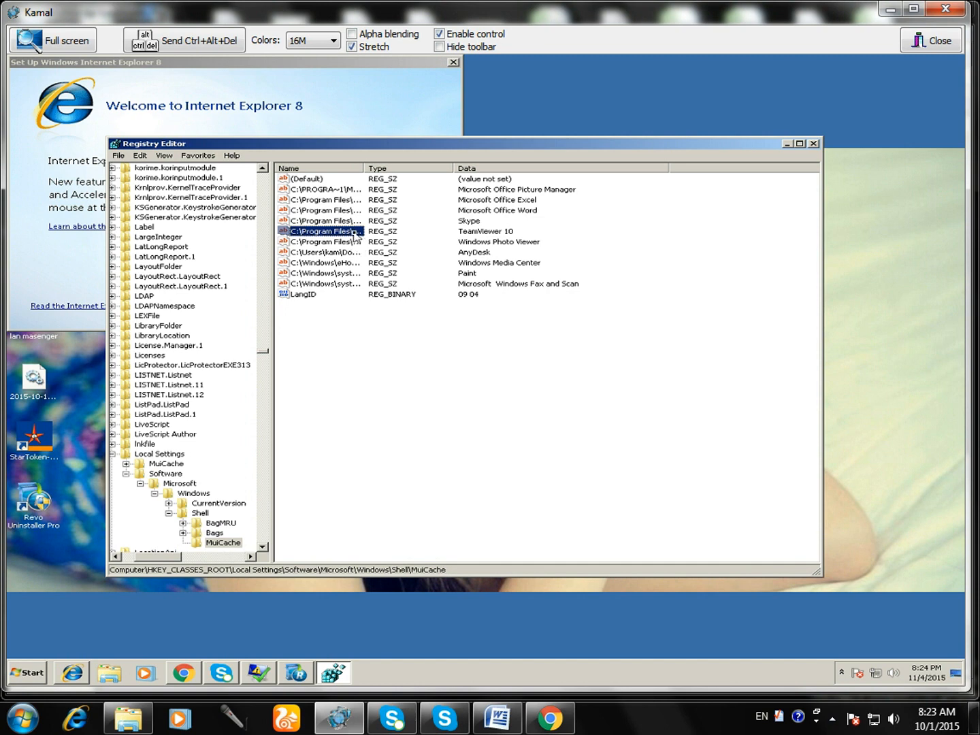
Delete the TeamViewer 10 value and the TeamViewer.exe value under Direct3D found by the search.
{"action": "right_click", "coordinate": [327, 231]}
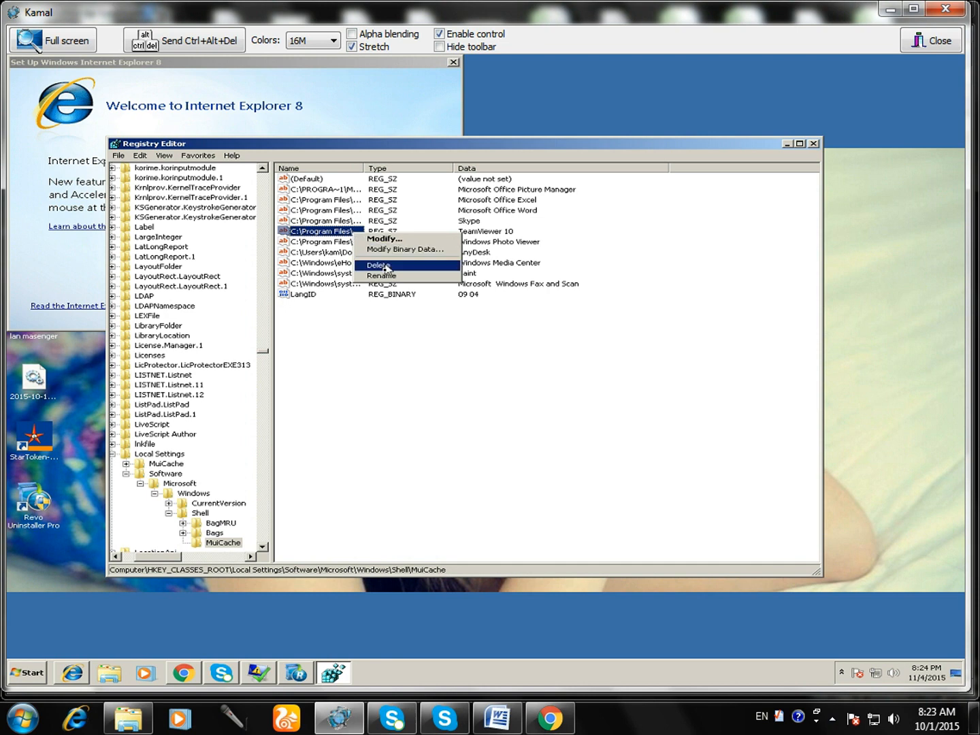
{"action": "left_click", "coordinate": [375, 264]}
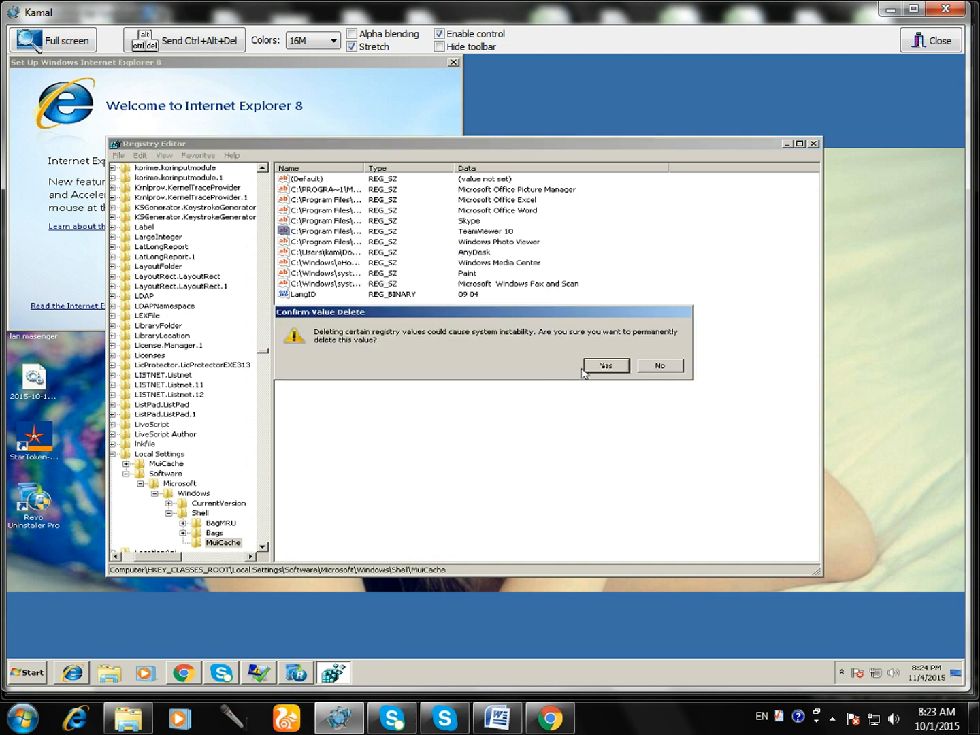
{"action": "left_click", "coordinate": [605, 366]}
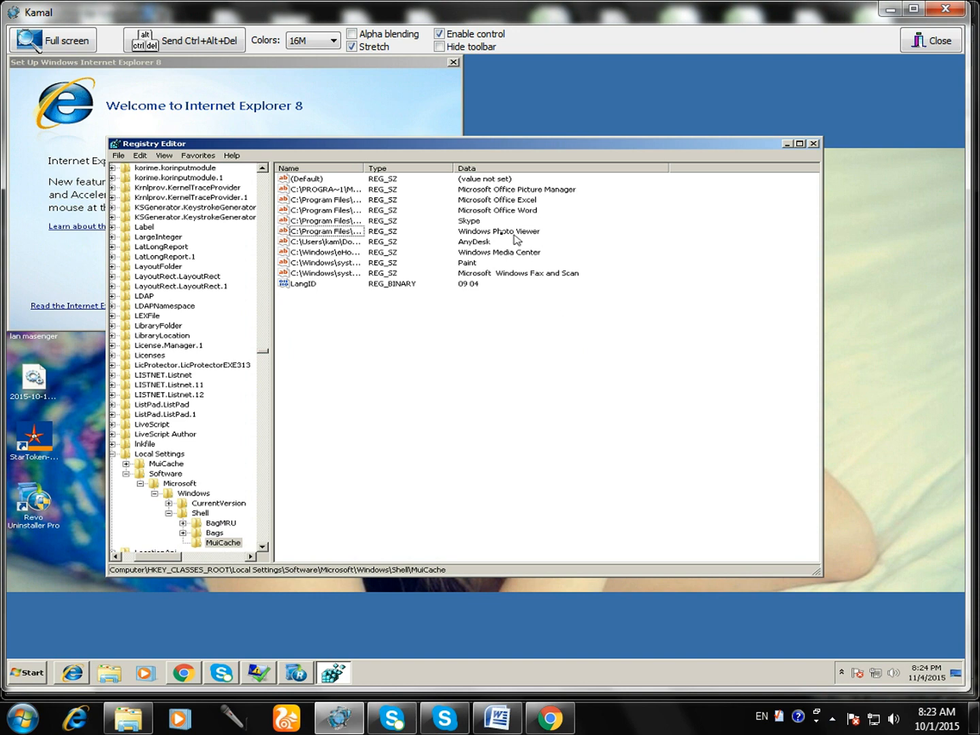
{"action": "mouse_move", "coordinate": [484, 192]}
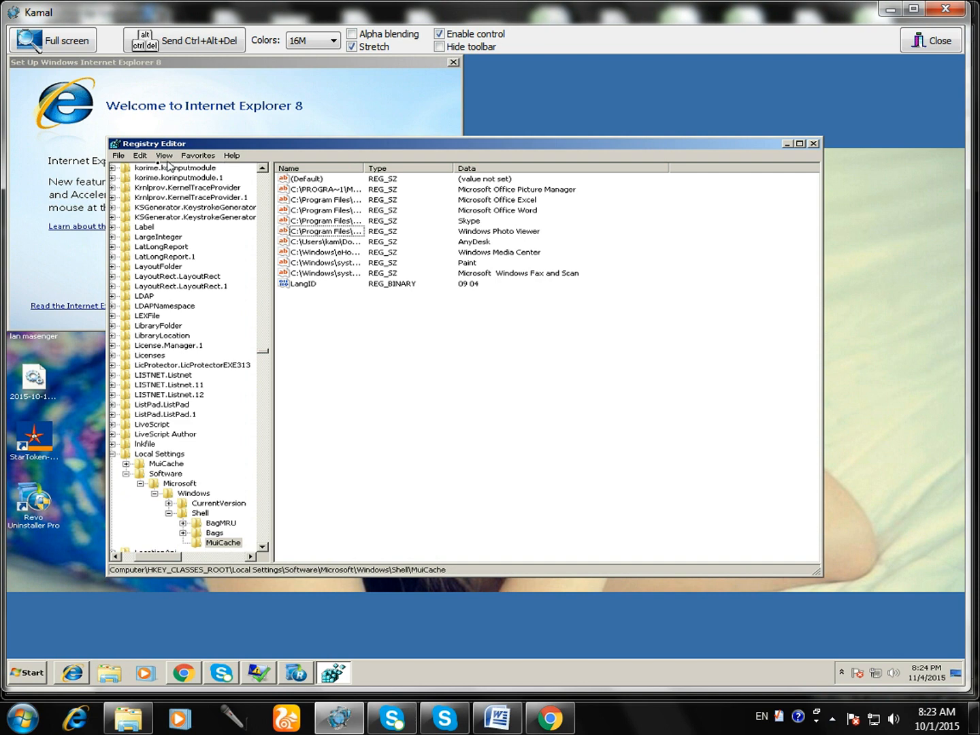
{"action": "left_click", "coordinate": [139, 155]}
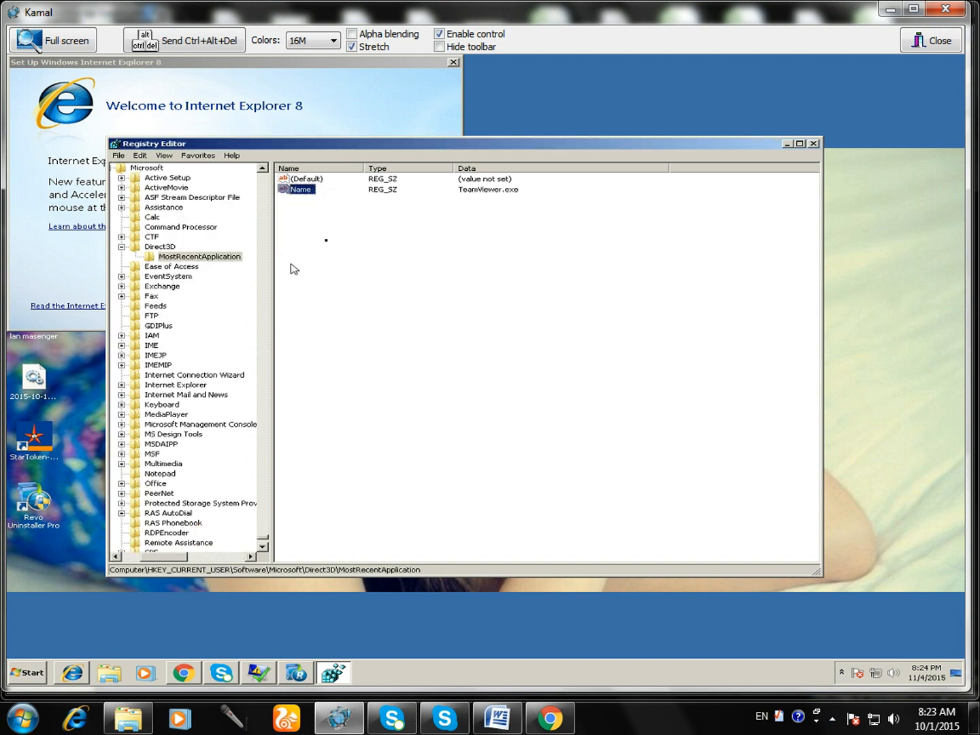
{"action": "right_click", "coordinate": [300, 190]}
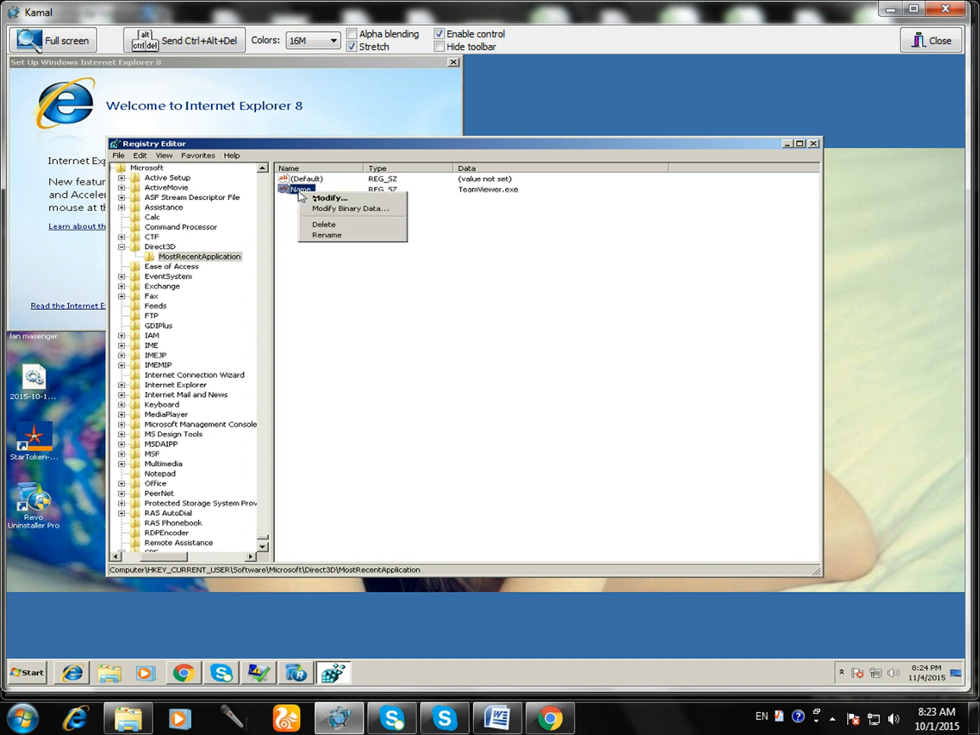
{"action": "left_click", "coordinate": [322, 224]}
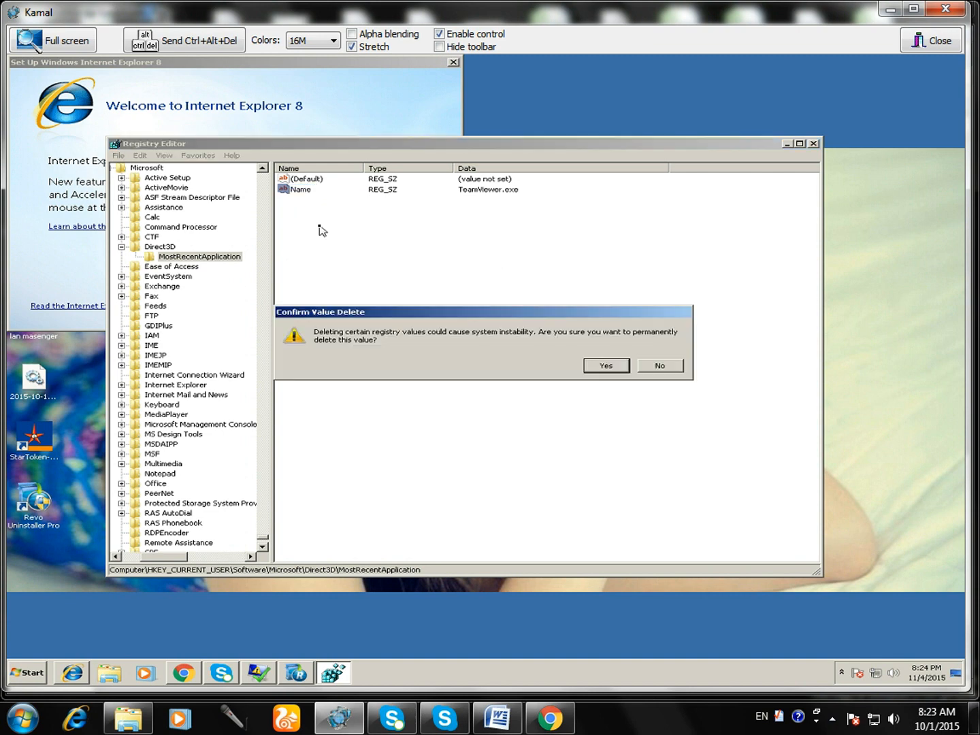
{"action": "left_click", "coordinate": [606, 366]}
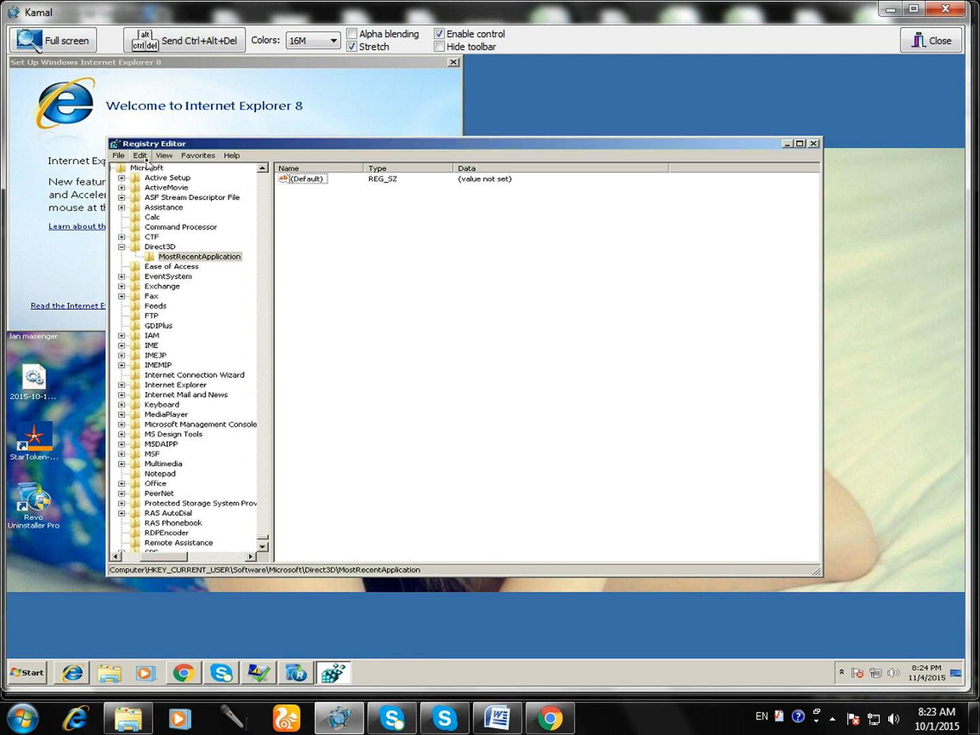
Clear the (Default) value's data under PropertyStore key 1ffb7f83_0 so it reads value not set.
{"action": "left_click", "coordinate": [140, 155]}
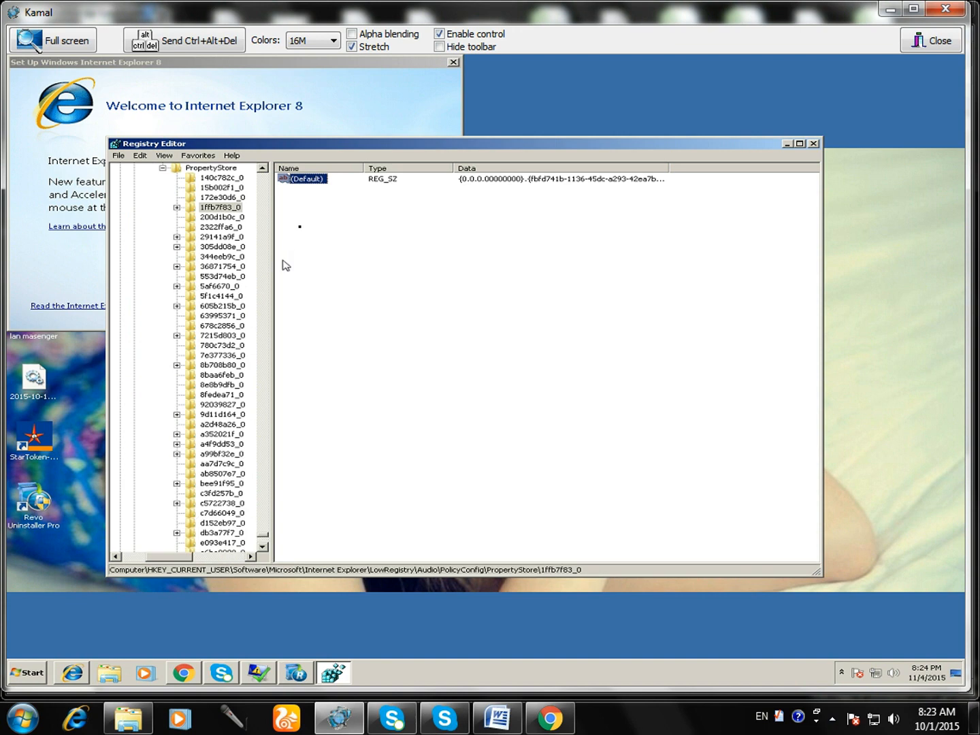
{"action": "right_click", "coordinate": [306, 178]}
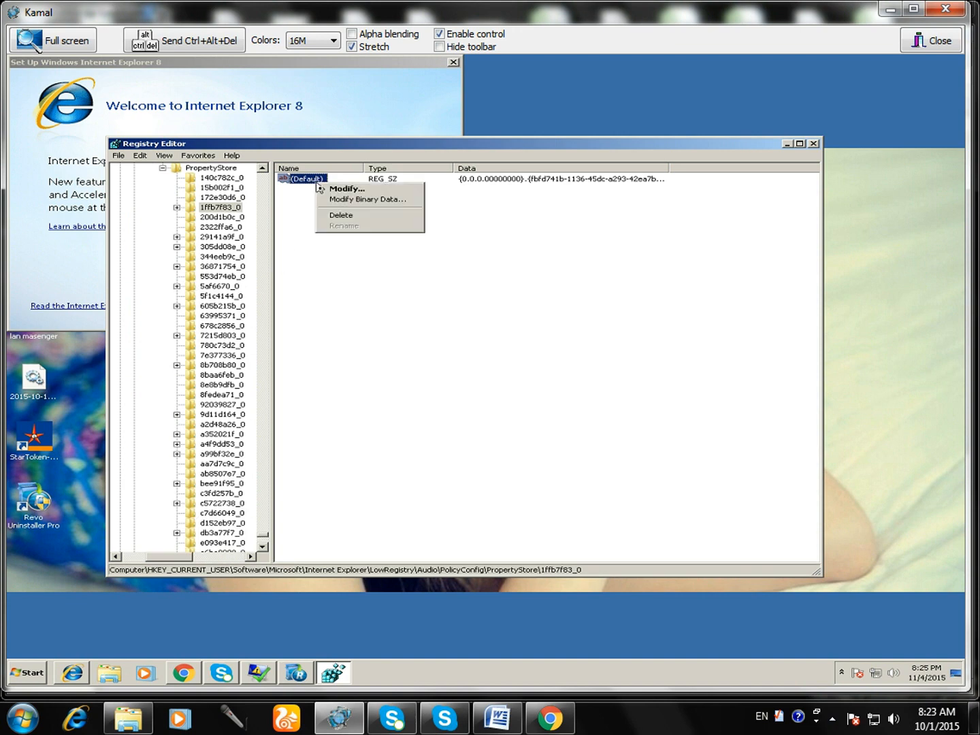
{"action": "left_click", "coordinate": [341, 216]}
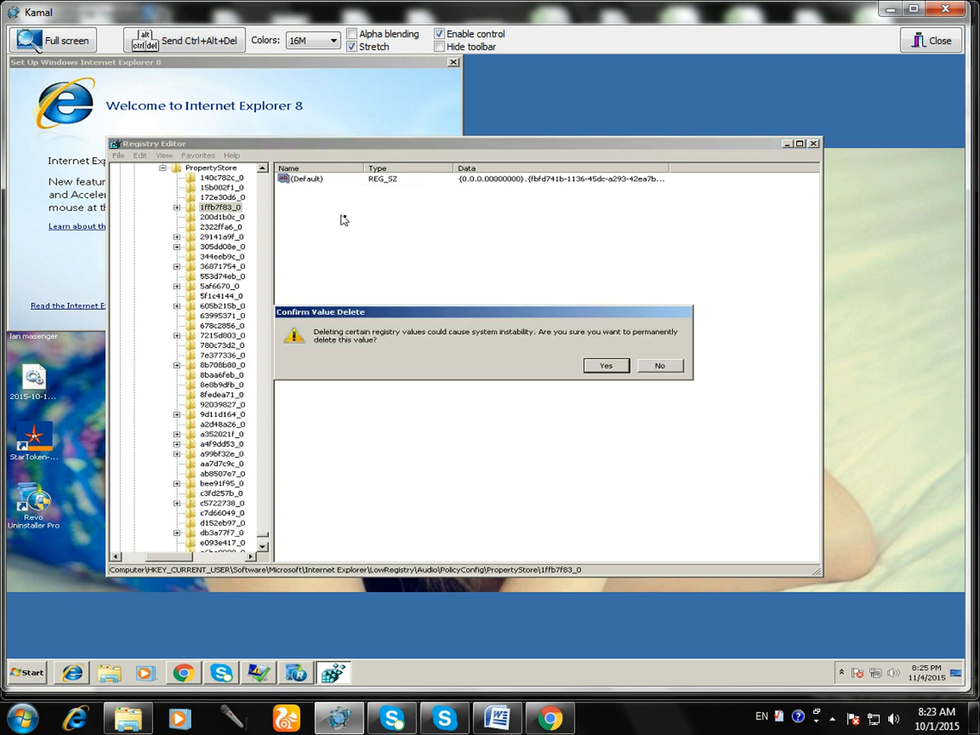
{"action": "left_click", "coordinate": [606, 365]}
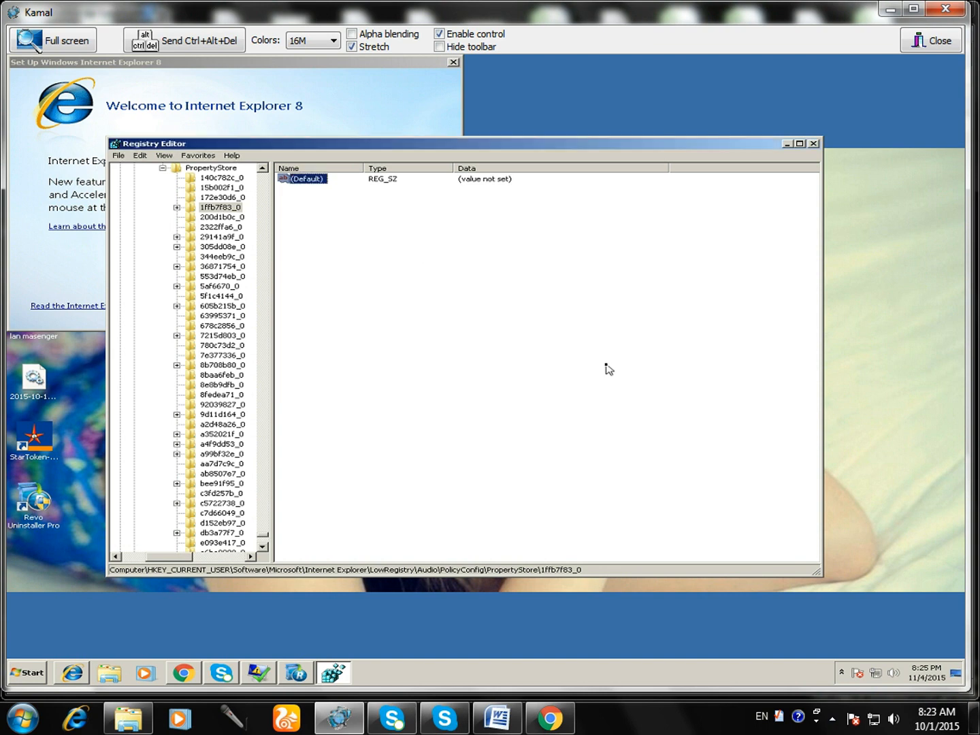
{"action": "mouse_move", "coordinate": [672, 250]}
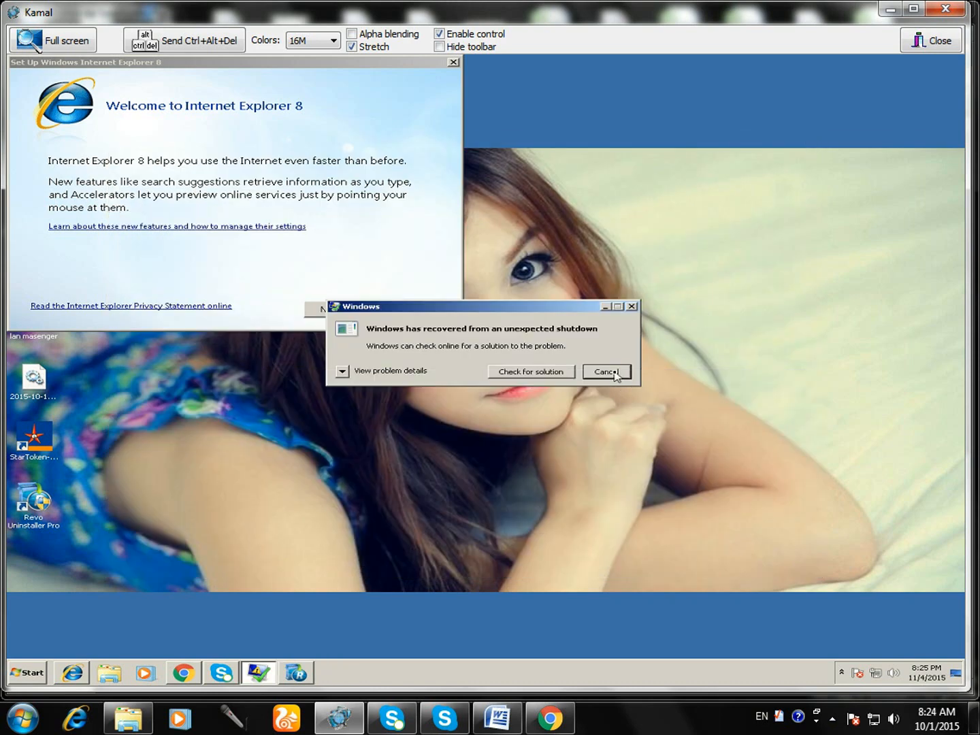
Dismiss the unexpected-shutdown notice, close the IE8 welcome window and open the Start menu.
{"action": "left_click", "coordinate": [606, 372]}
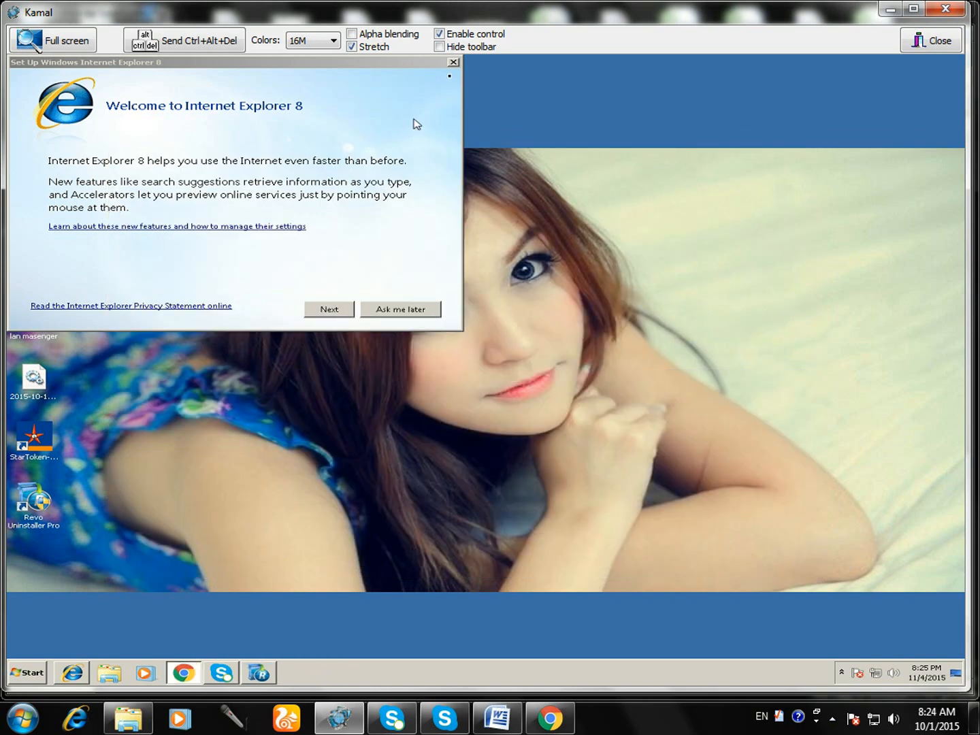
{"action": "left_click", "coordinate": [453, 62]}
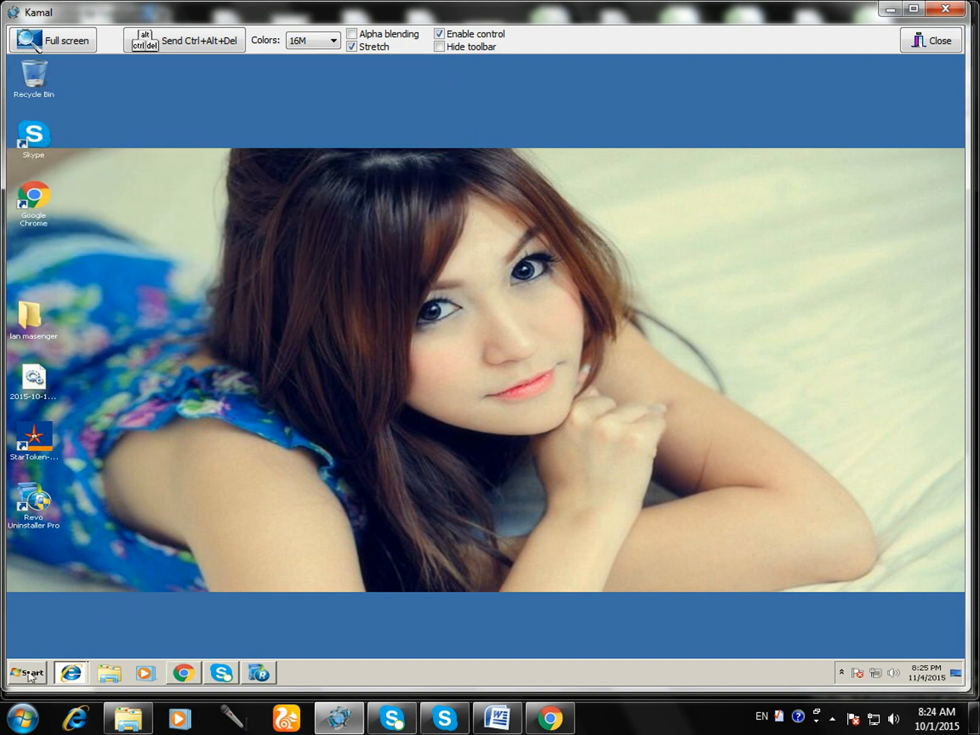
{"action": "left_click", "coordinate": [28, 674]}
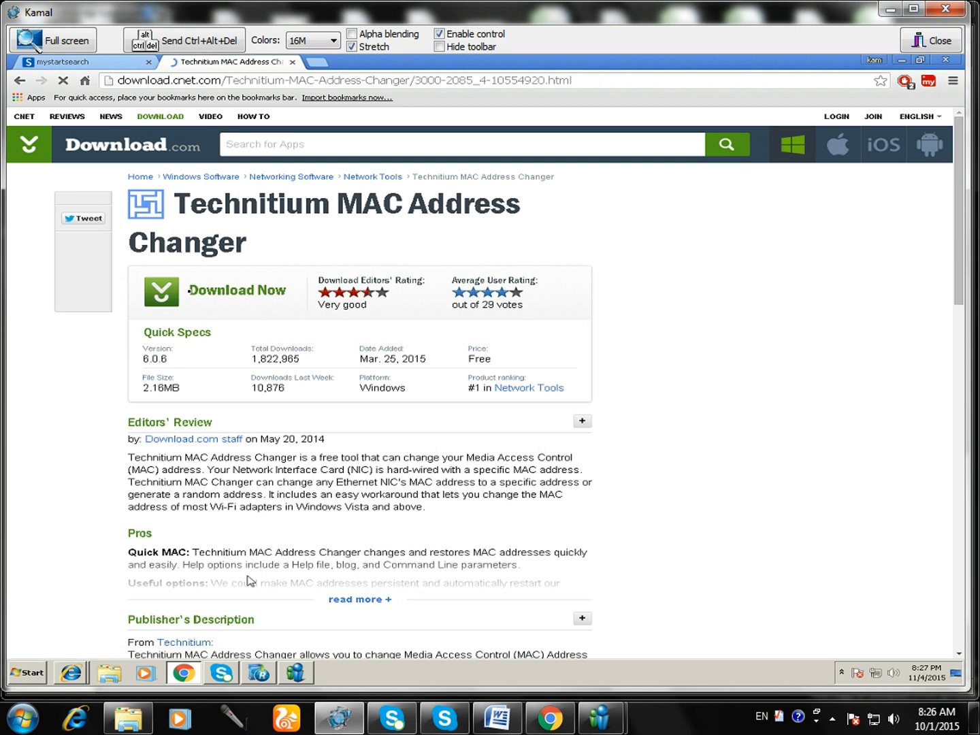
Download the Technitium MAC Address Changer zip from Download.com.
{"action": "scroll", "scroll_direction": "down", "scroll_amount": 3}
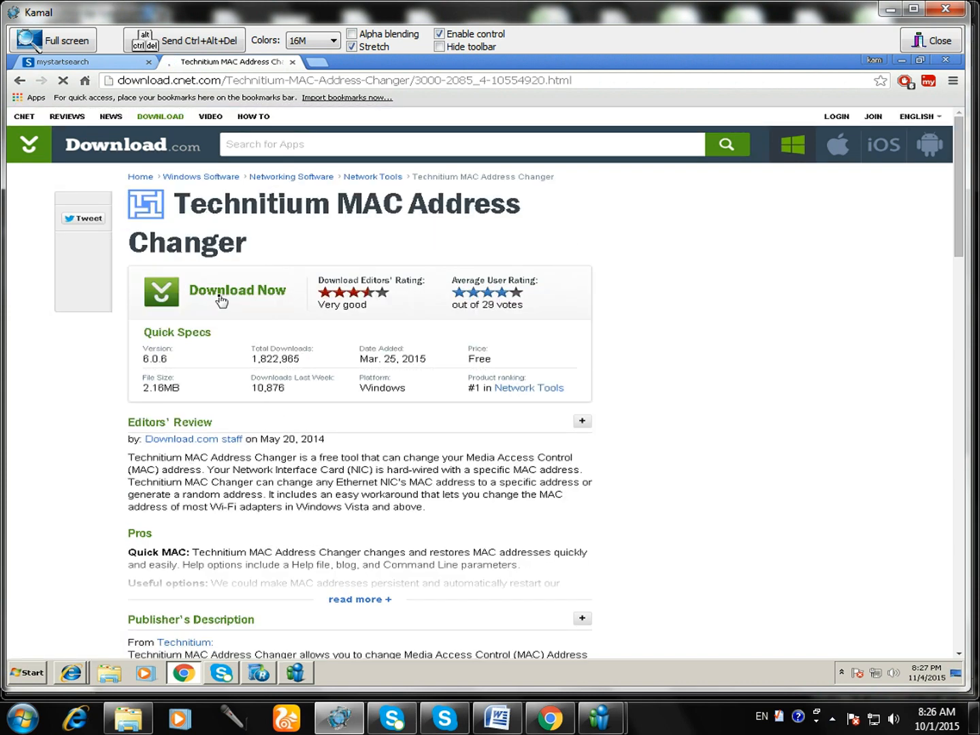
{"action": "left_click", "coordinate": [236, 290]}
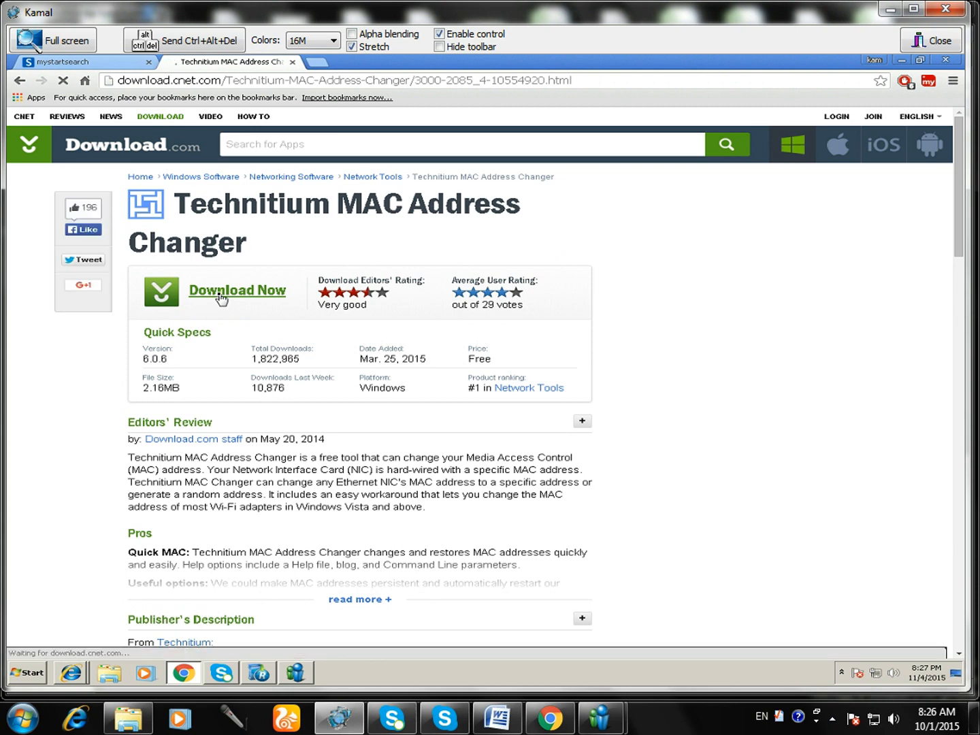
{"action": "left_click", "coordinate": [237, 290]}
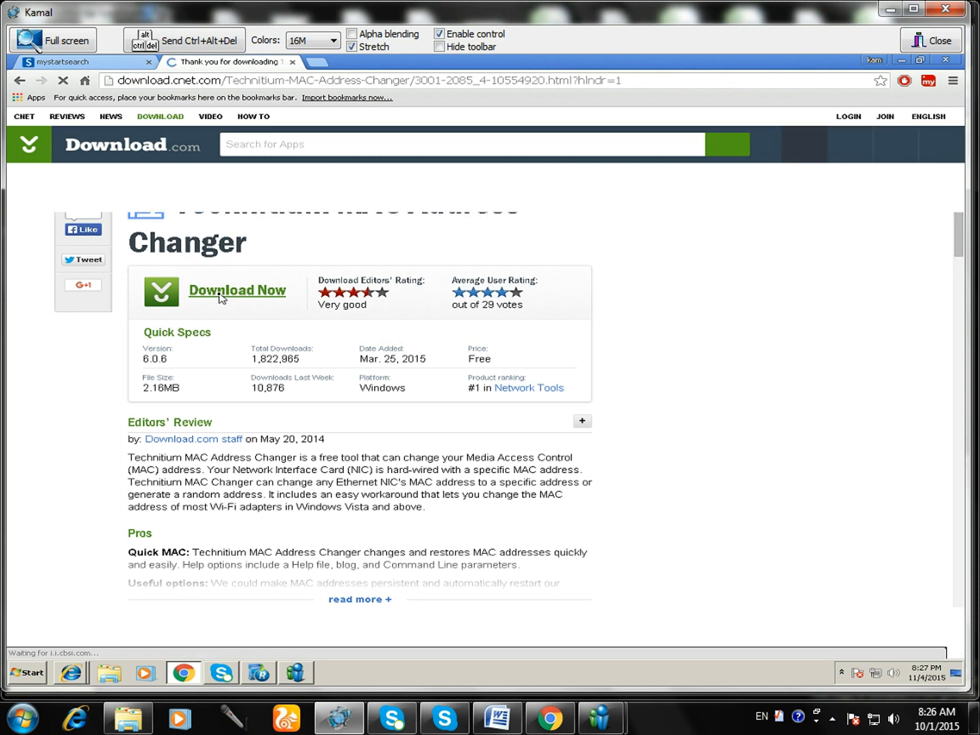
{"action": "left_click", "coordinate": [237, 290]}
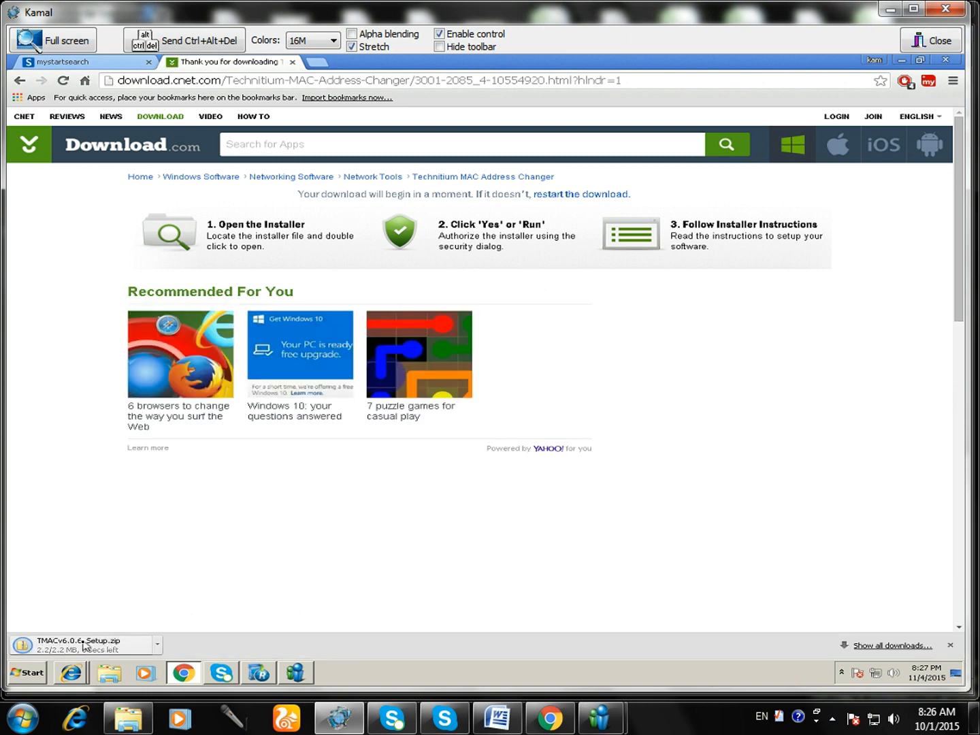
Show the downloaded TMACv6.0.6_Setup.zip in its Downloads folder.
{"action": "left_click", "coordinate": [158, 644]}
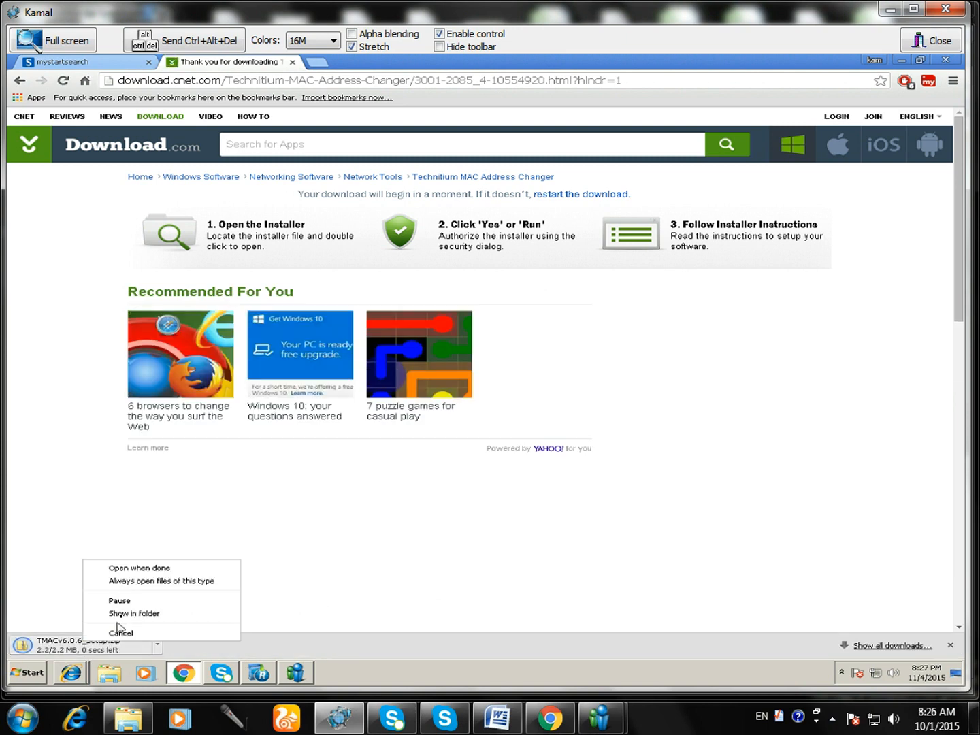
{"action": "left_click", "coordinate": [121, 633]}
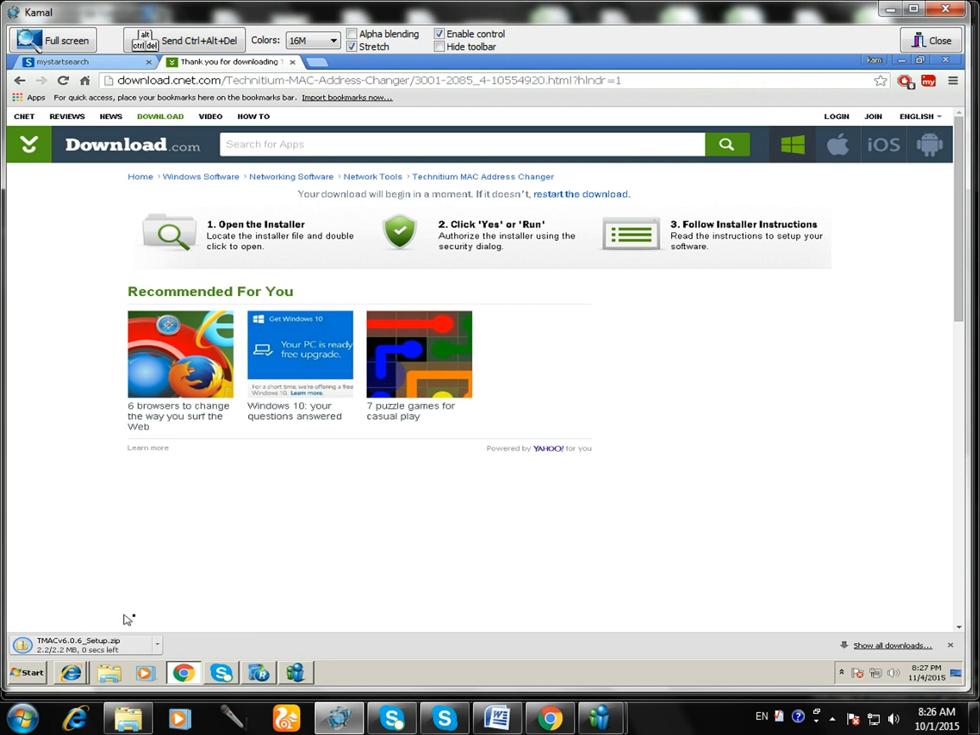
{"action": "mouse_move", "coordinate": [340, 494]}
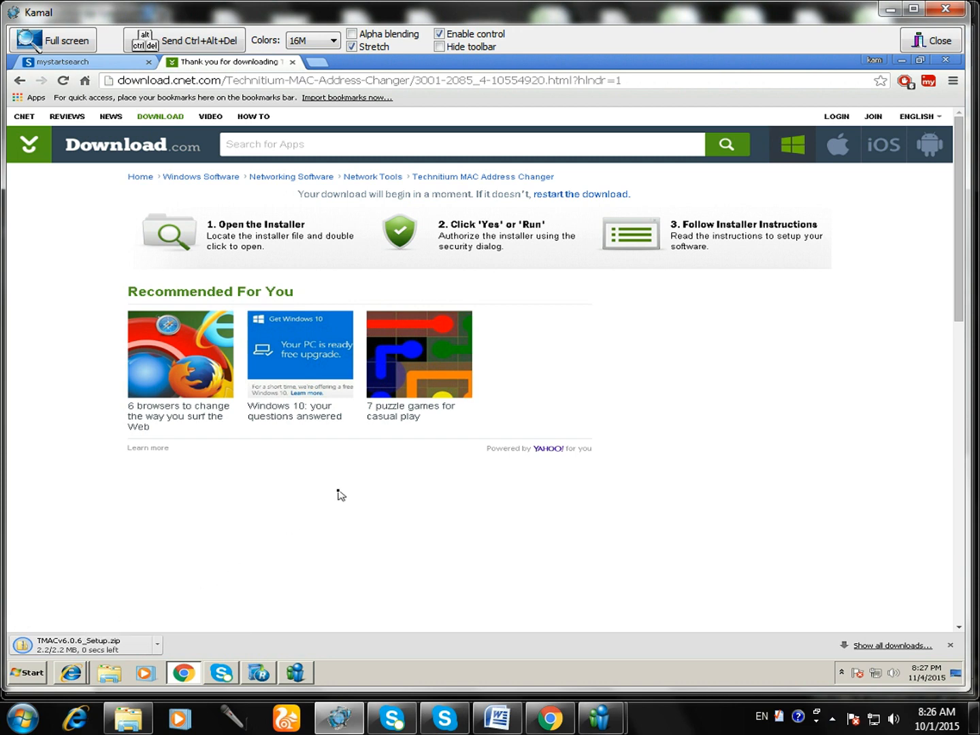
{"action": "mouse_move", "coordinate": [201, 602]}
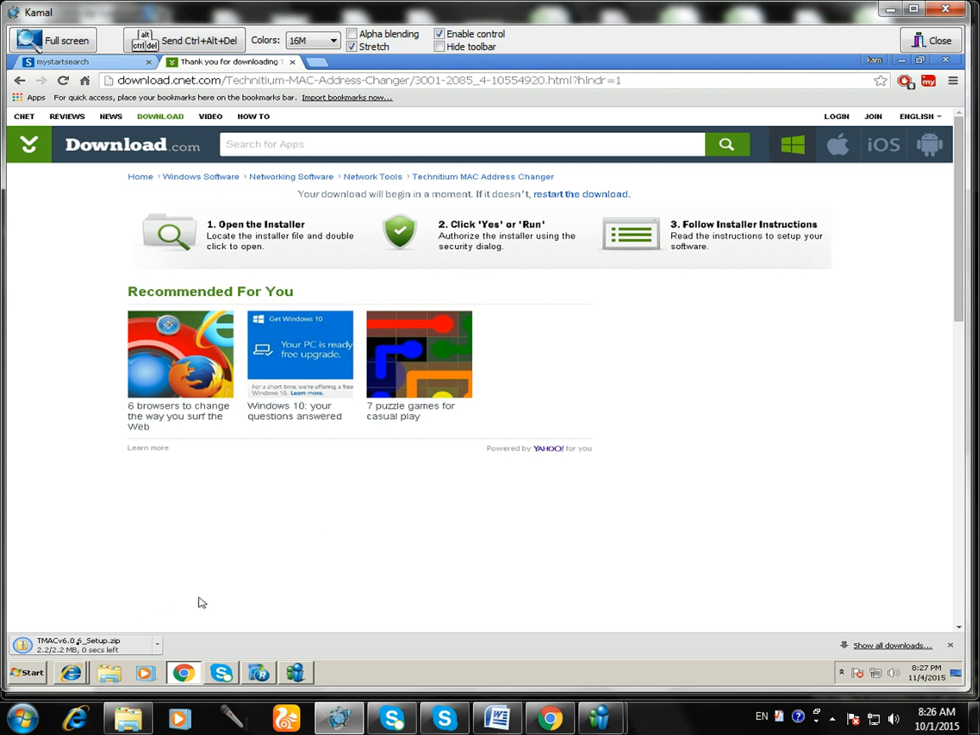
{"action": "left_click", "coordinate": [160, 645]}
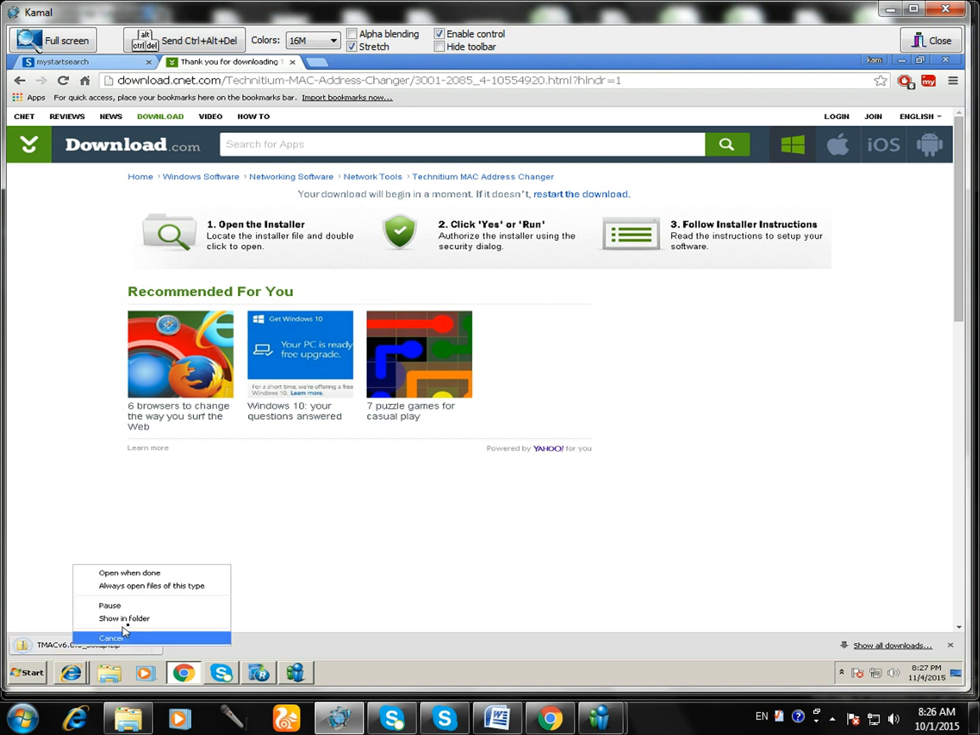
{"action": "left_click", "coordinate": [113, 635]}
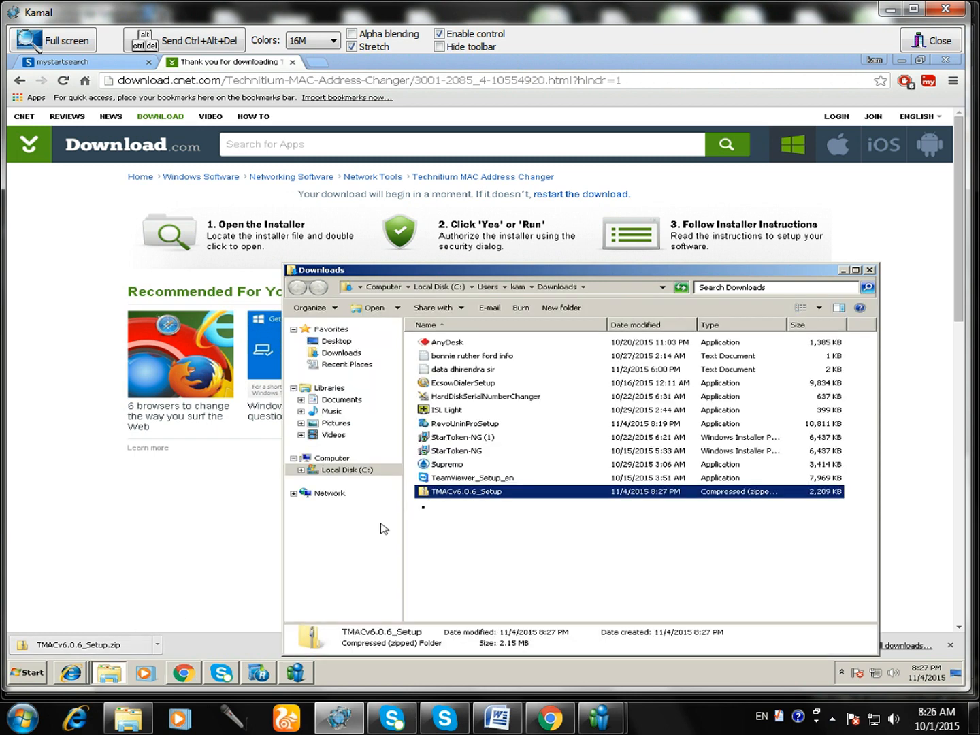
Extract TMACv6.0.6_Setup.zip into the suggested folder and dismiss the network error.
{"action": "right_click", "coordinate": [466, 492]}
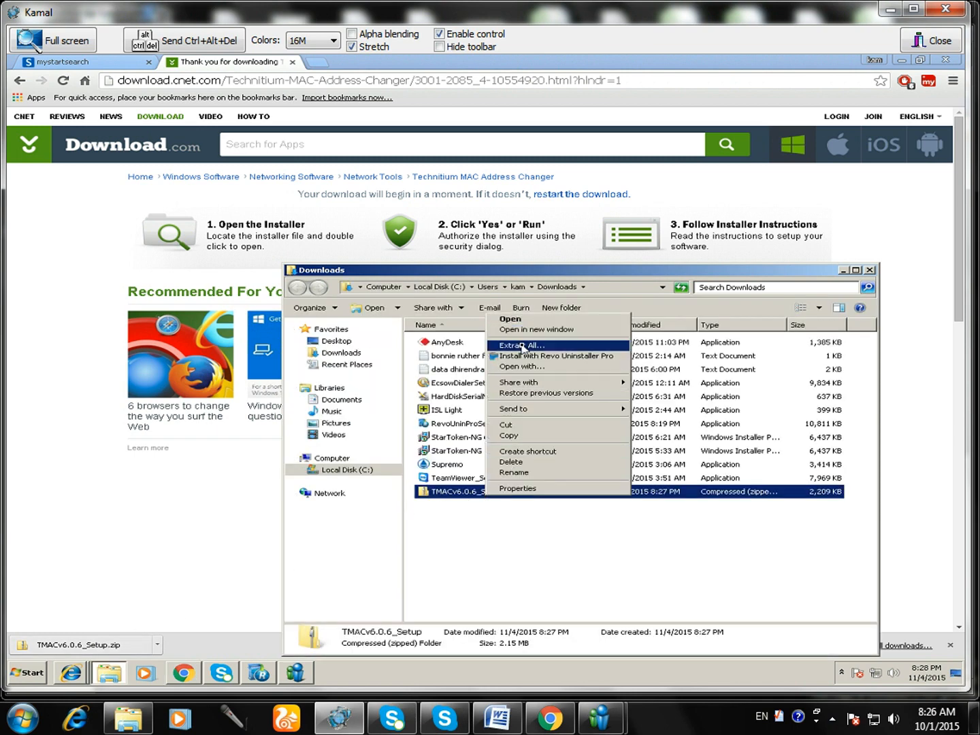
{"action": "left_click", "coordinate": [514, 345]}
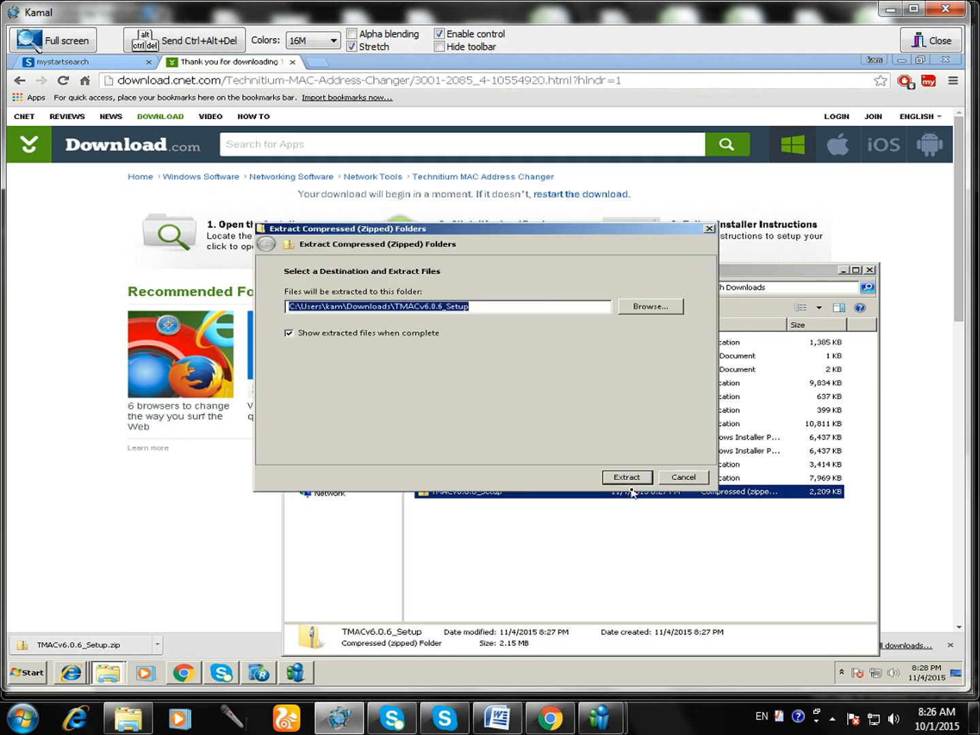
{"action": "left_click", "coordinate": [627, 477]}
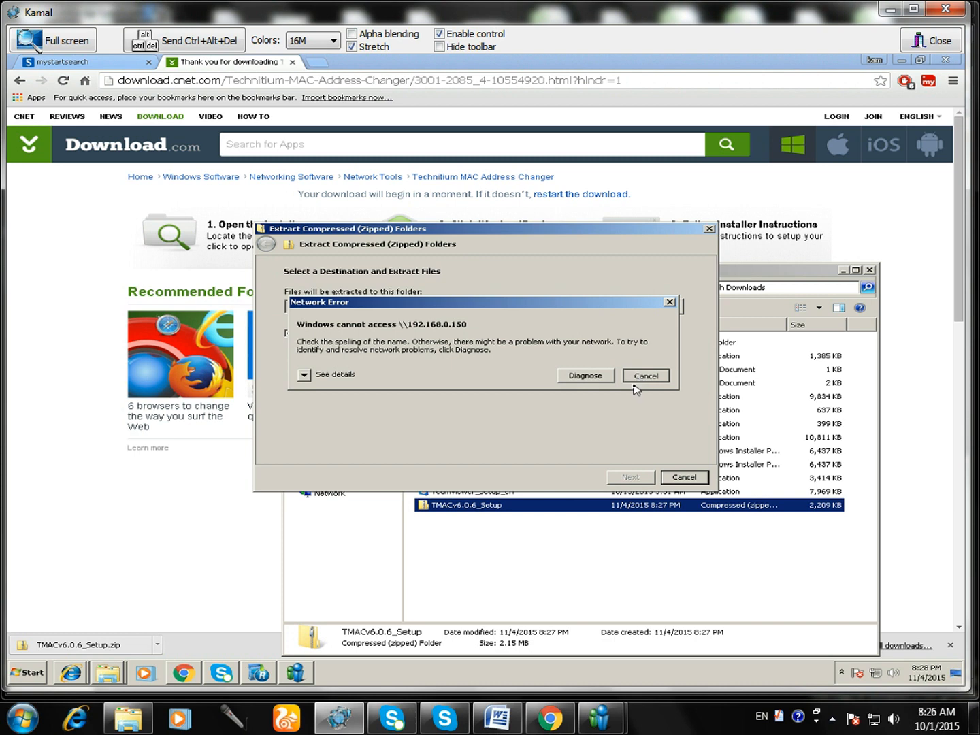
{"action": "mouse_move", "coordinate": [652, 379]}
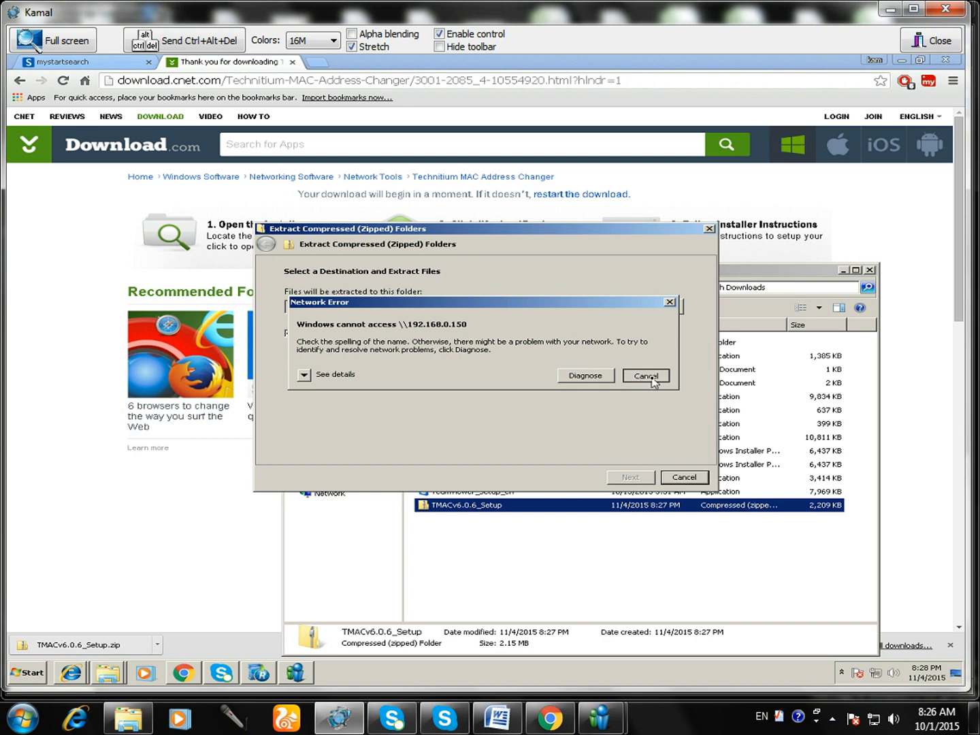
{"action": "left_click", "coordinate": [645, 375]}
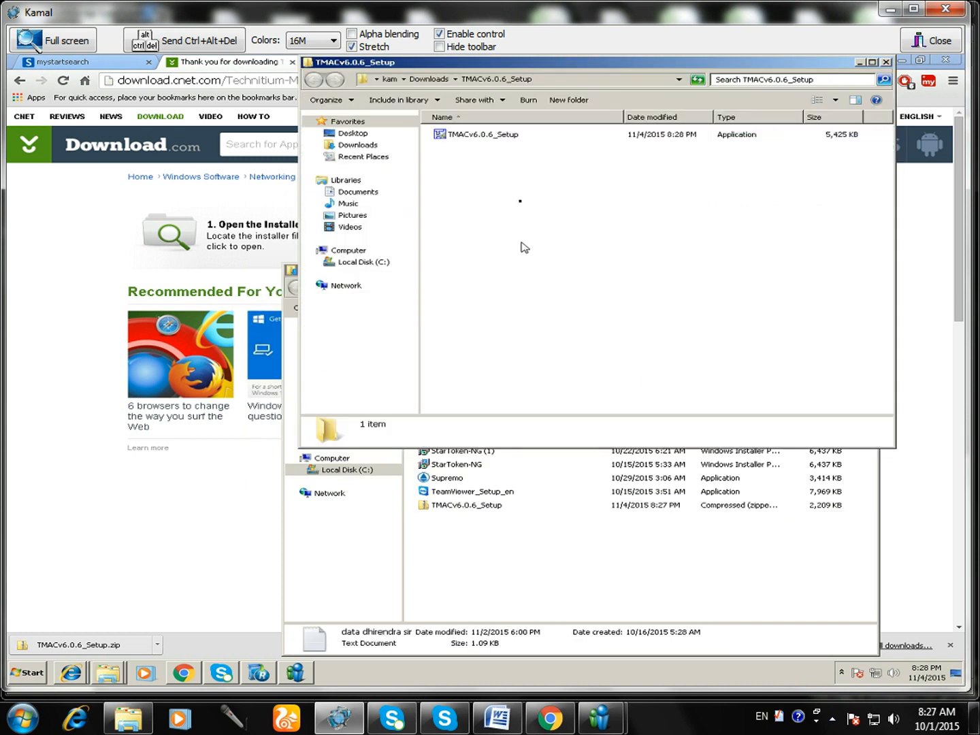
{"action": "mouse_move", "coordinate": [498, 140]}
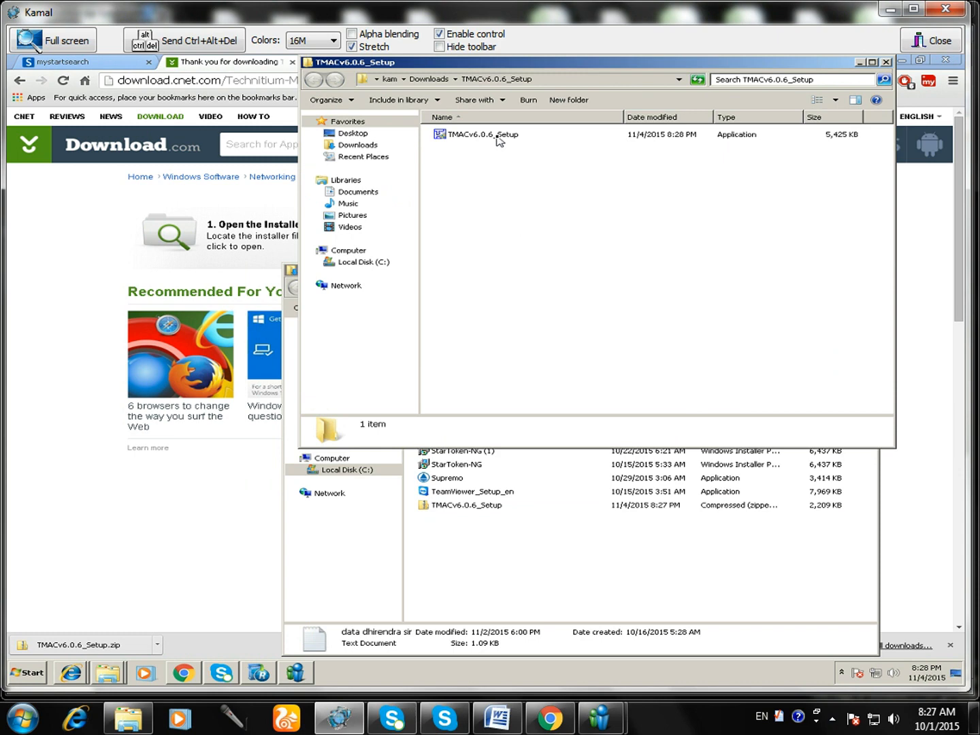
Launch the TMACv6.0.6_Setup installer with the administrator password approved.
{"action": "double_click", "coordinate": [481, 134]}
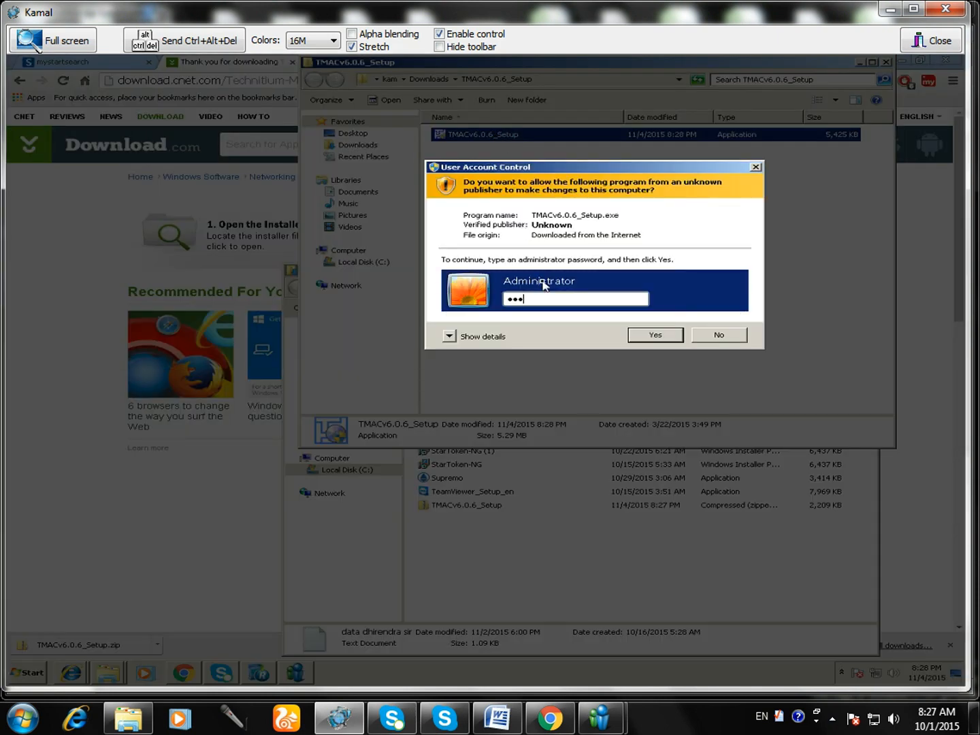
{"action": "type", "text": "••••"}
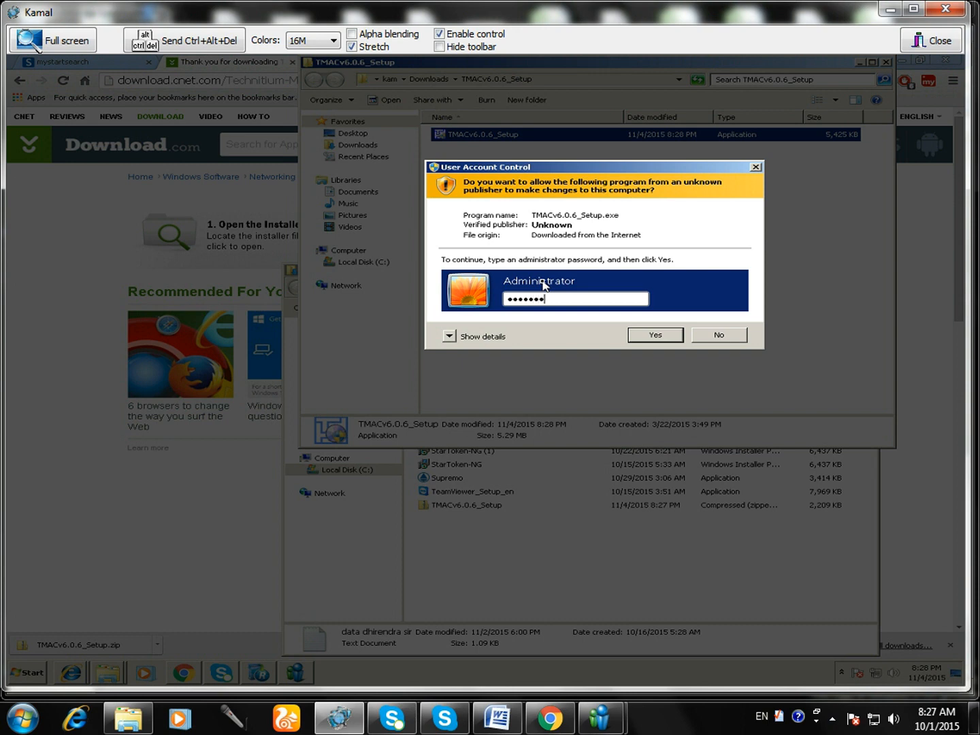
{"action": "left_click", "coordinate": [654, 335]}
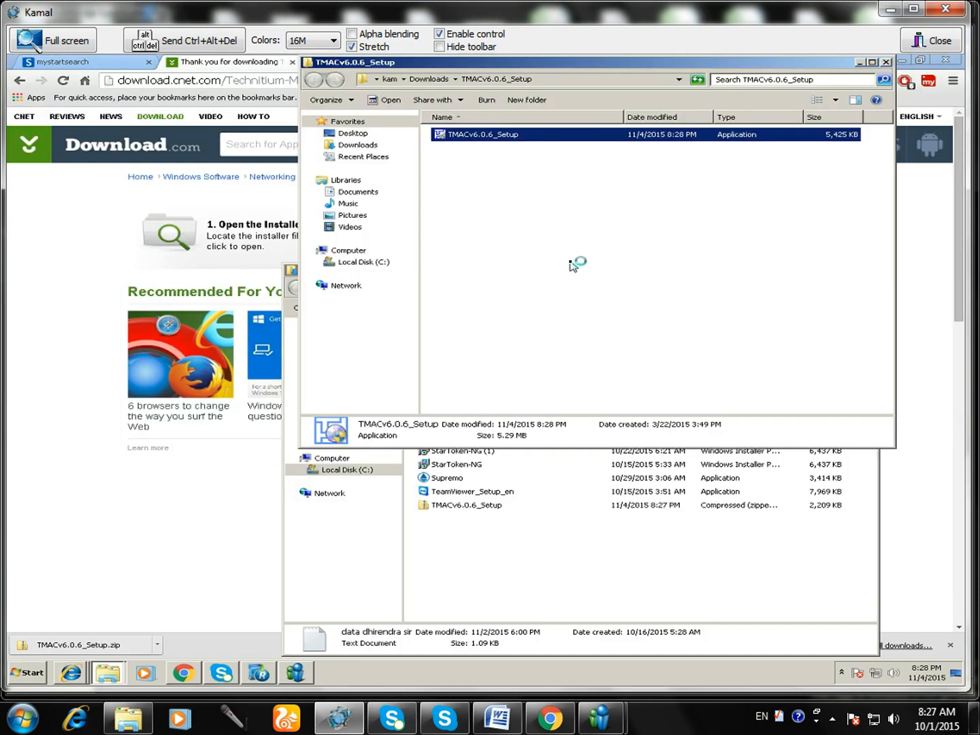
{"action": "double_click", "coordinate": [481, 134]}
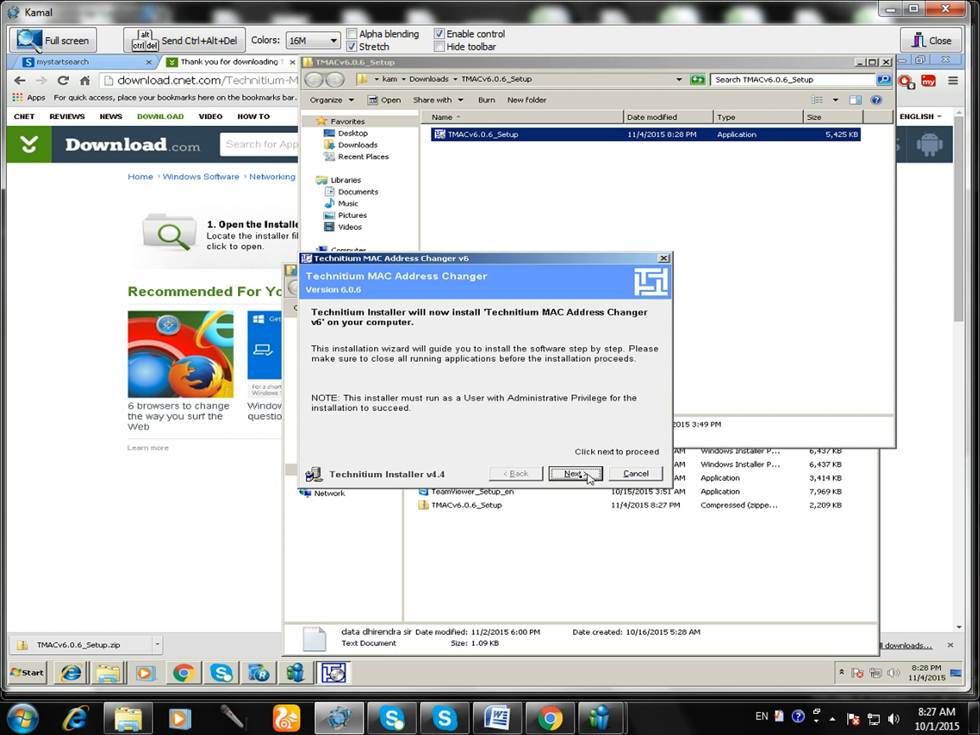
{"action": "left_click", "coordinate": [575, 473]}
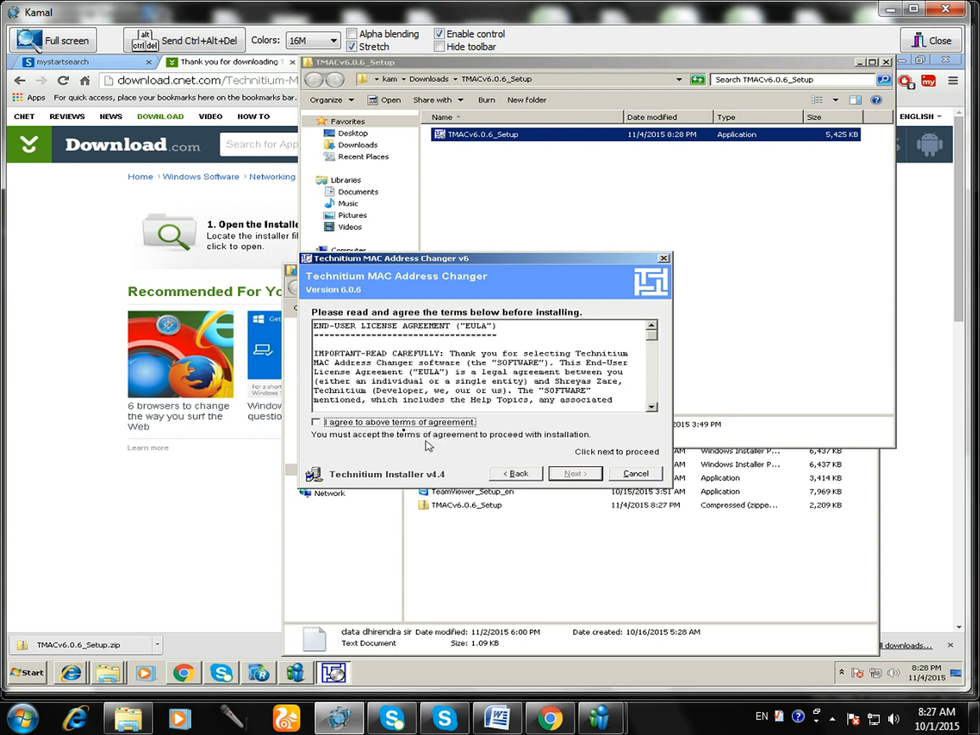
Accept the licence terms, keep the shortcut options, install Technitium MAC Address Changer v6 and finish.
{"action": "left_click", "coordinate": [316, 422]}
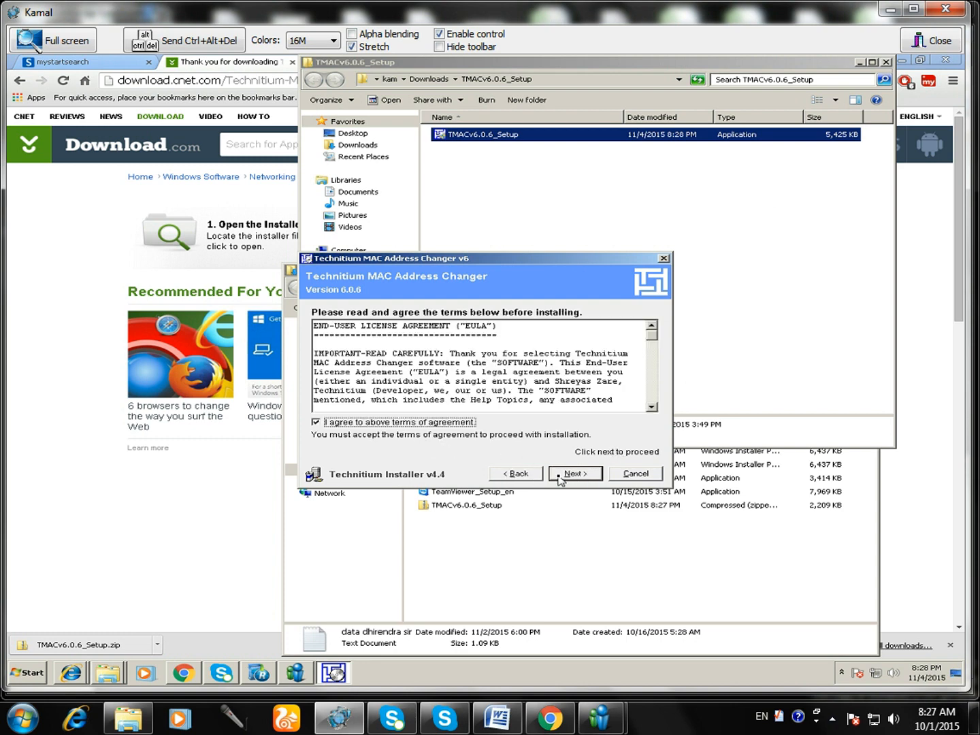
{"action": "left_click", "coordinate": [574, 473]}
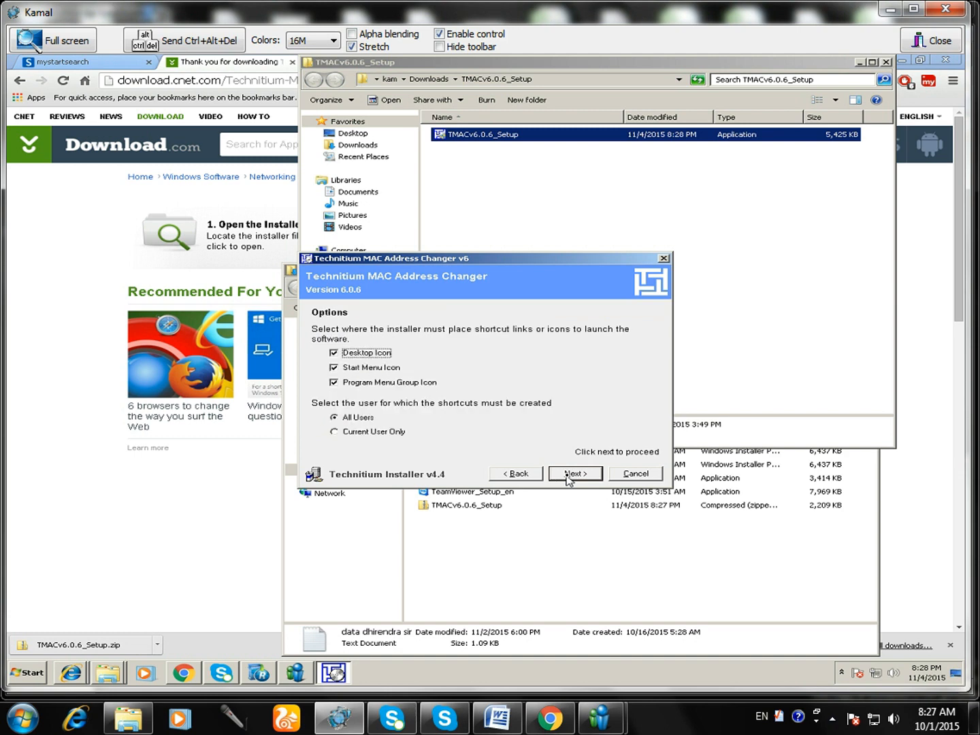
{"action": "left_click", "coordinate": [575, 473]}
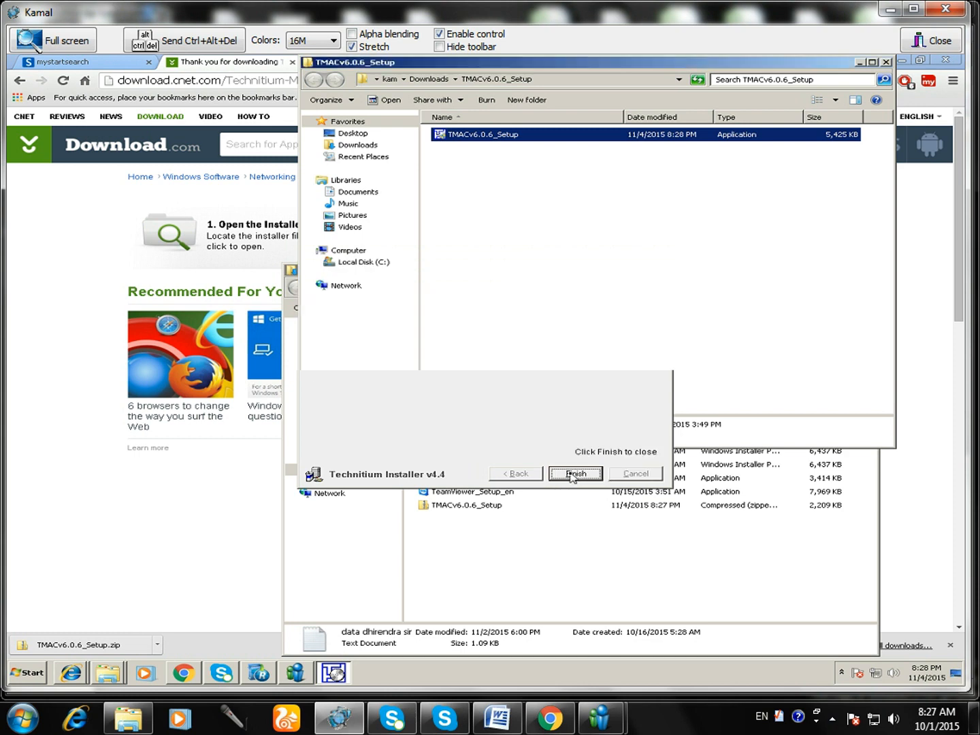
{"action": "left_click", "coordinate": [575, 474]}
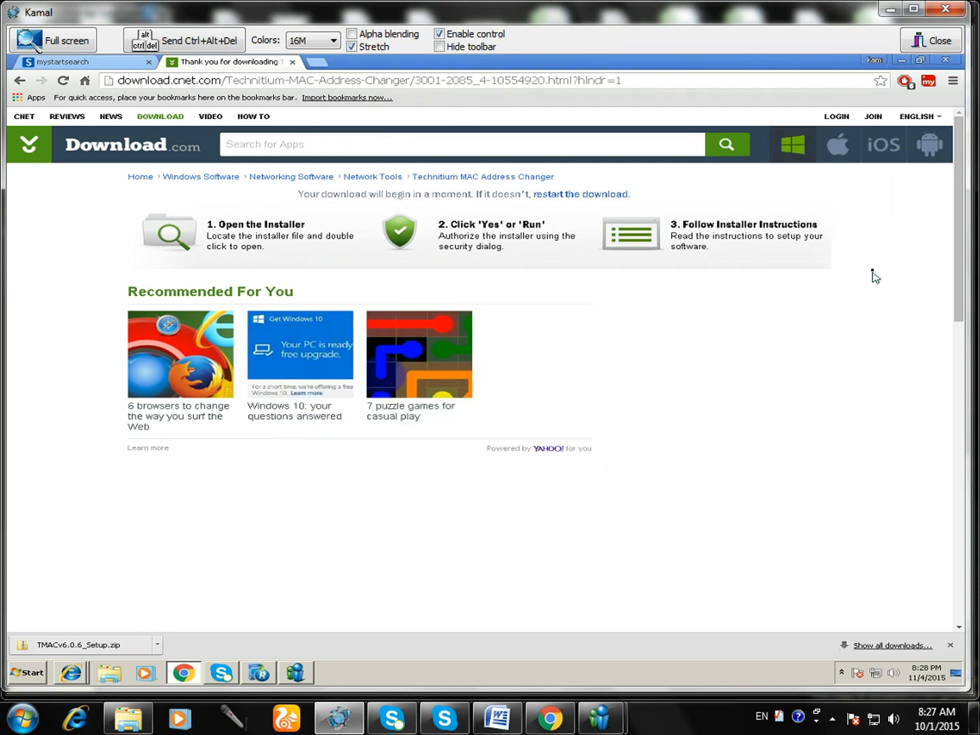
{"action": "mouse_move", "coordinate": [900, 58]}
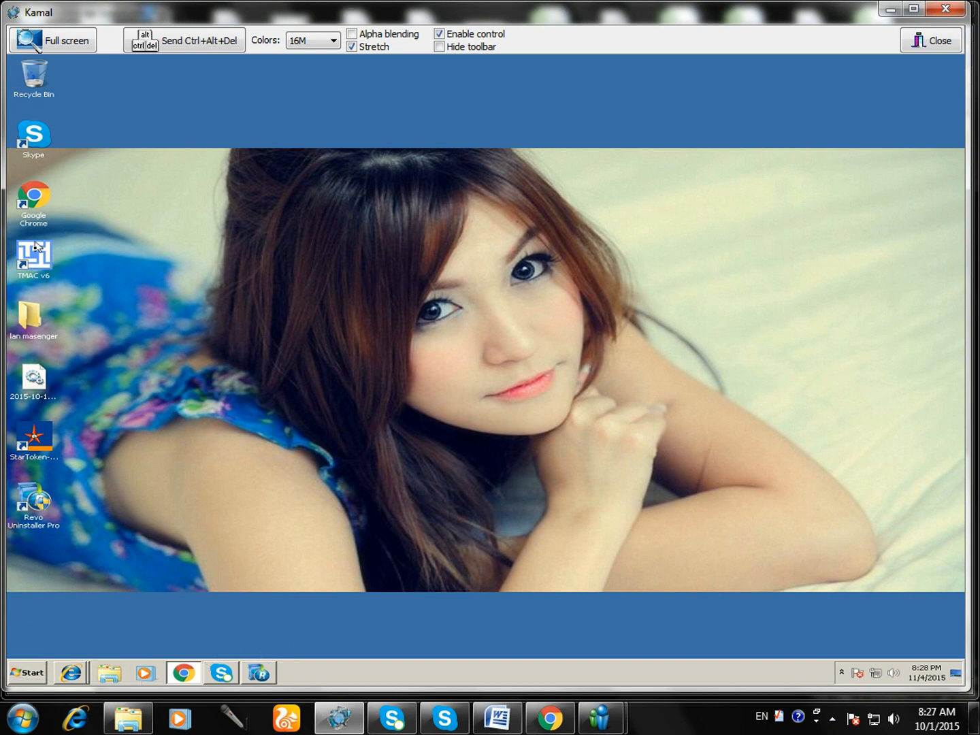
Launch TMAC v6 from its desktop shortcut and approve running it as administrator.
{"action": "double_click", "coordinate": [33, 254]}
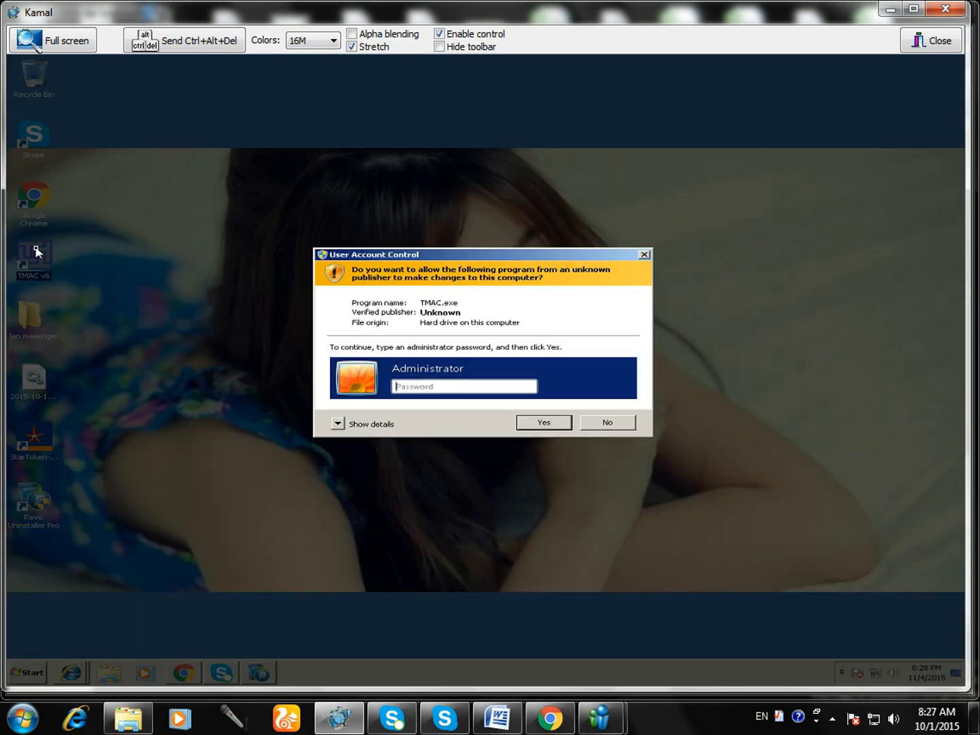
{"action": "mouse_move", "coordinate": [262, 309]}
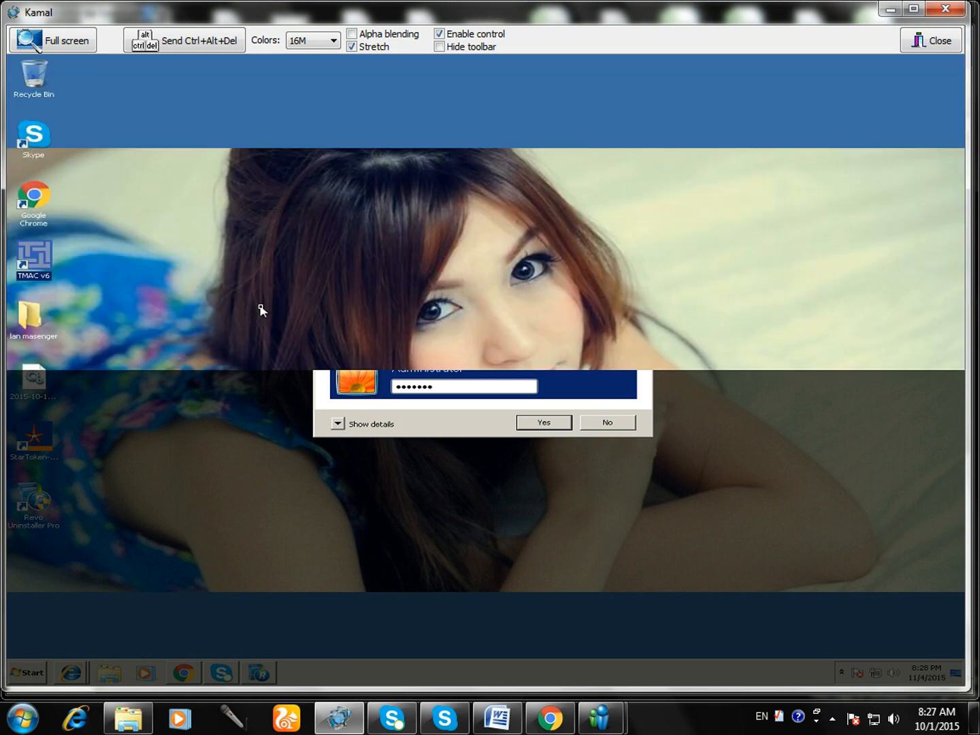
{"action": "left_click", "coordinate": [544, 422]}
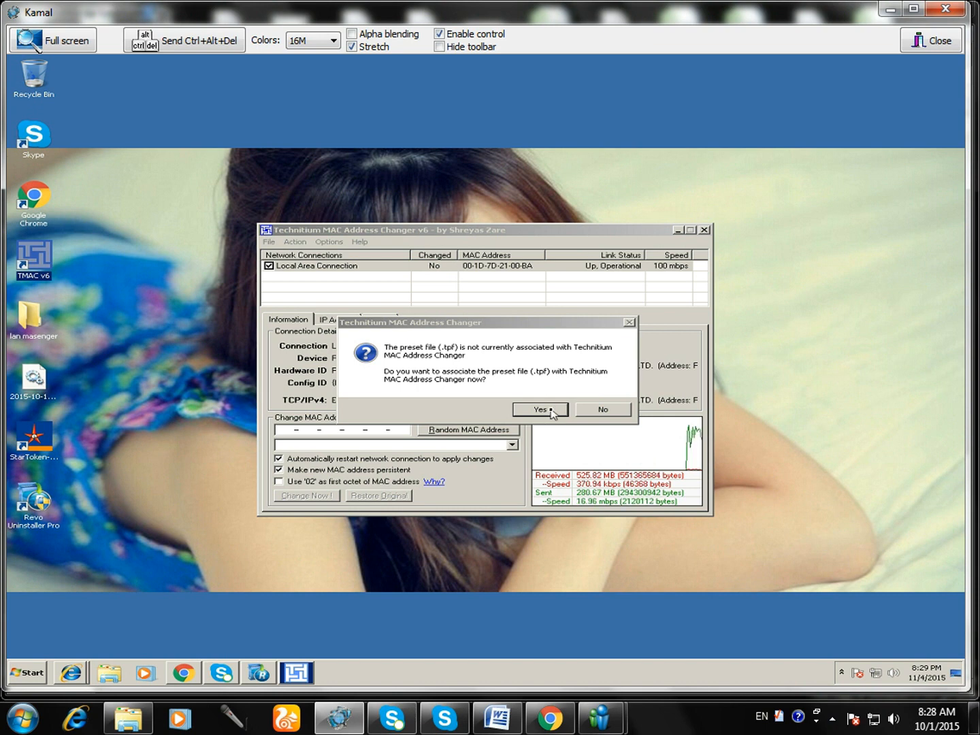
Associate preset .tpf files with Technitium and dismiss the success message.
{"action": "left_click", "coordinate": [539, 409]}
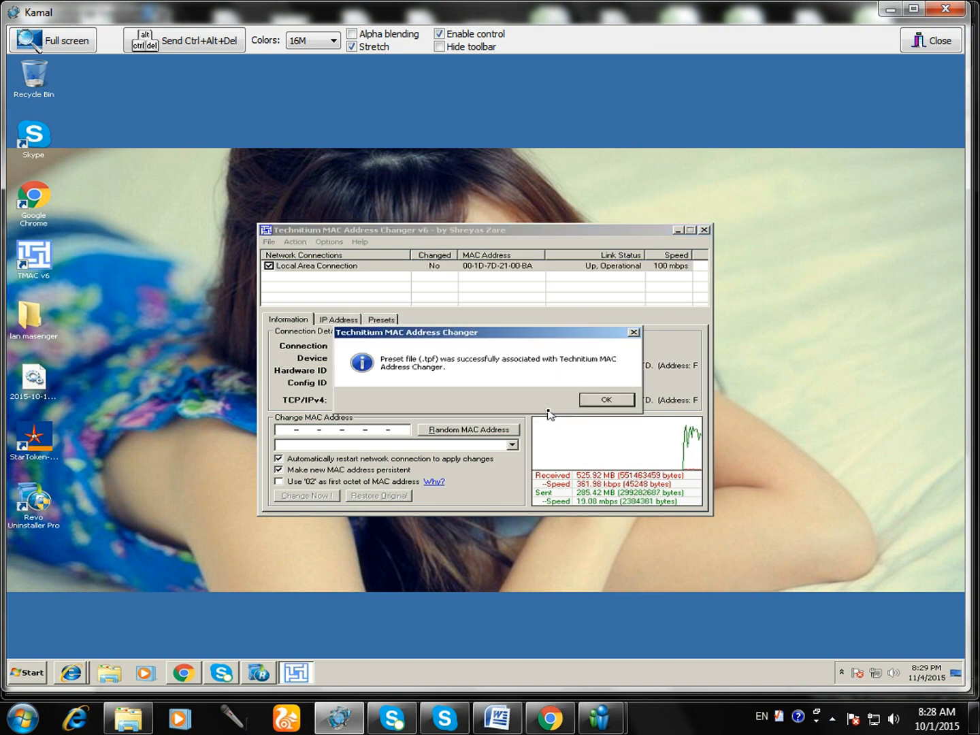
{"action": "left_click", "coordinate": [606, 400]}
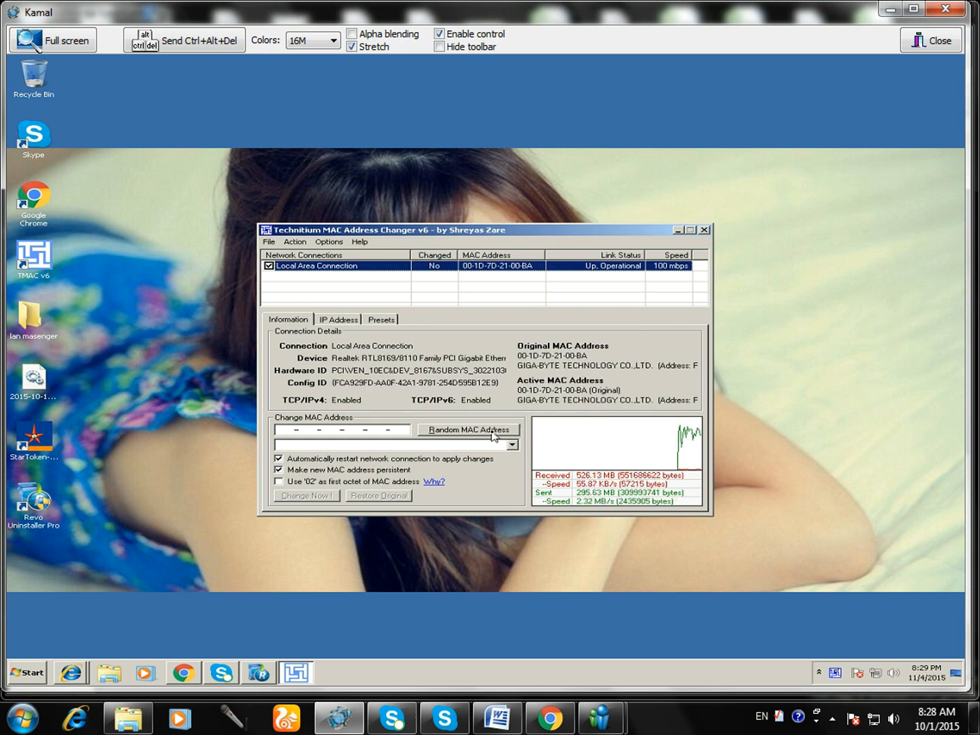
Generate random MAC 00-1D-21-B8-88-FD for Local Area Connection and apply it with Change Now.
{"action": "left_click", "coordinate": [468, 430]}
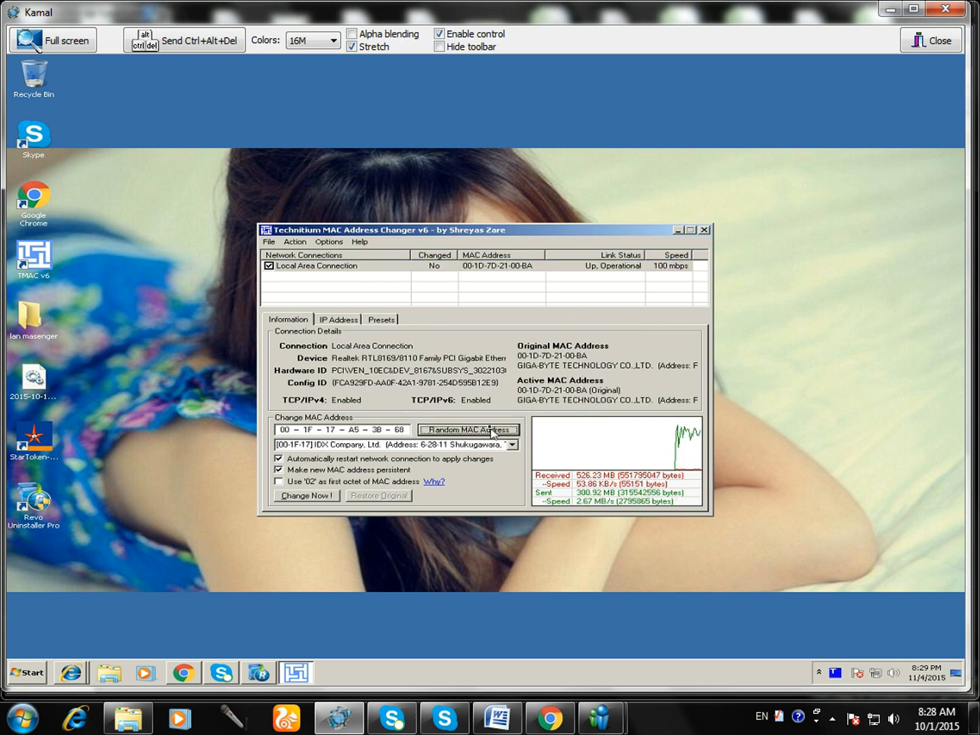
{"action": "left_click", "coordinate": [468, 429]}
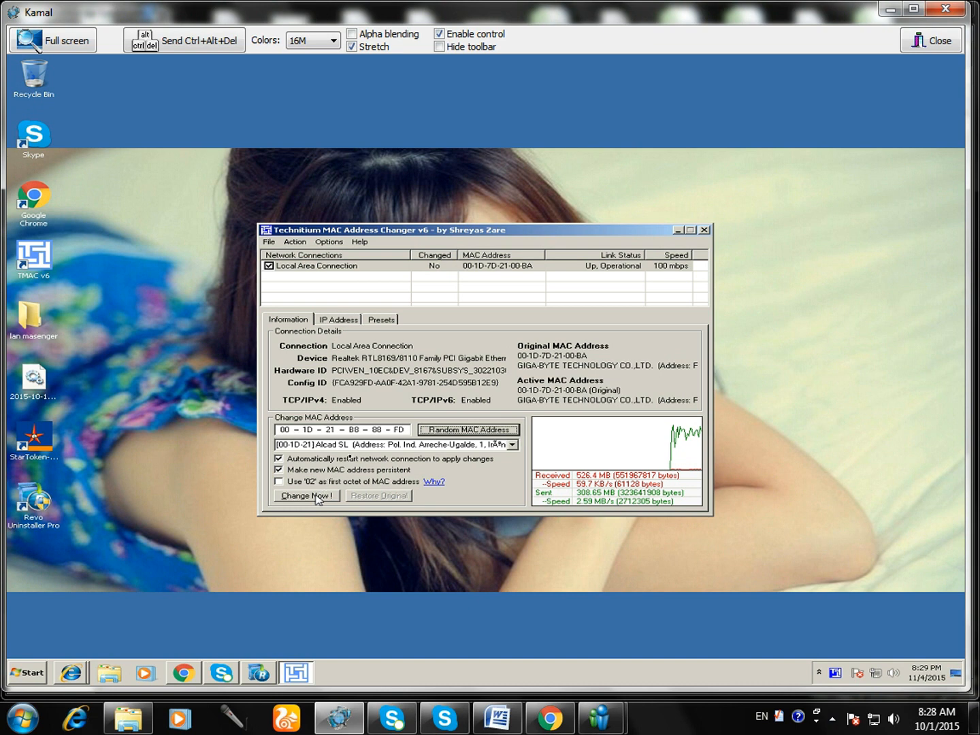
{"action": "mouse_move", "coordinate": [417, 202]}
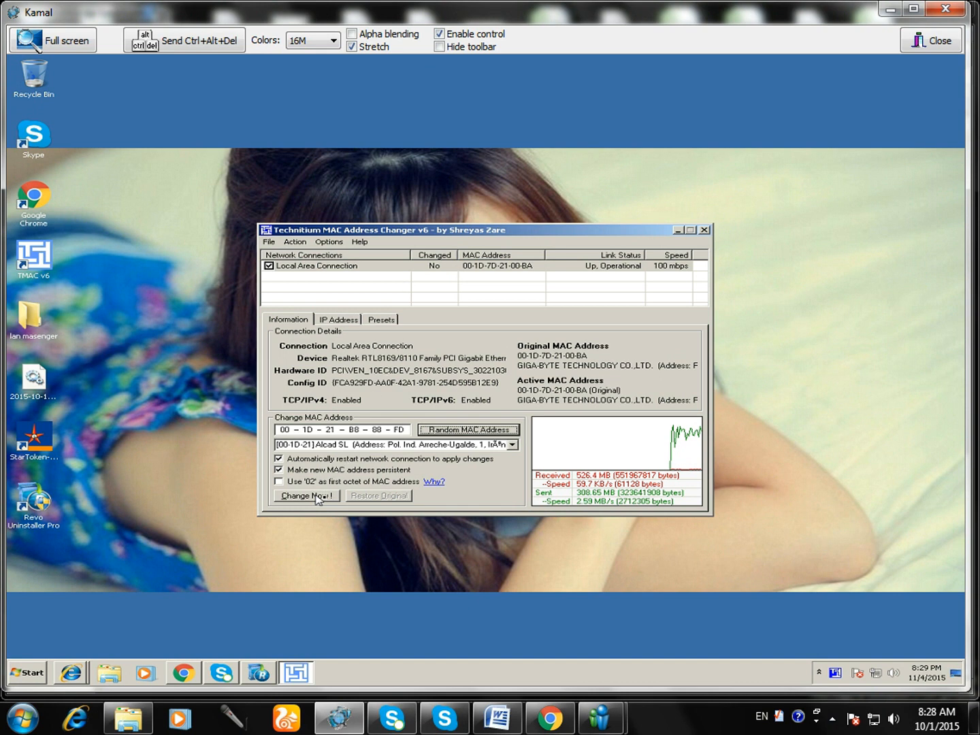
{"action": "left_click", "coordinate": [822, 716]}
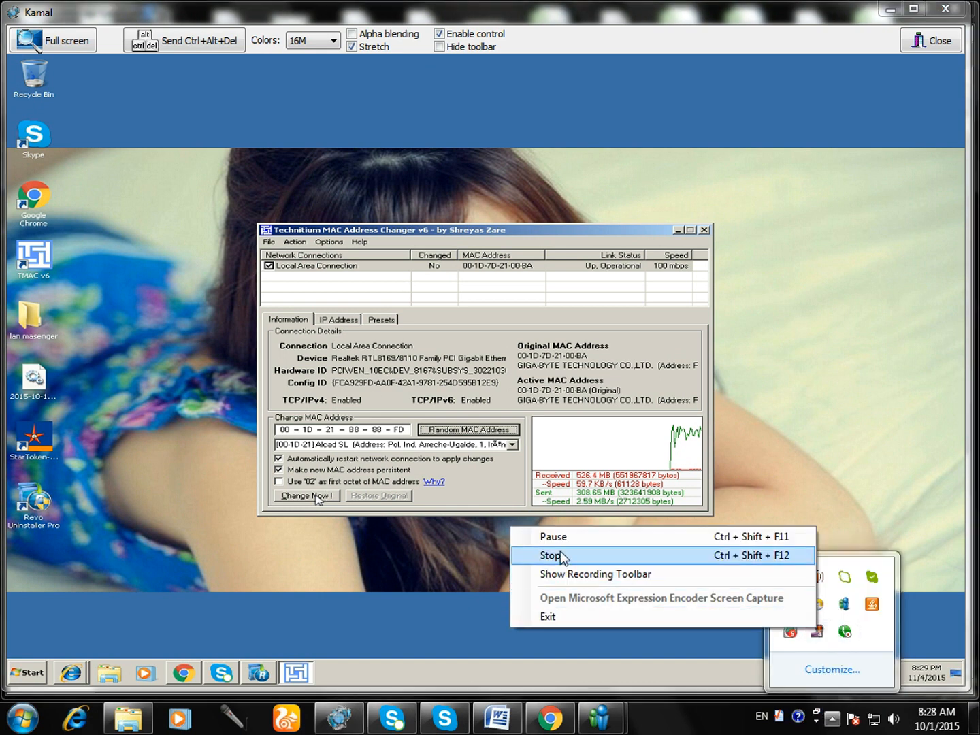
Stop the recording and show the Start menu's restart and log-off choices.
{"action": "left_click", "coordinate": [550, 555]}
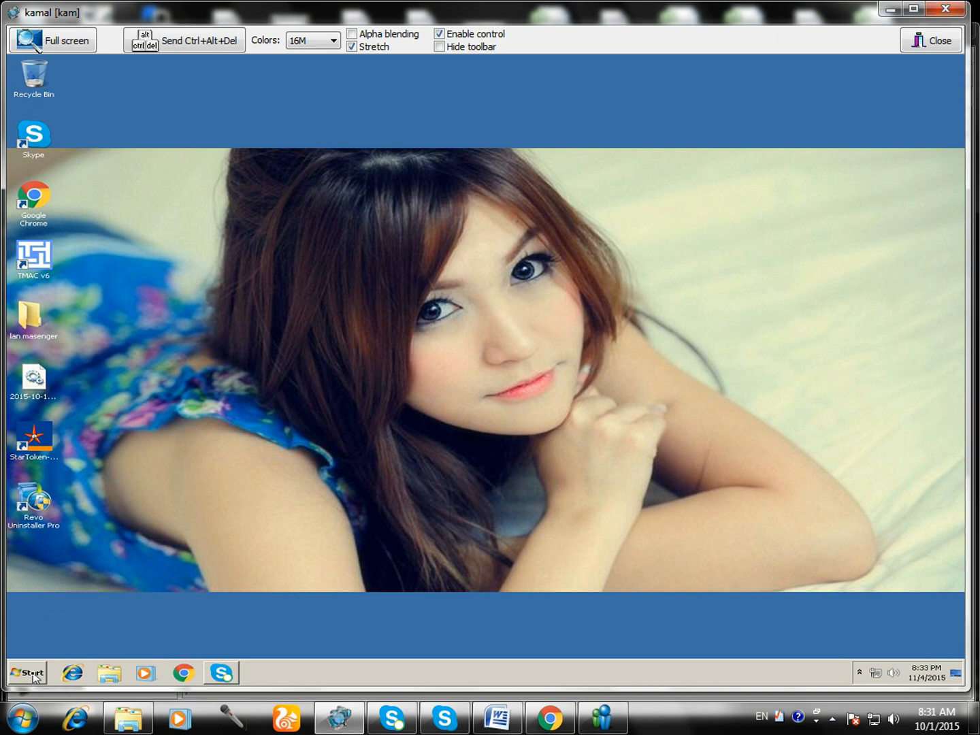
{"action": "left_click", "coordinate": [32, 670]}
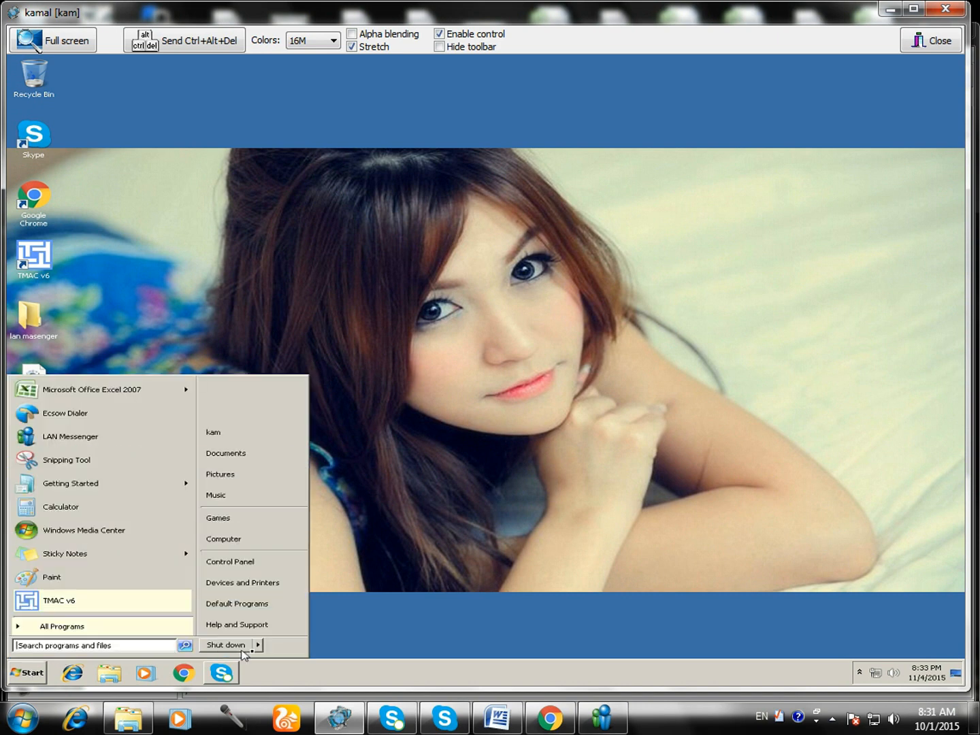
{"action": "left_click", "coordinate": [269, 644]}
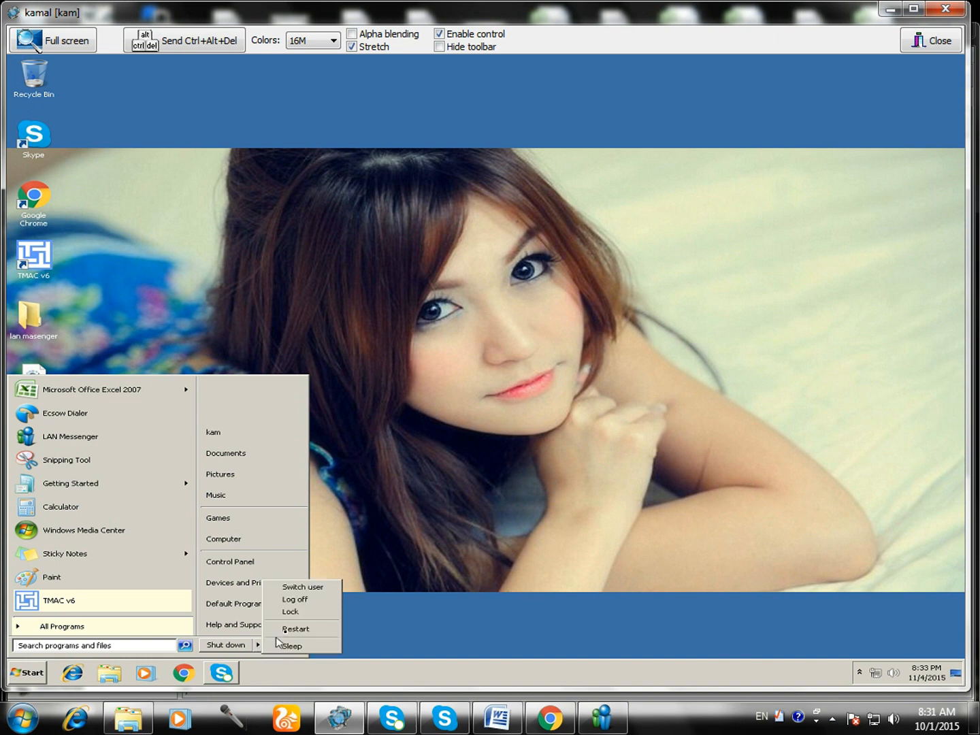
{"action": "mouse_move", "coordinate": [292, 630]}
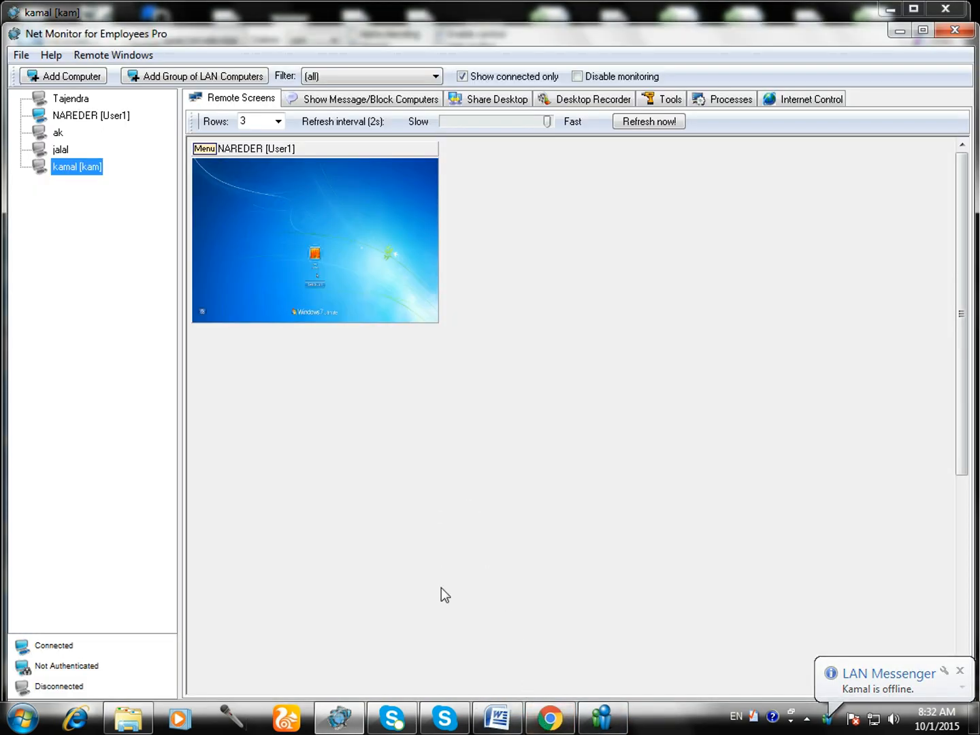
{"action": "mouse_move", "coordinate": [806, 724]}
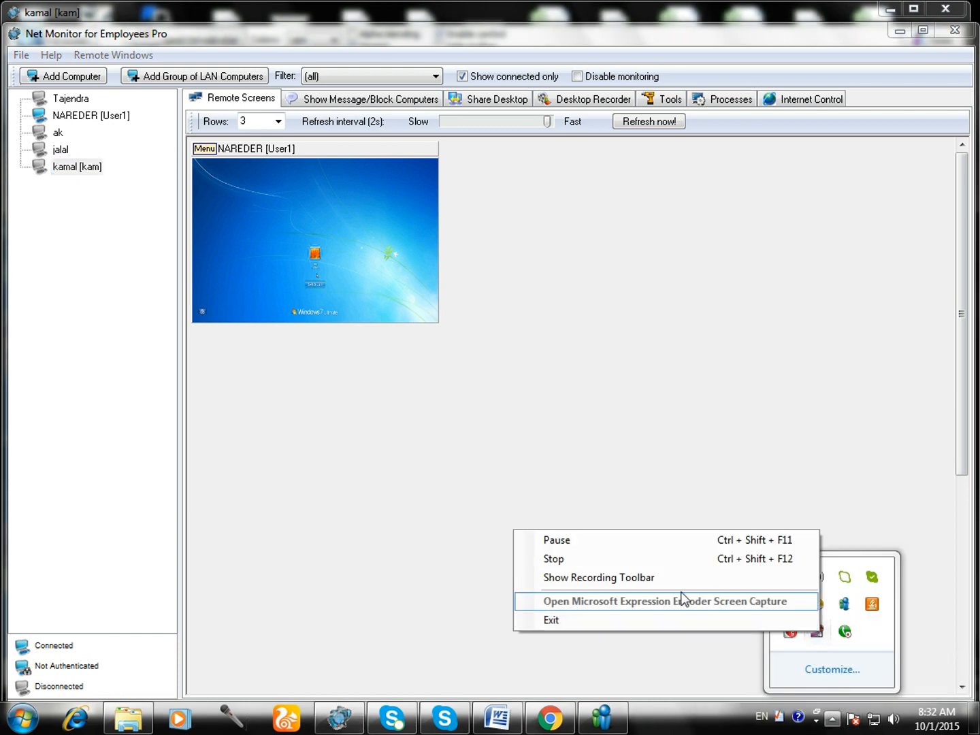
{"action": "left_click", "coordinate": [85, 167]}
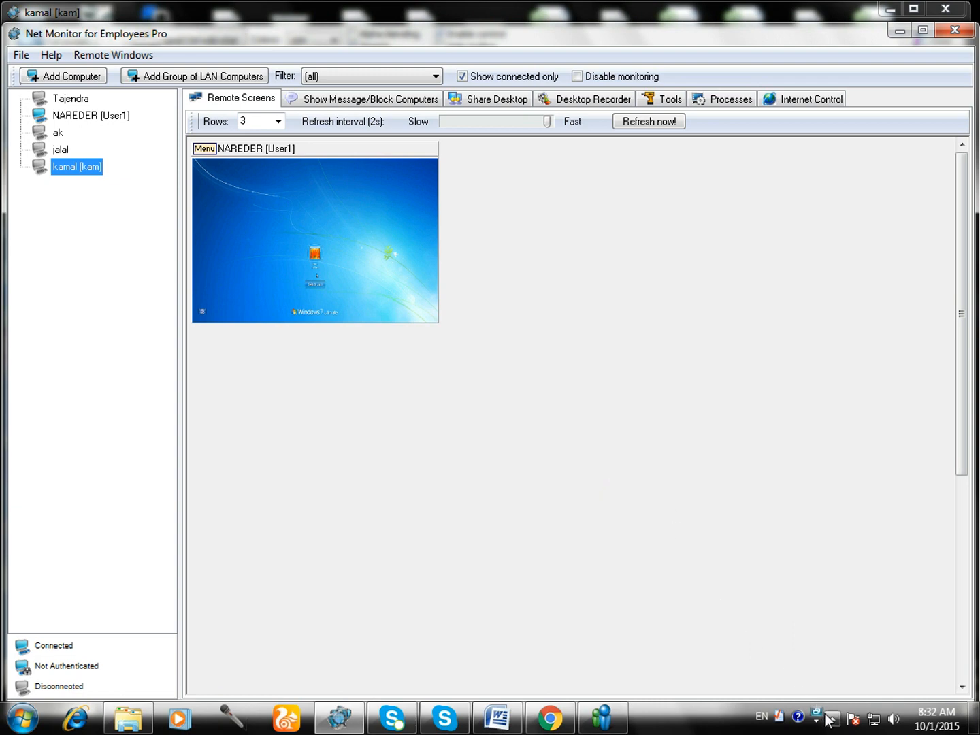
{"action": "left_click", "coordinate": [823, 715]}
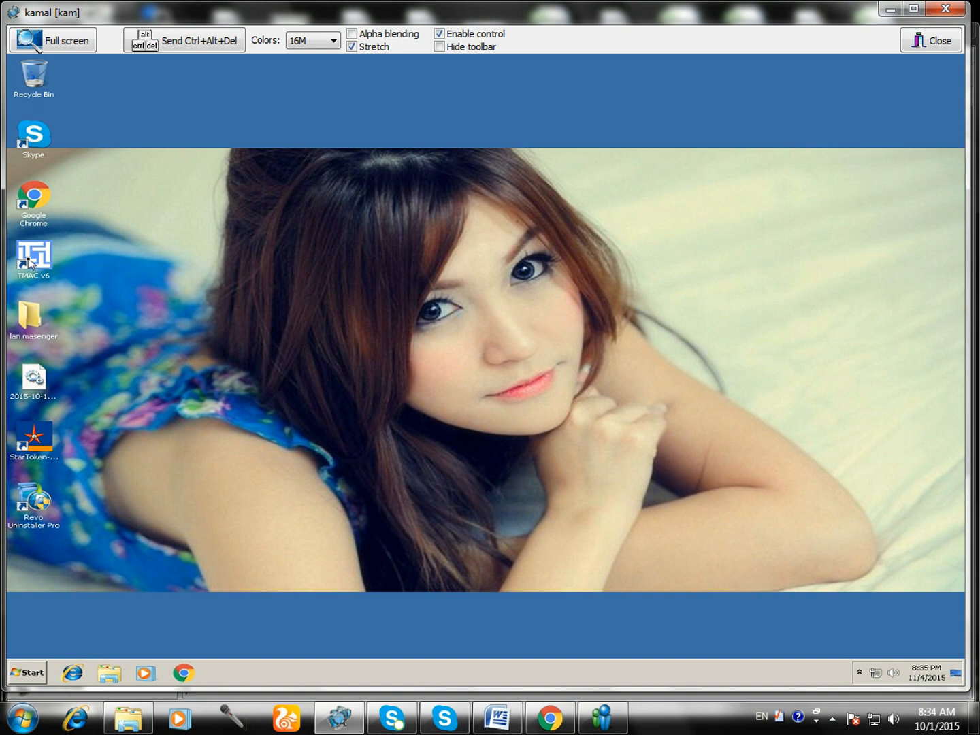
{"action": "mouse_move", "coordinate": [35, 261]}
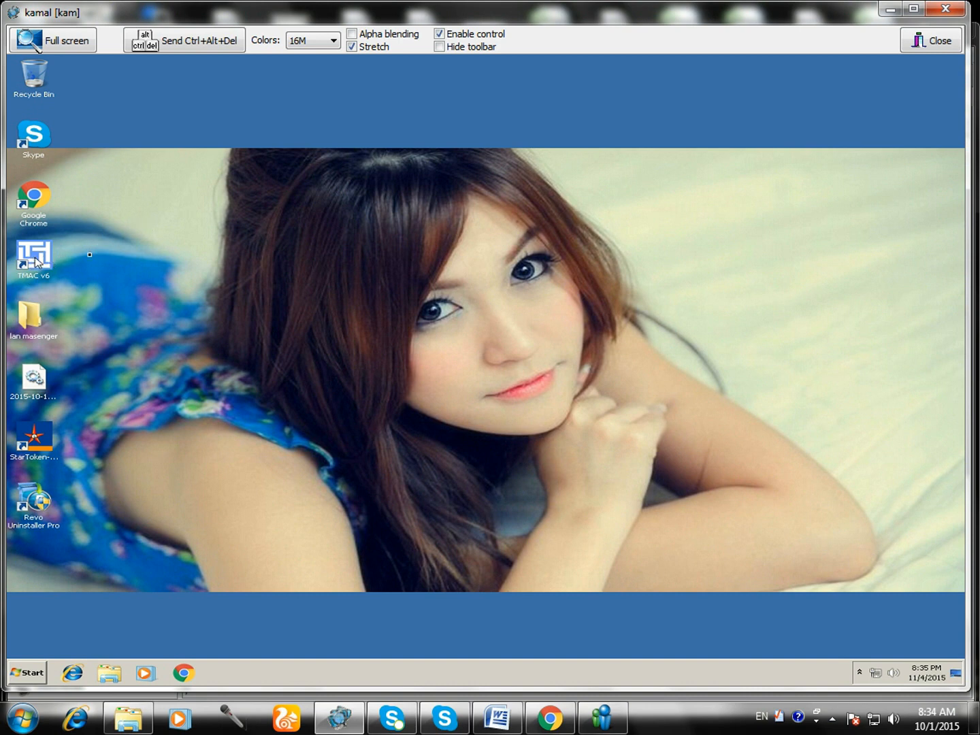
{"action": "mouse_move", "coordinate": [696, 660]}
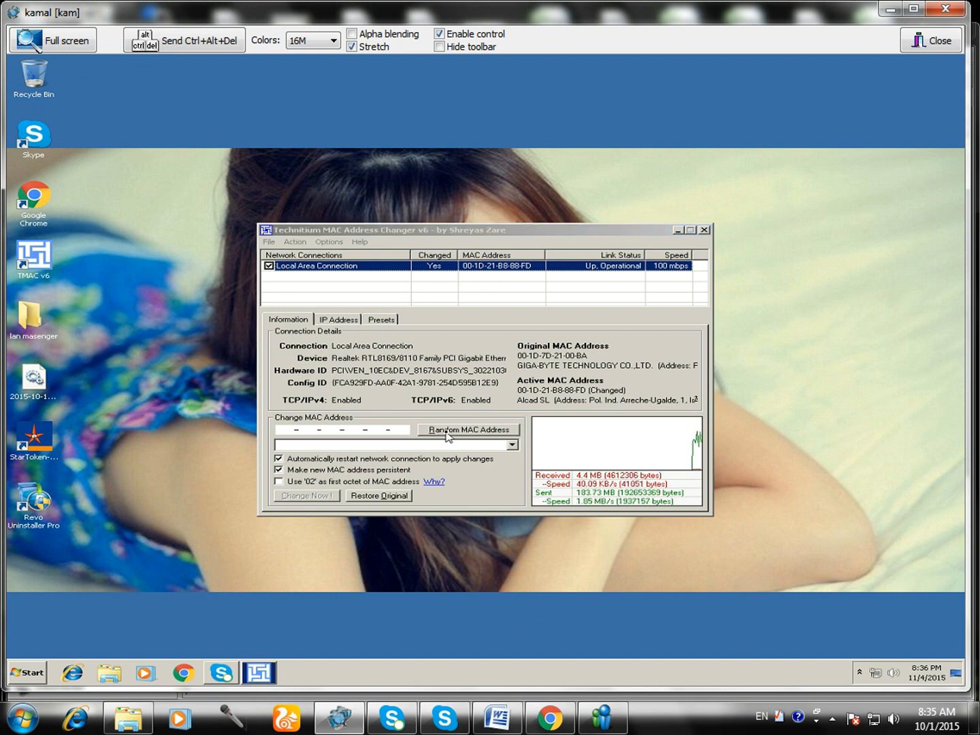
Generate random MAC 00-14-8F-71-21-9D for Local Area Connection and apply it with Change Now.
{"action": "left_click", "coordinate": [470, 429]}
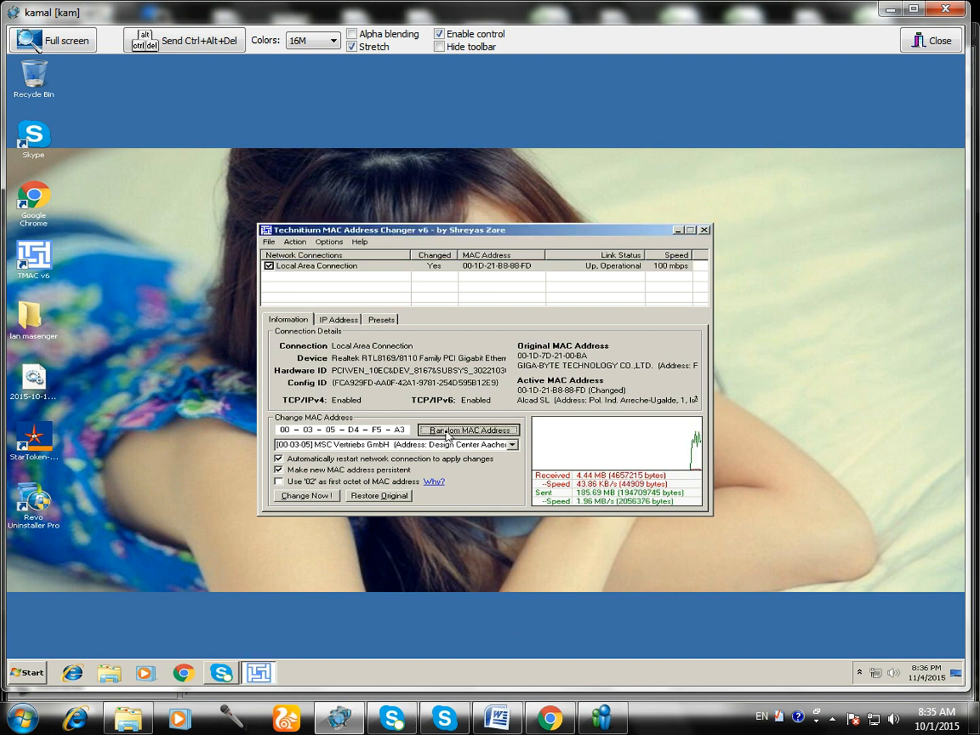
{"action": "left_click", "coordinate": [469, 429]}
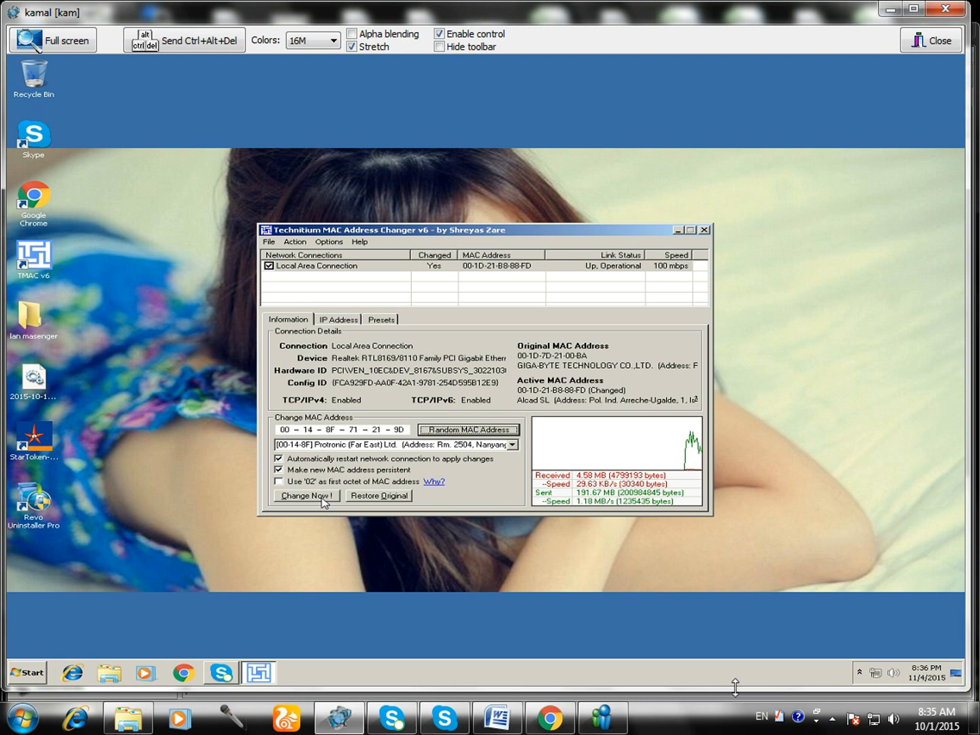
{"action": "left_click", "coordinate": [863, 669]}
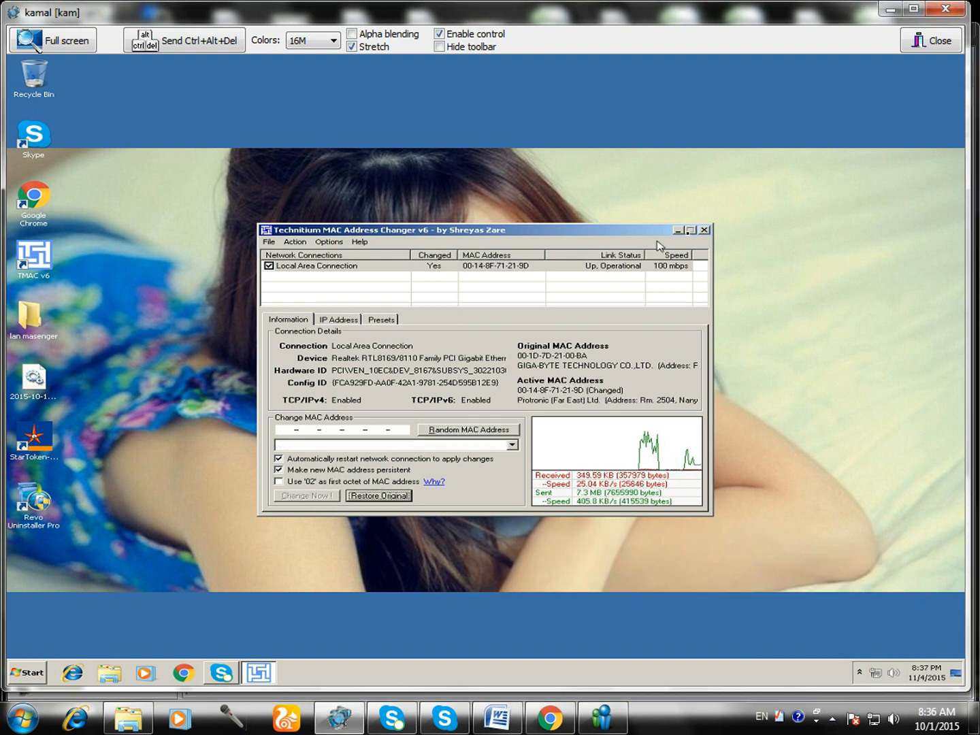
{"action": "mouse_move", "coordinate": [703, 236]}
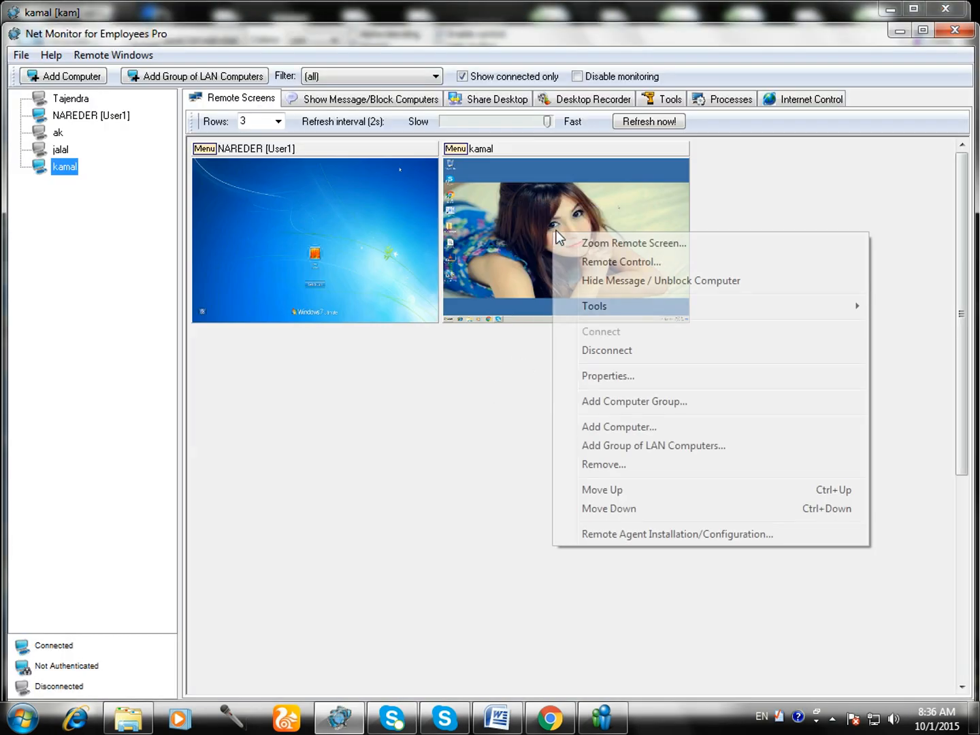
Take control of the kamal computer, restore its Chrome window and select the address bar.
{"action": "left_click", "coordinate": [621, 261]}
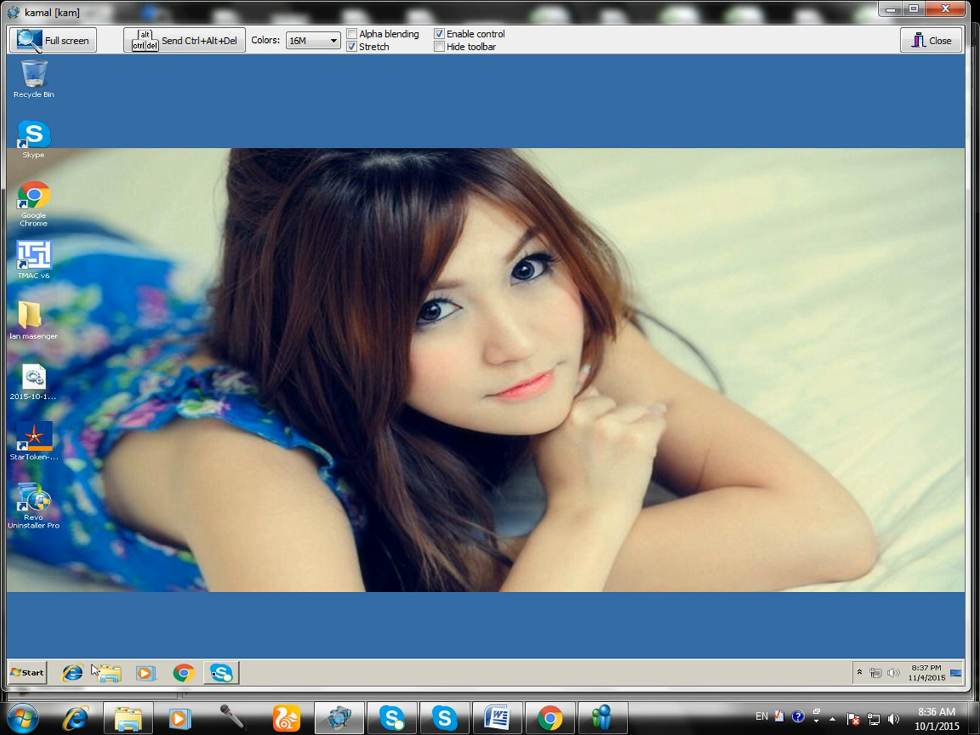
{"action": "left_click", "coordinate": [220, 671]}
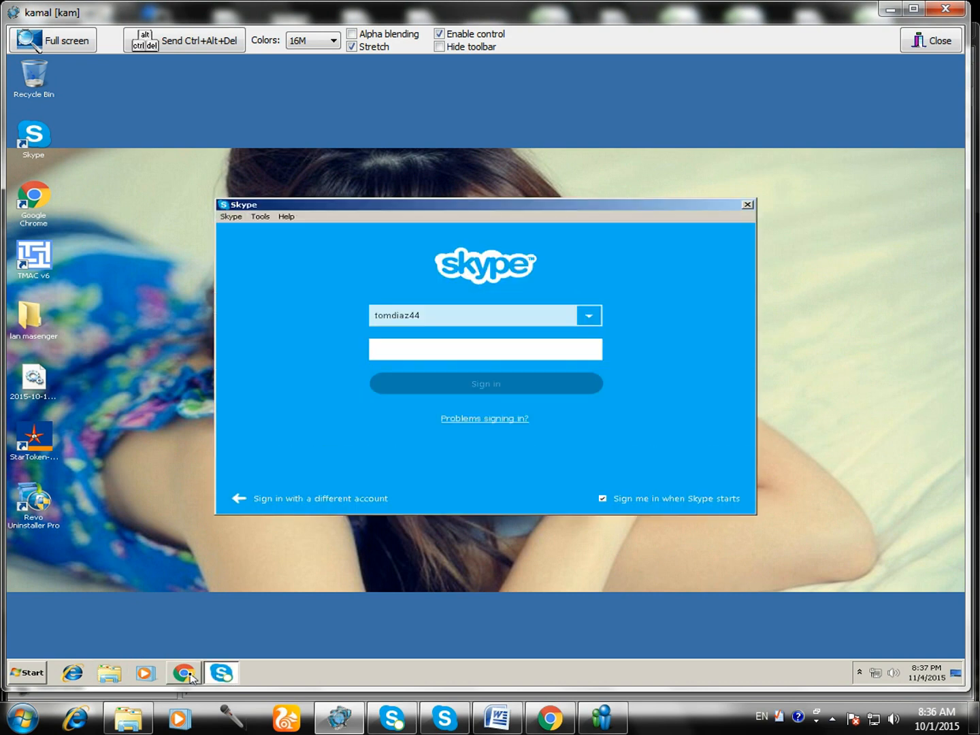
{"action": "left_click", "coordinate": [183, 673]}
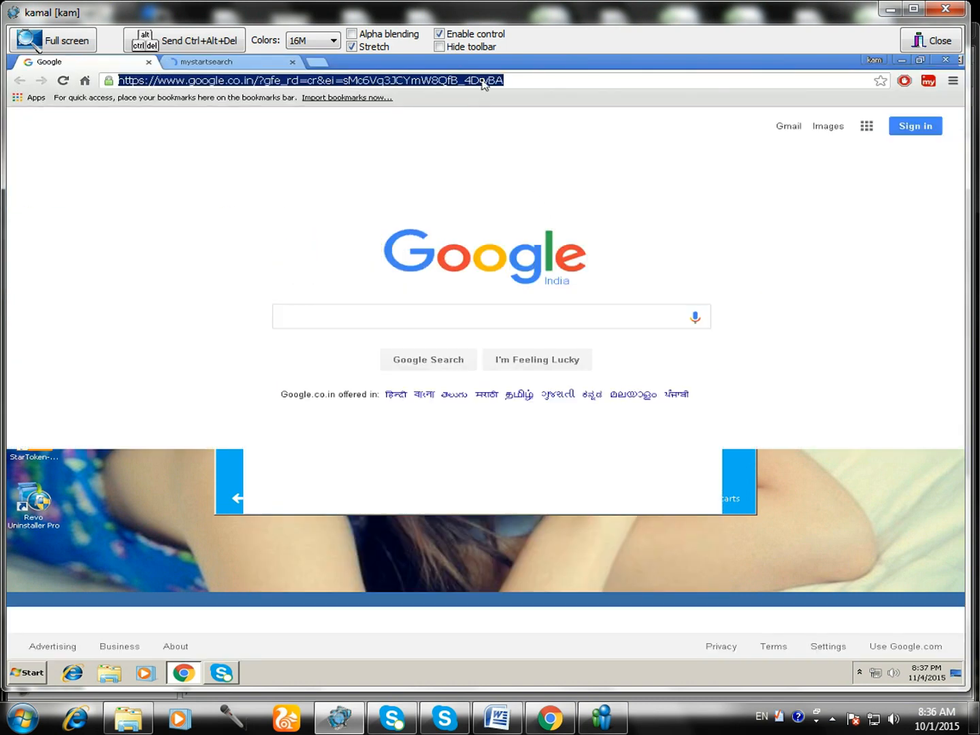
Search the web for 'teamviewer 10' and open the official teamviewer.com result.
{"action": "type", "text": "team"}
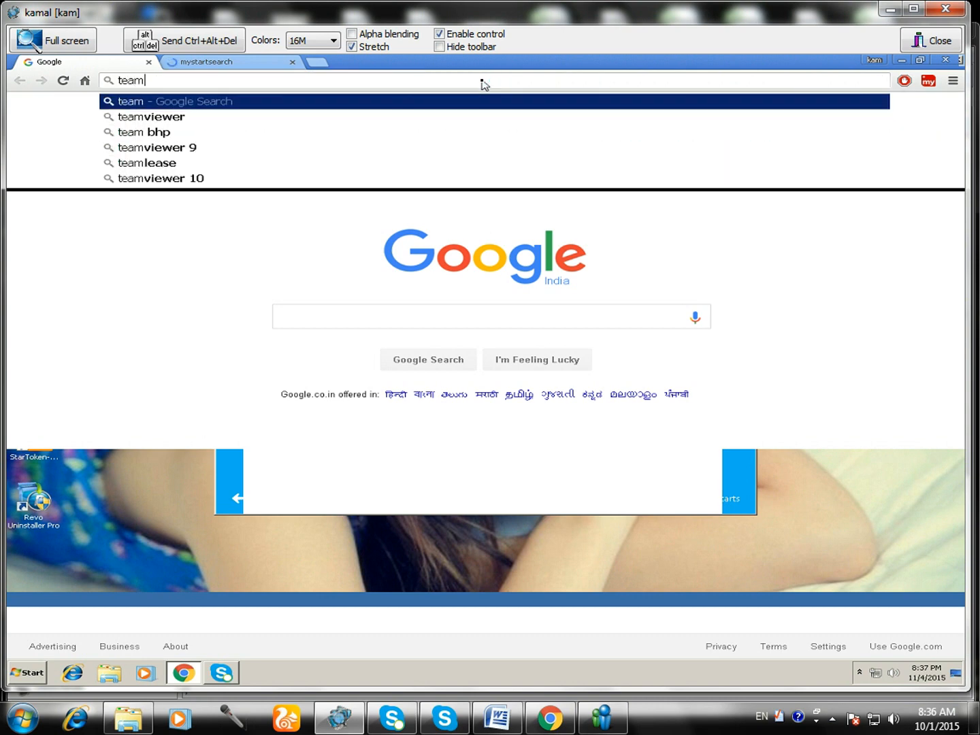
{"action": "left_click", "coordinate": [152, 117]}
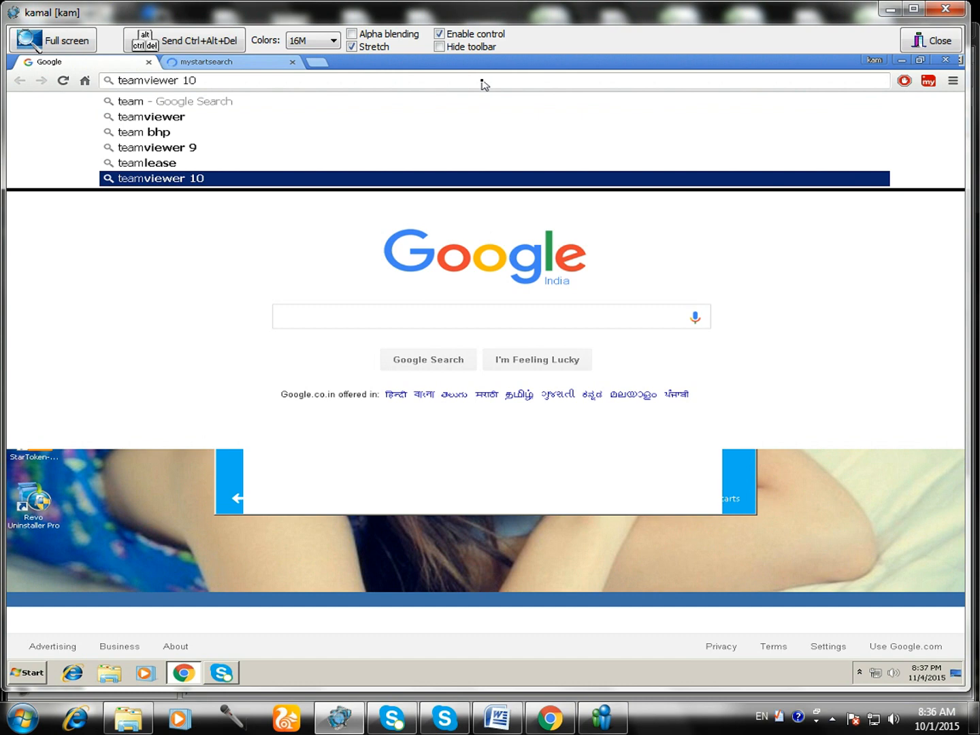
{"action": "left_click", "coordinate": [160, 178]}
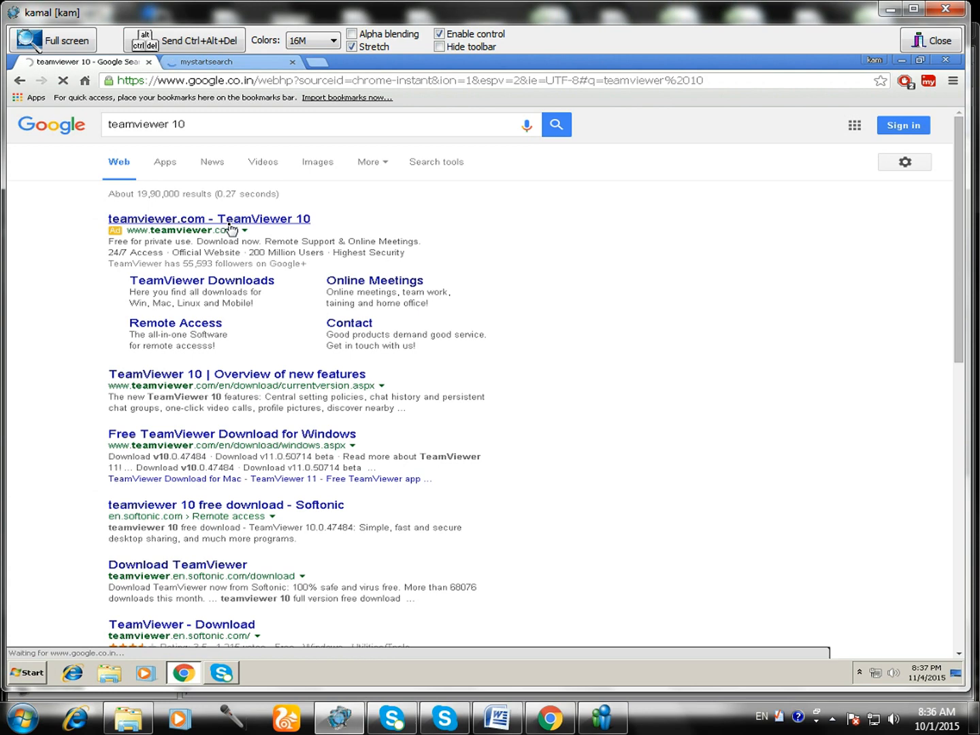
{"action": "left_click", "coordinate": [208, 219]}
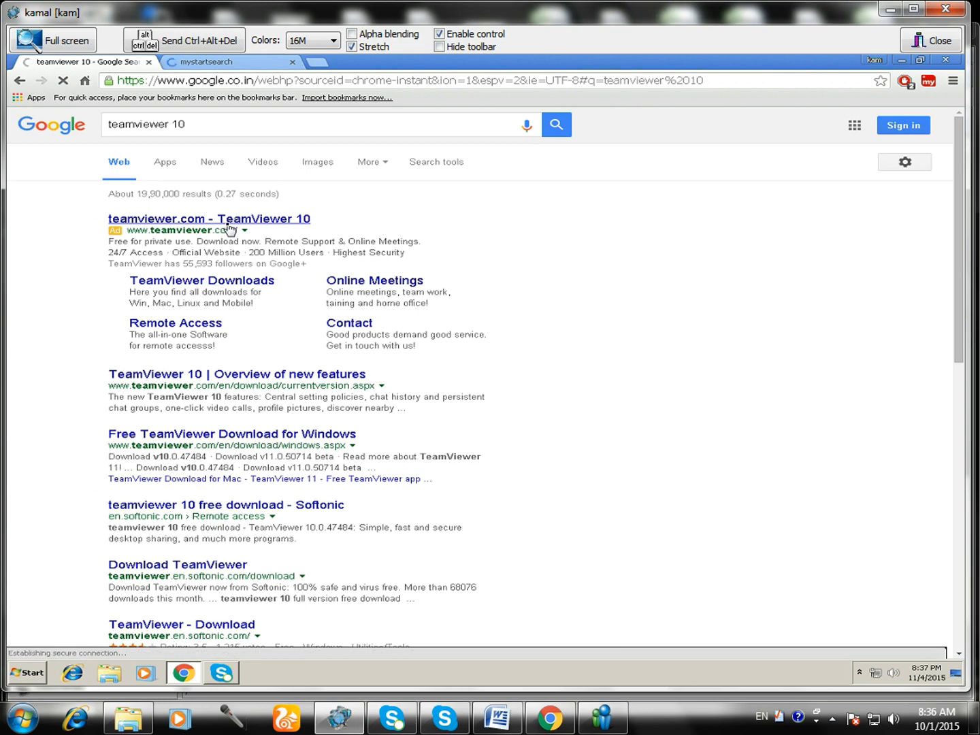
{"action": "left_click", "coordinate": [209, 219]}
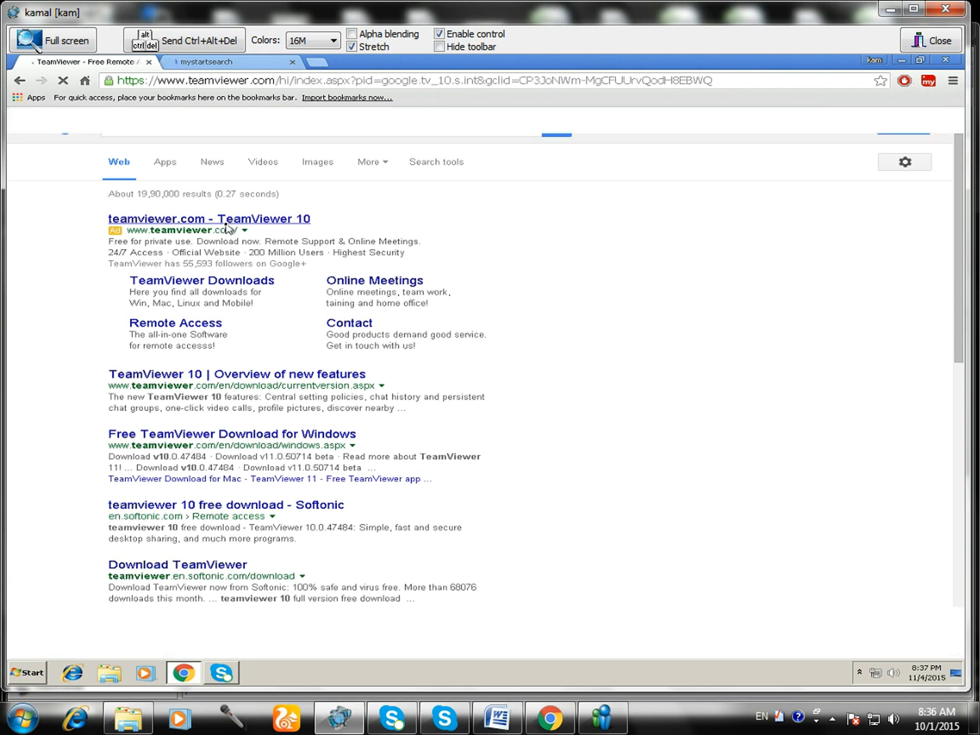
{"action": "left_click", "coordinate": [208, 218]}
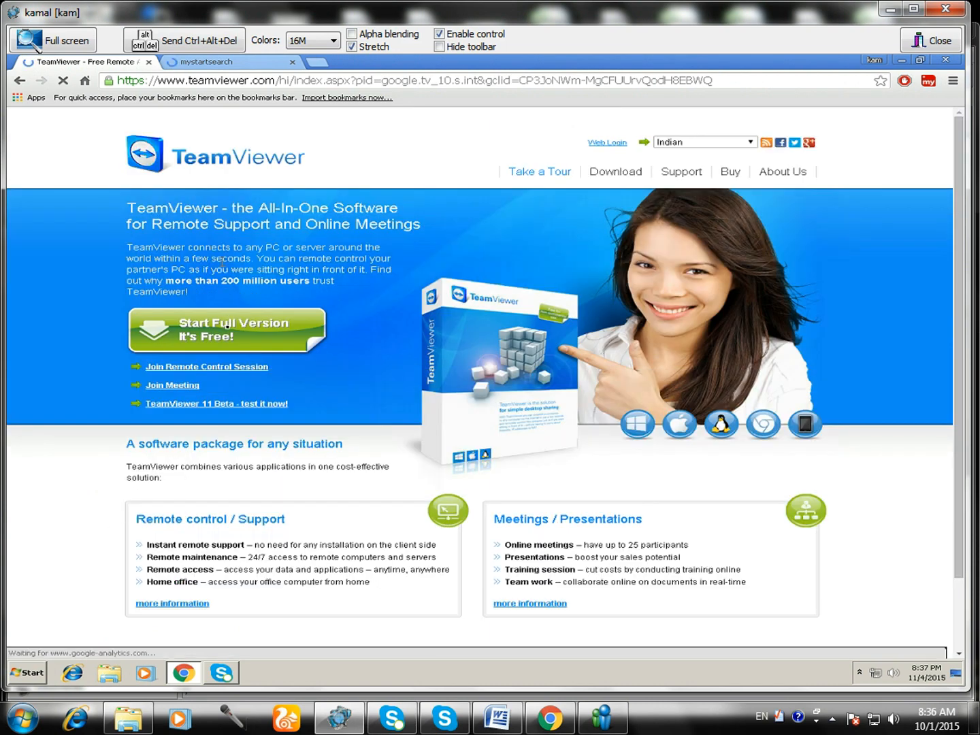
Download the free full TeamViewer version and have the setup file open when finished.
{"action": "left_click", "coordinate": [225, 330]}
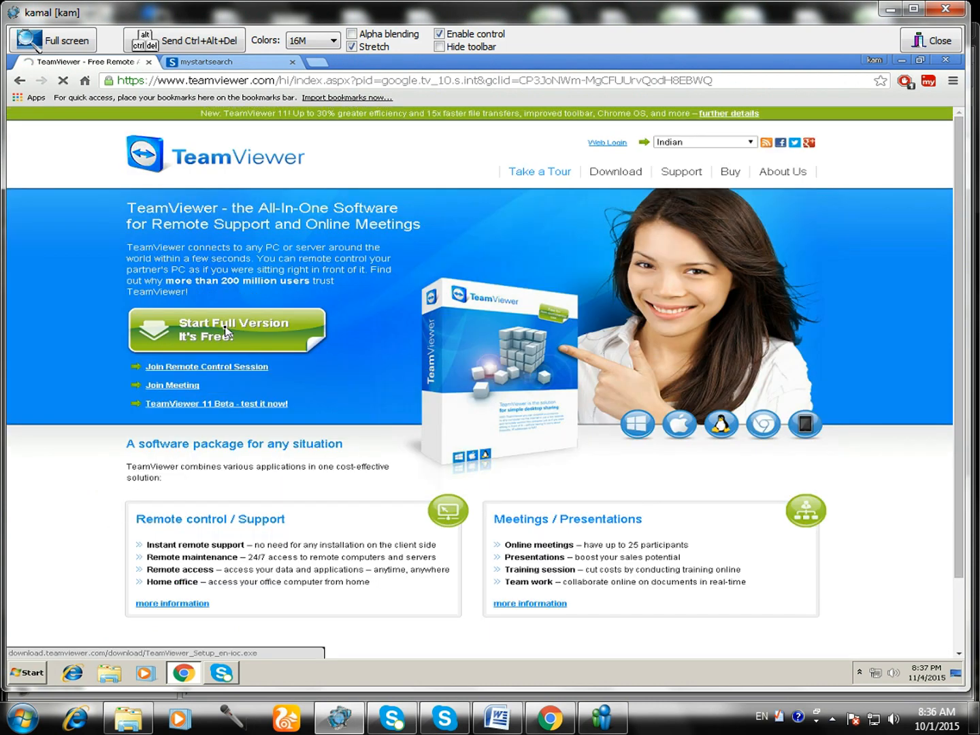
{"action": "left_click", "coordinate": [226, 330]}
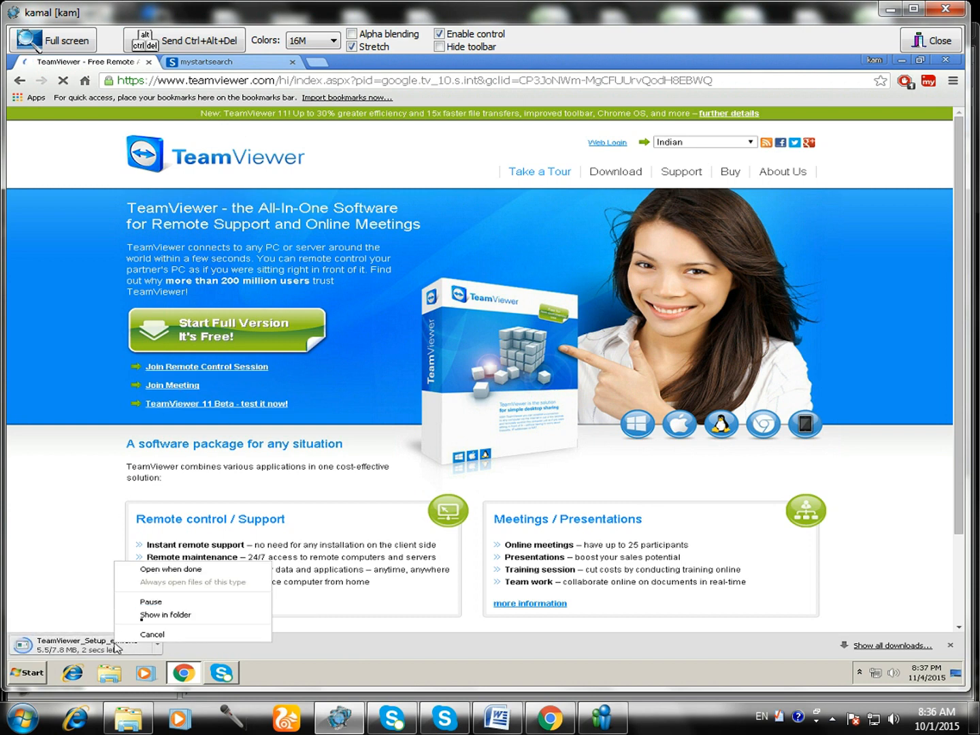
{"action": "mouse_move", "coordinate": [170, 569]}
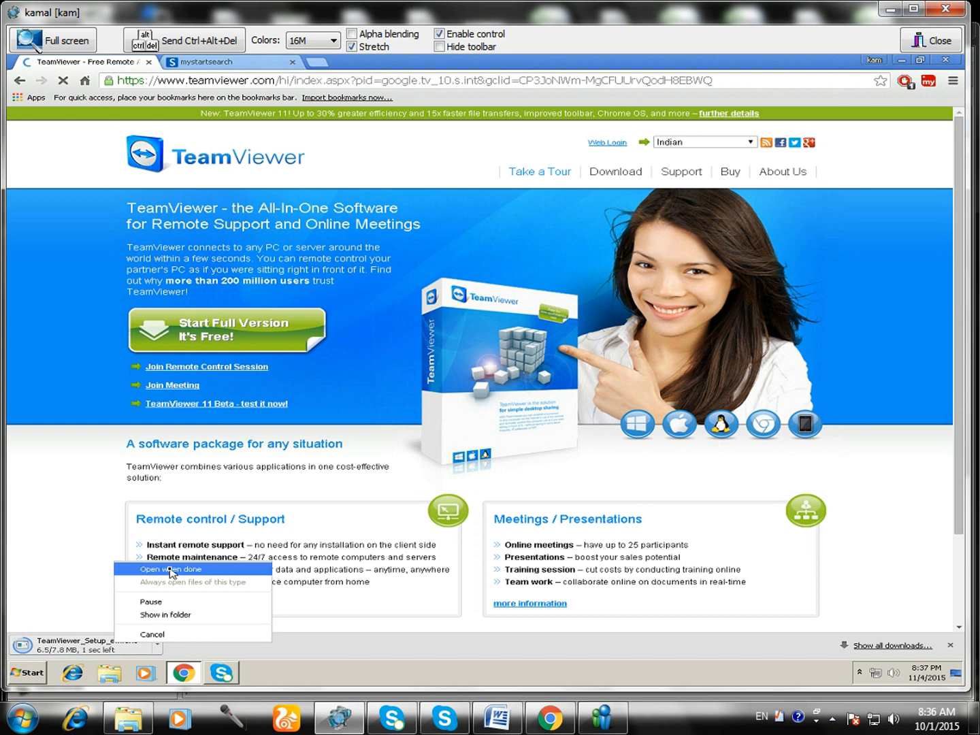
{"action": "left_click", "coordinate": [170, 569]}
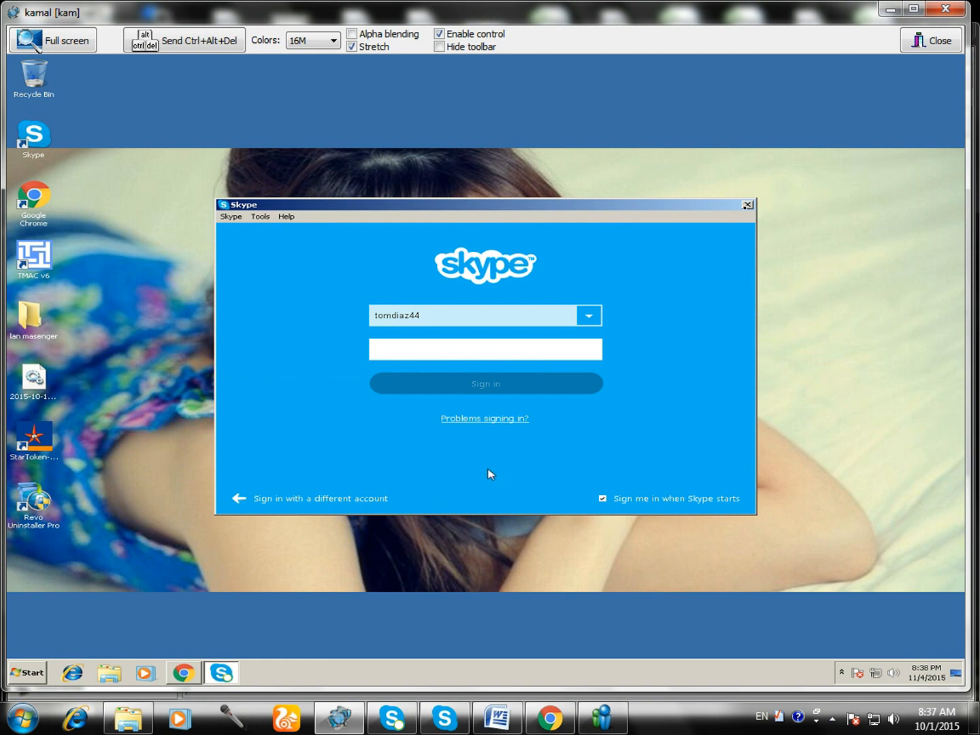
{"action": "mouse_move", "coordinate": [706, 183]}
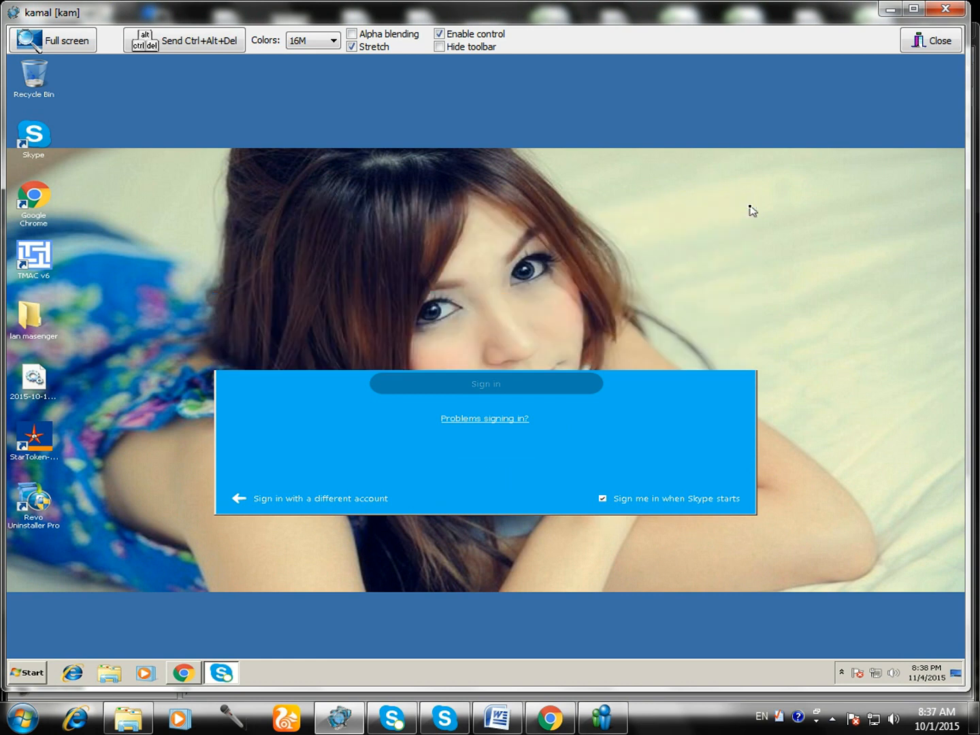
{"action": "right_click", "coordinate": [513, 212]}
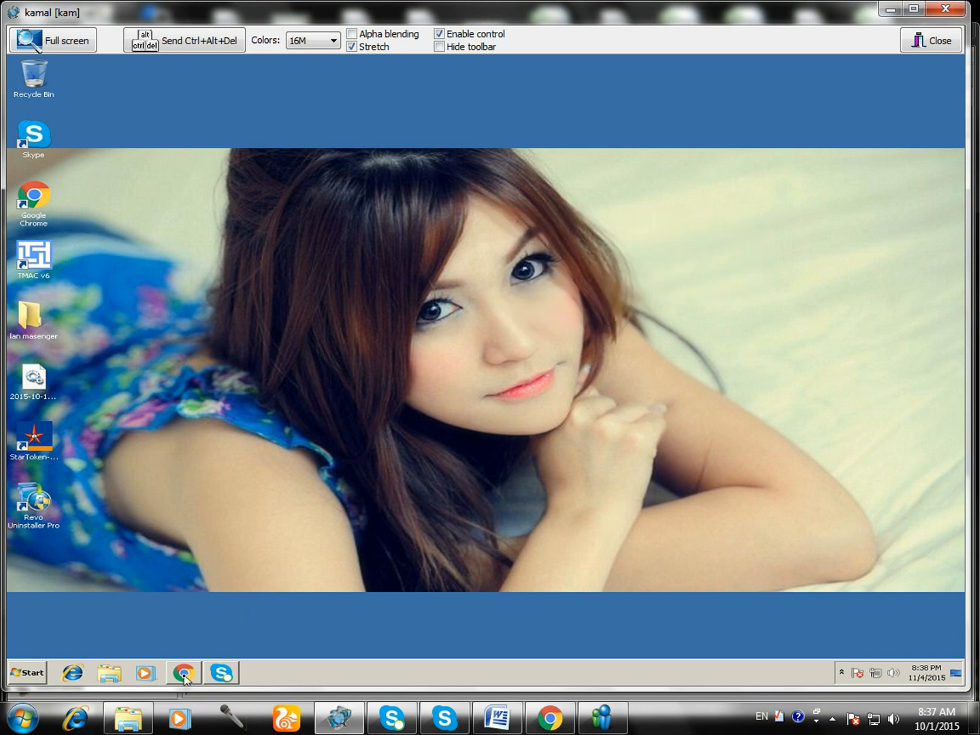
{"action": "left_click", "coordinate": [183, 673]}
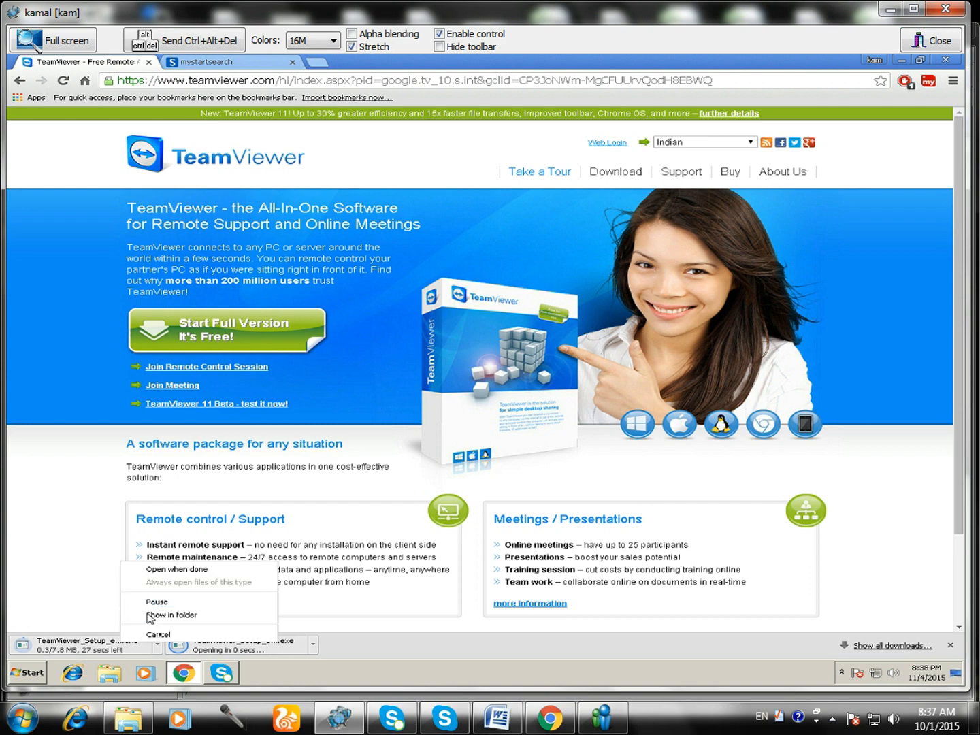
{"action": "left_click", "coordinate": [158, 633]}
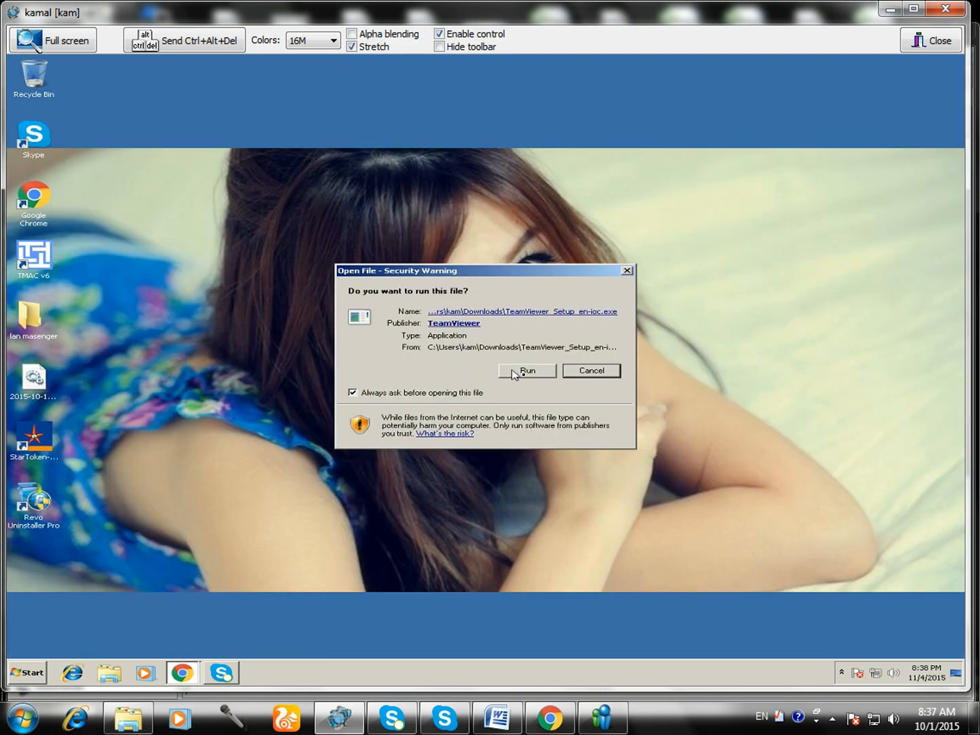
Run the TeamViewer setup for one-time use under Personal / Non-commercial licensing and accept the terms.
{"action": "left_click", "coordinate": [528, 371]}
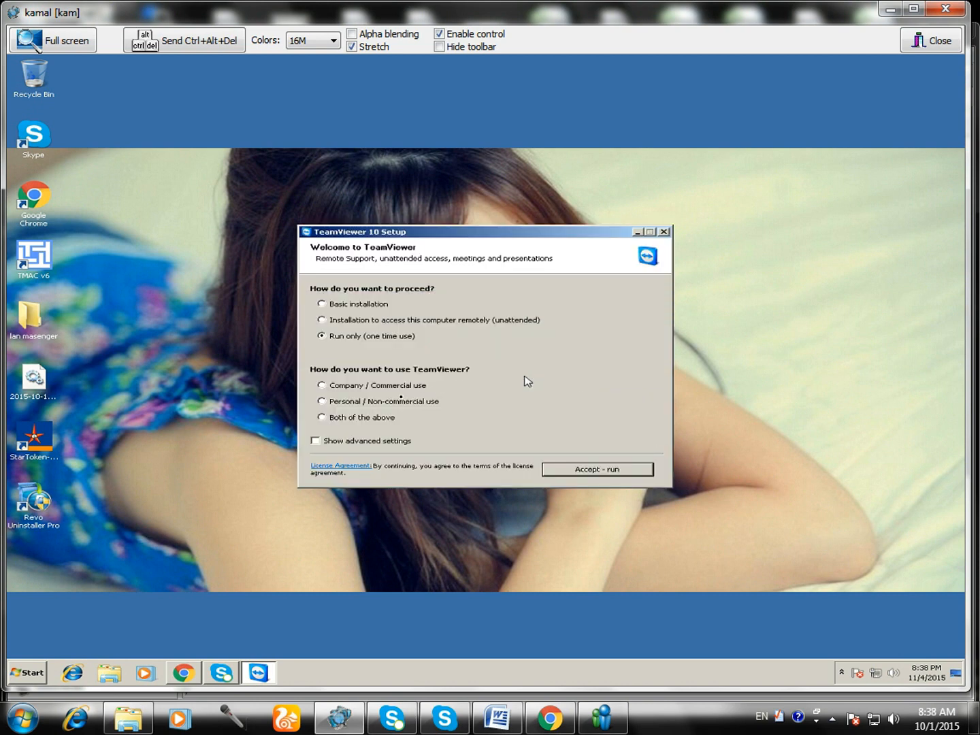
{"action": "left_click", "coordinate": [322, 402]}
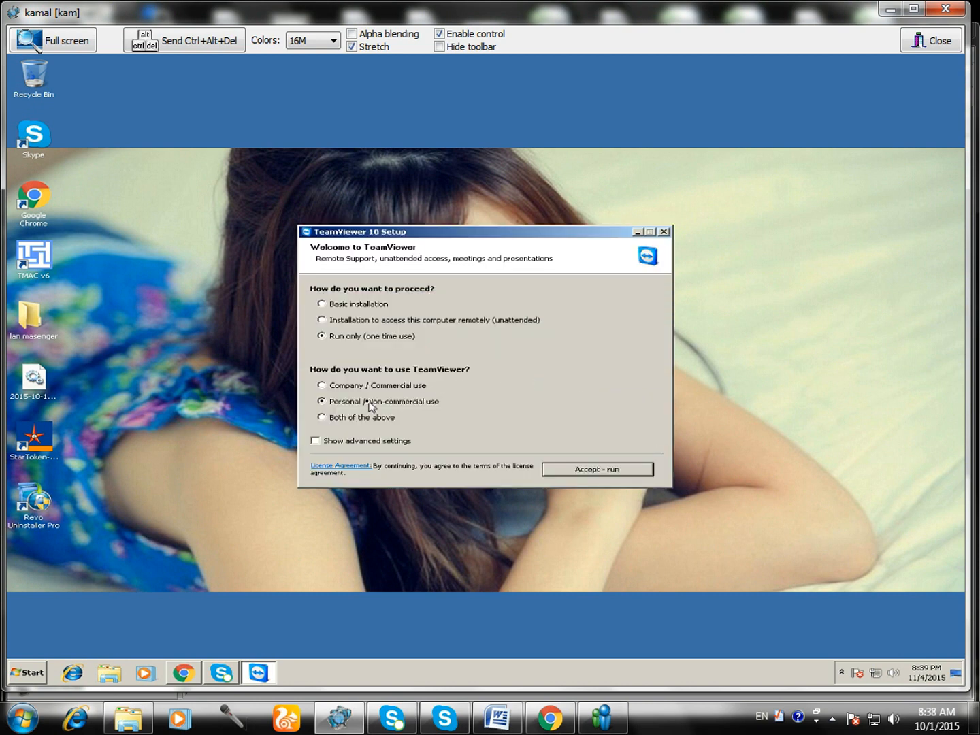
{"action": "mouse_move", "coordinate": [406, 409]}
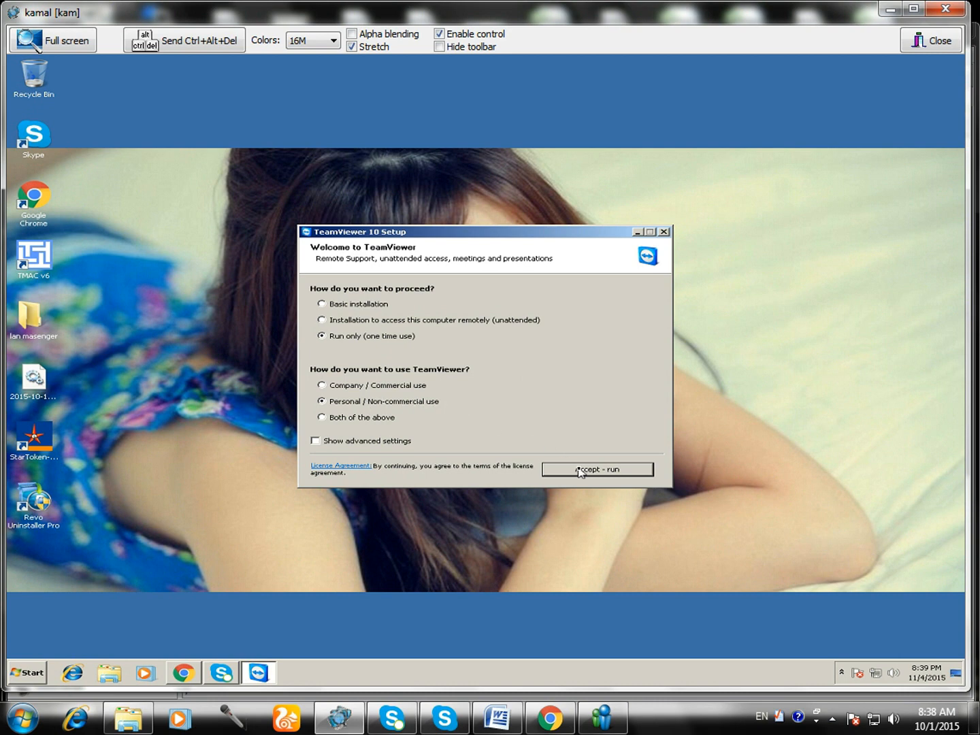
{"action": "left_click", "coordinate": [598, 470]}
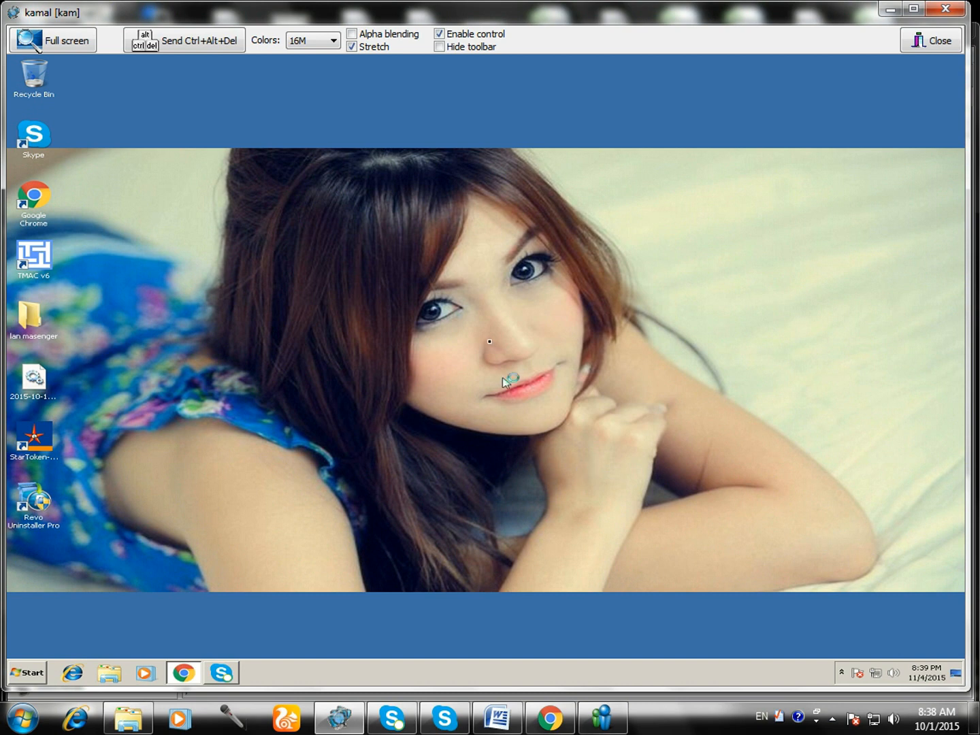
{"action": "mouse_move", "coordinate": [474, 339]}
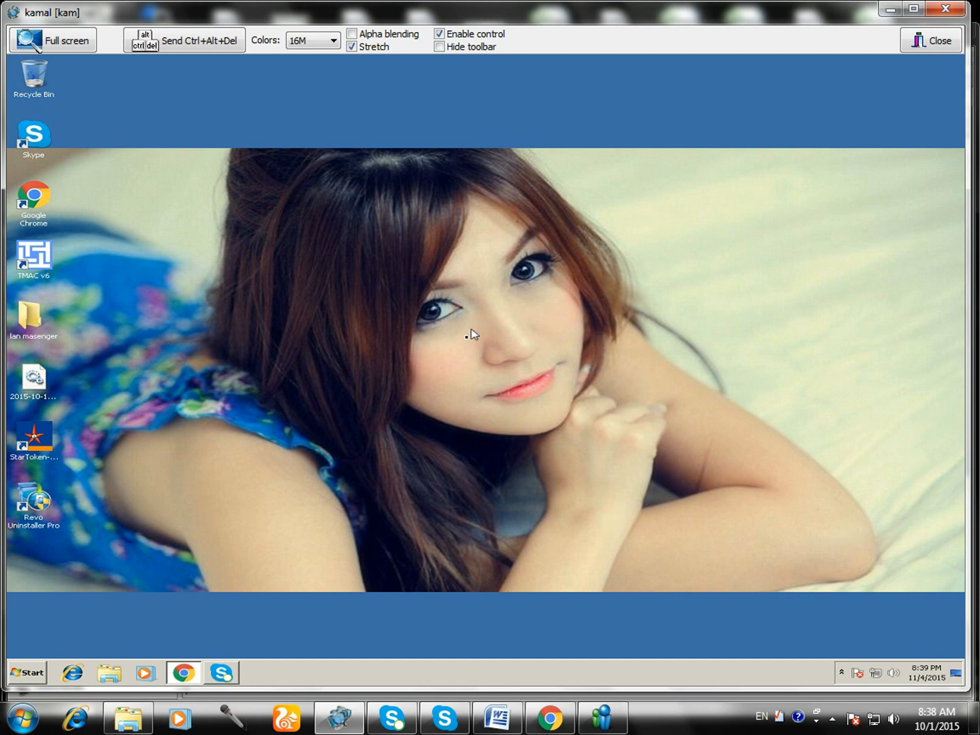
{"action": "mouse_move", "coordinate": [469, 346]}
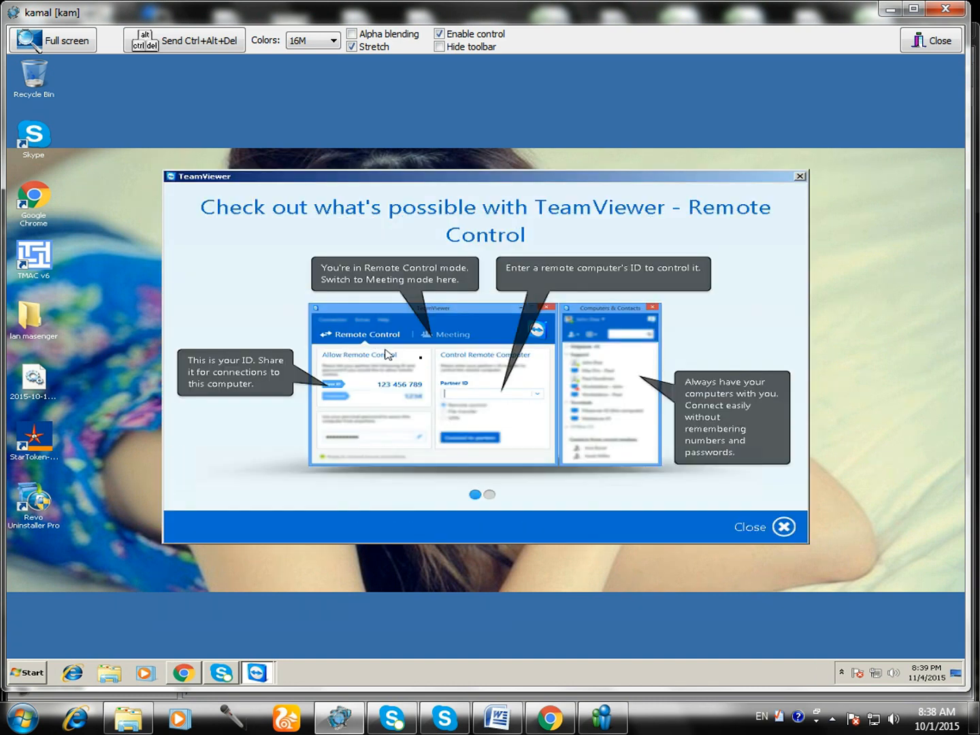
{"action": "mouse_move", "coordinate": [798, 181]}
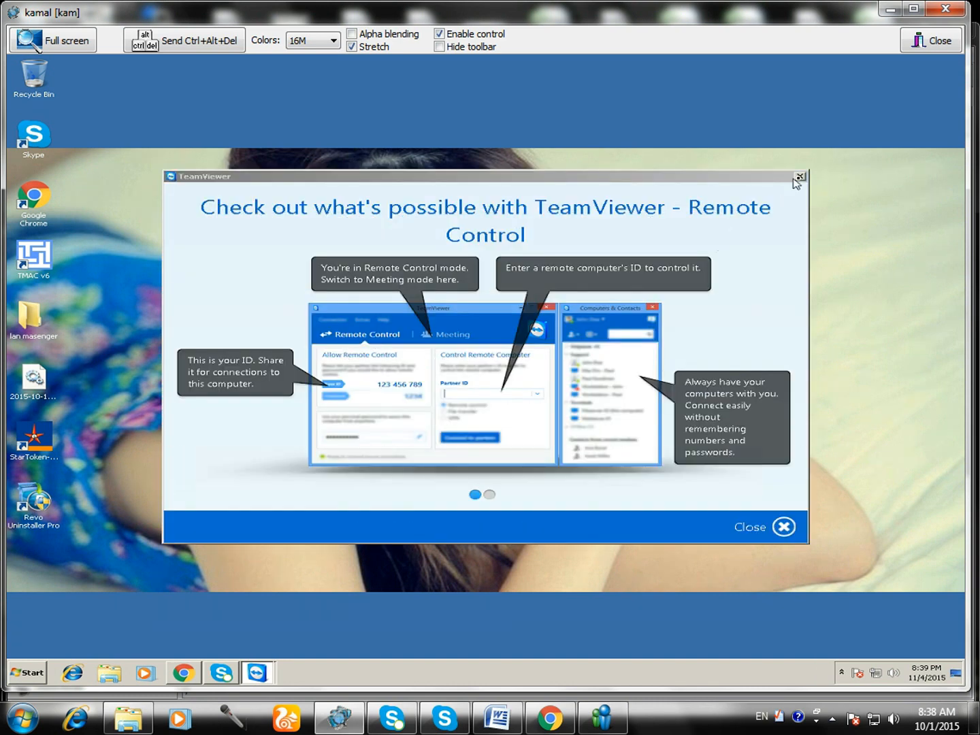
Close the 'Check out what's possible' tour and focus the Partner ID box.
{"action": "left_click", "coordinate": [797, 176]}
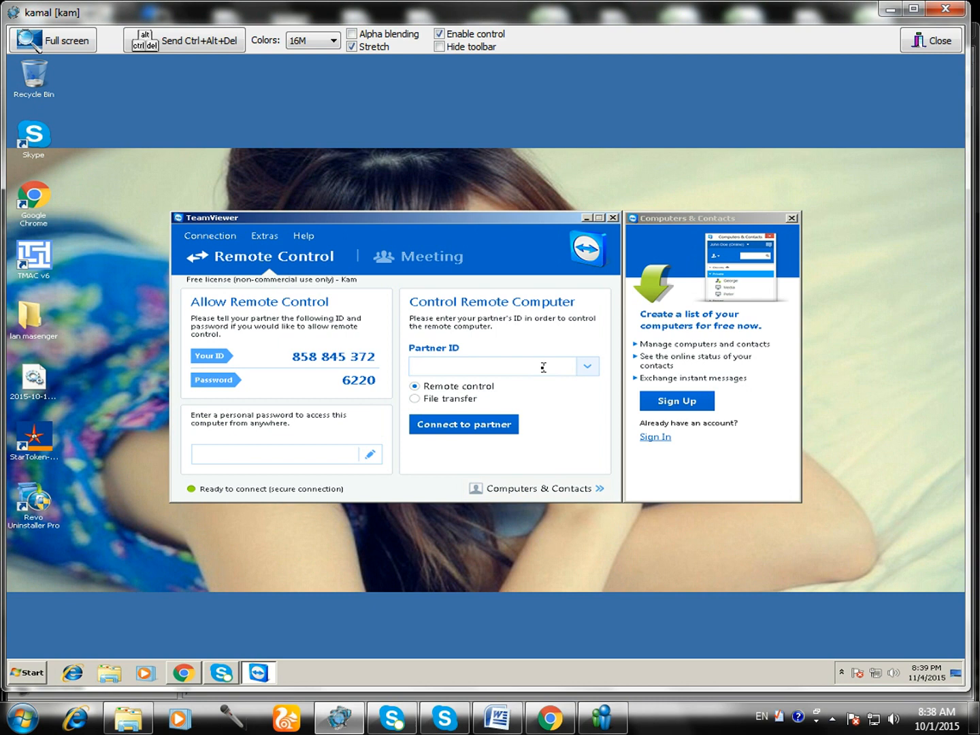
{"action": "left_click", "coordinate": [497, 366]}
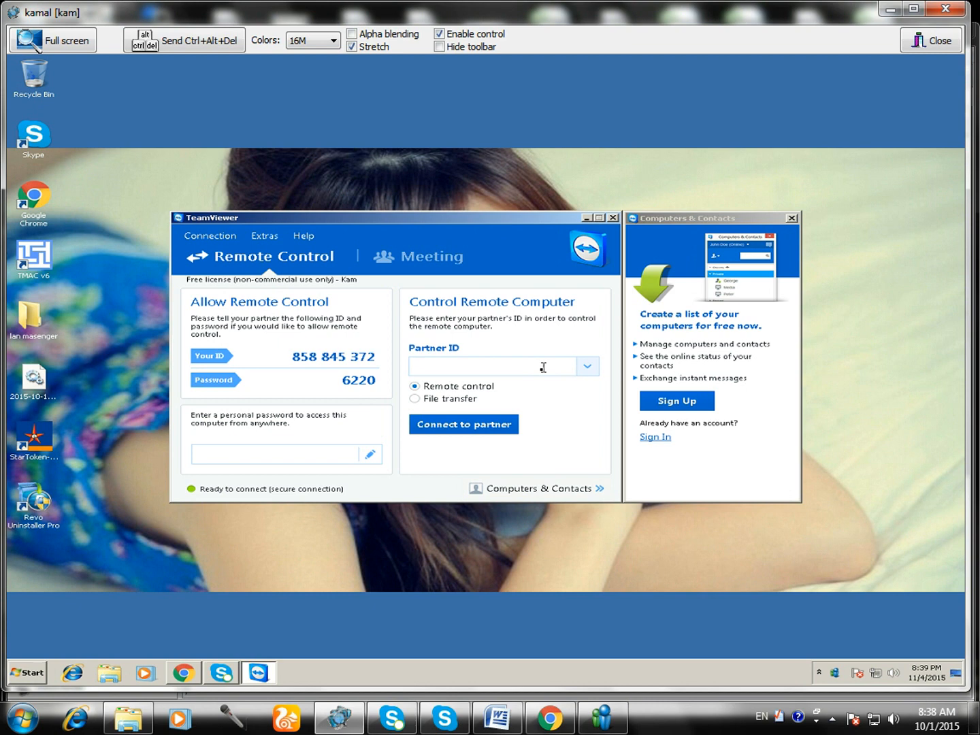
{"action": "left_click", "coordinate": [497, 367]}
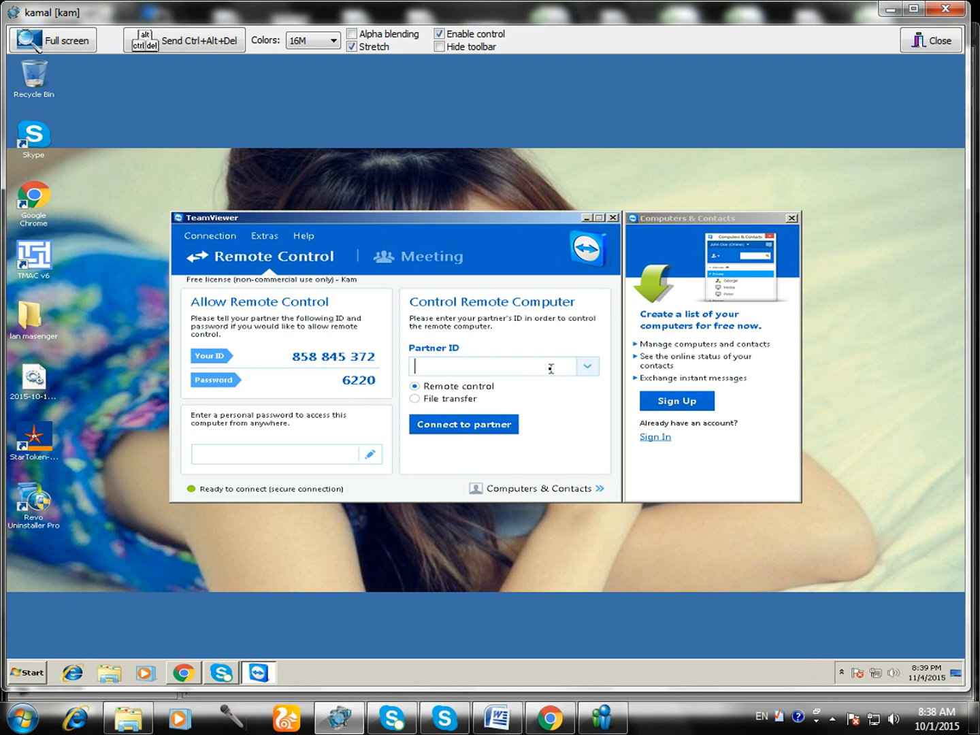